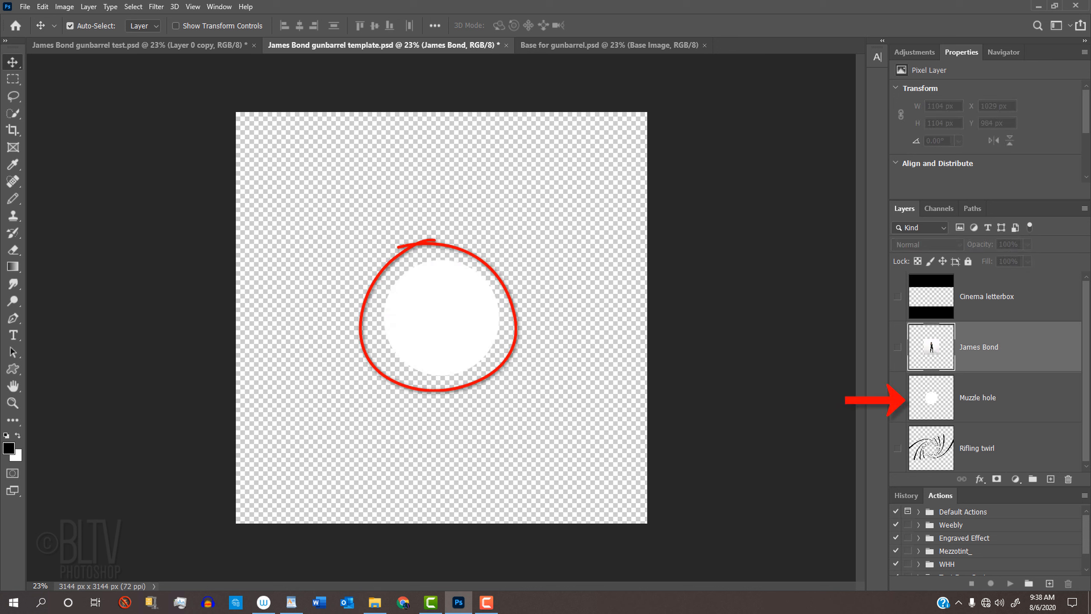
Review the template layers, then show only Base Image in the Base for gunbarrel document.
{"action": "left_click", "coordinate": [977, 448]}
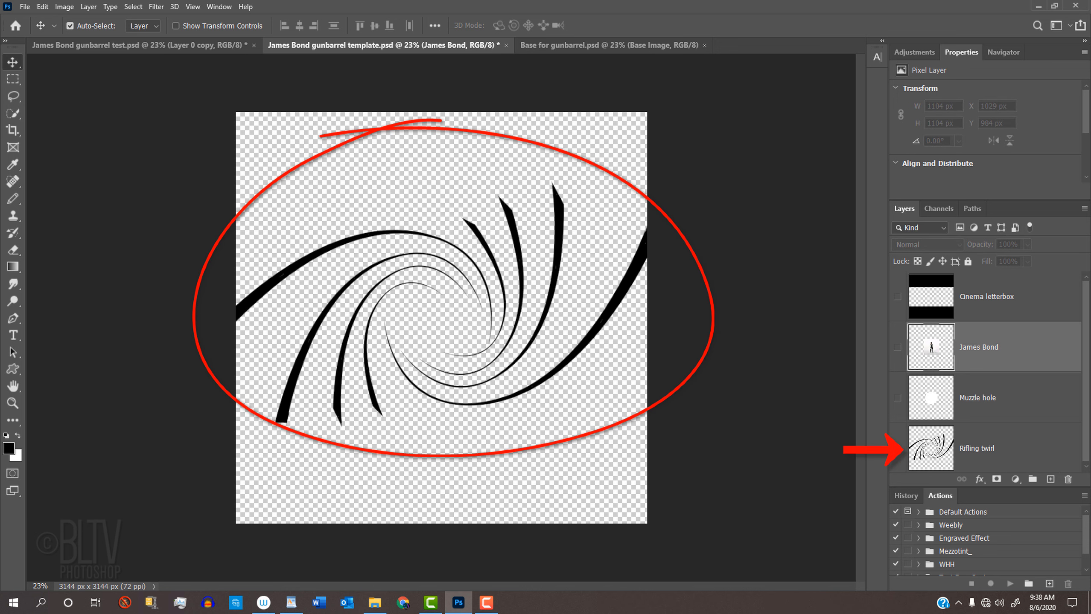
{"action": "left_click", "coordinate": [898, 448]}
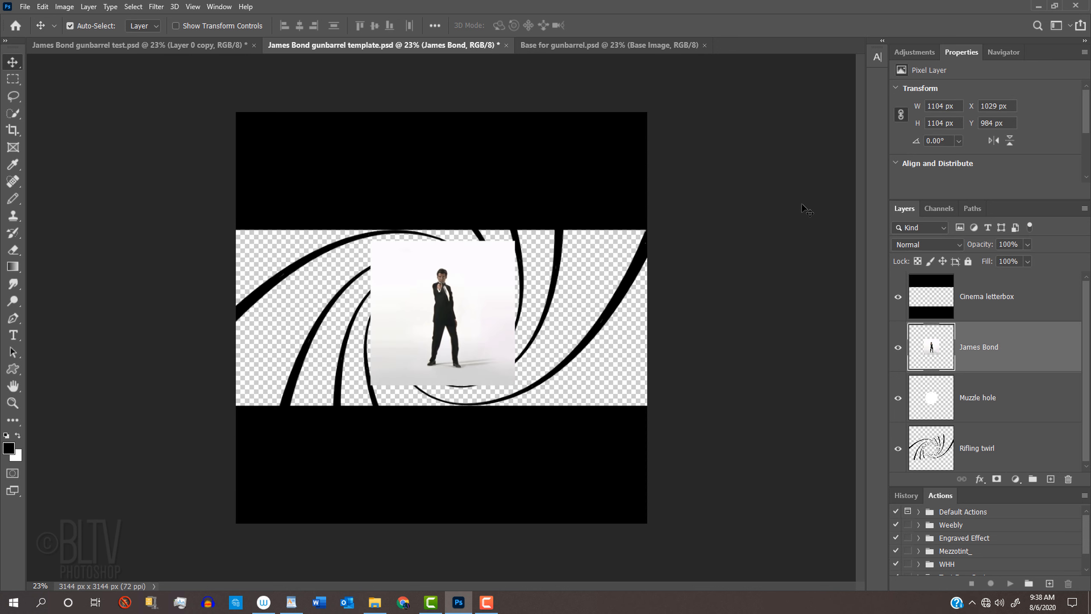
{"action": "left_click", "coordinate": [611, 44]}
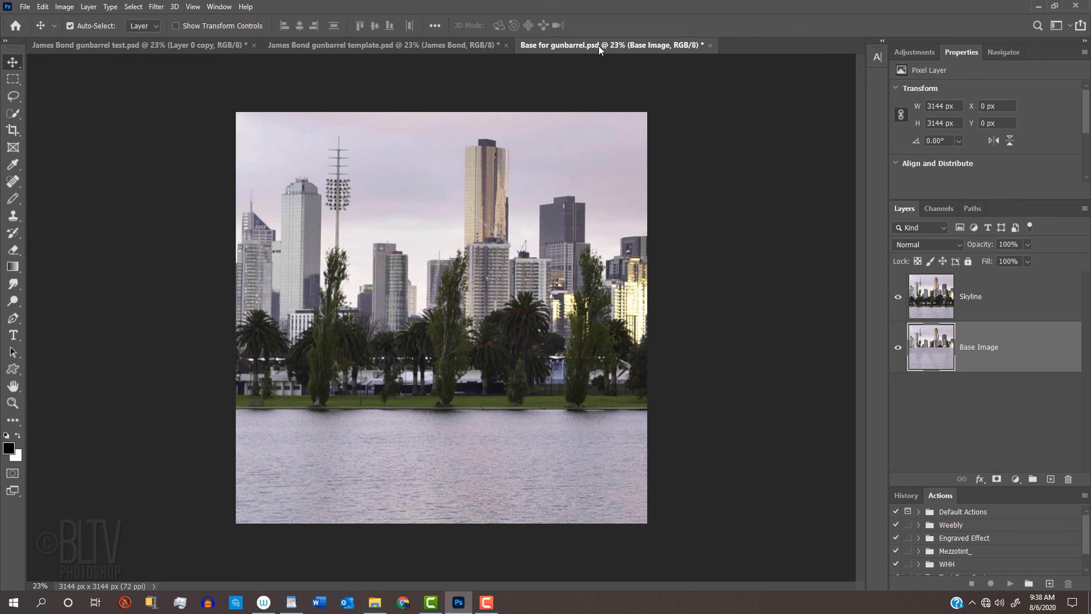
{"action": "left_click", "coordinate": [64, 6]}
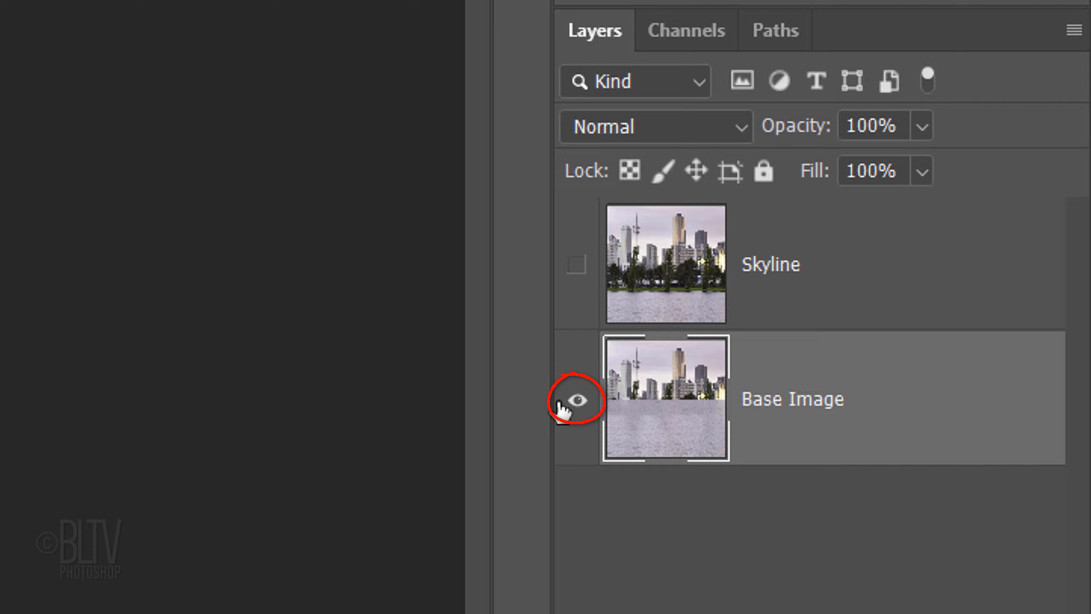
{"action": "mouse_move", "coordinate": [593, 427]}
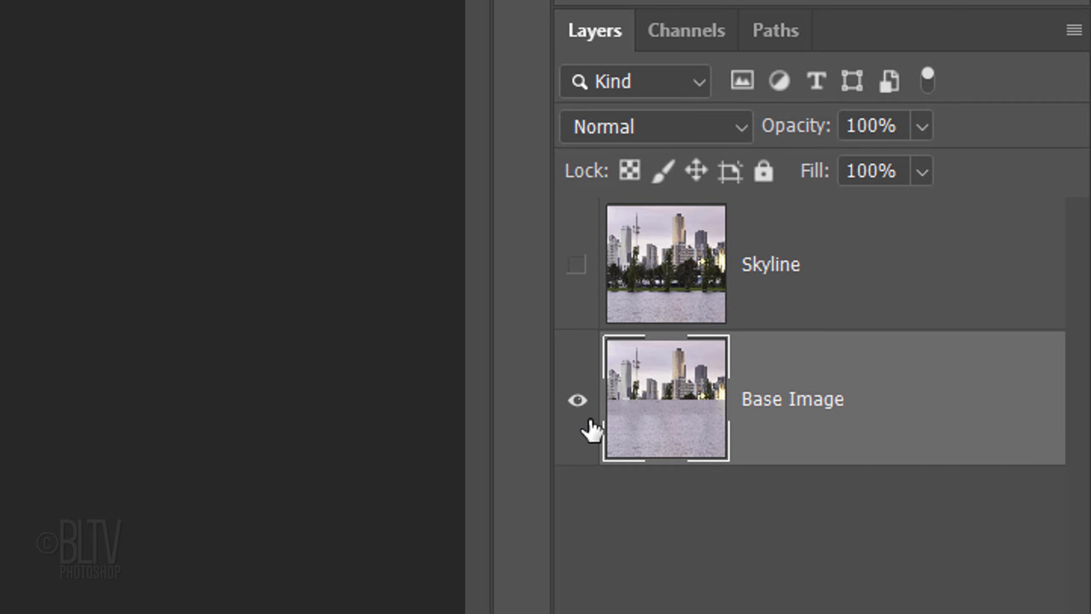
{"action": "mouse_move", "coordinate": [663, 405]}
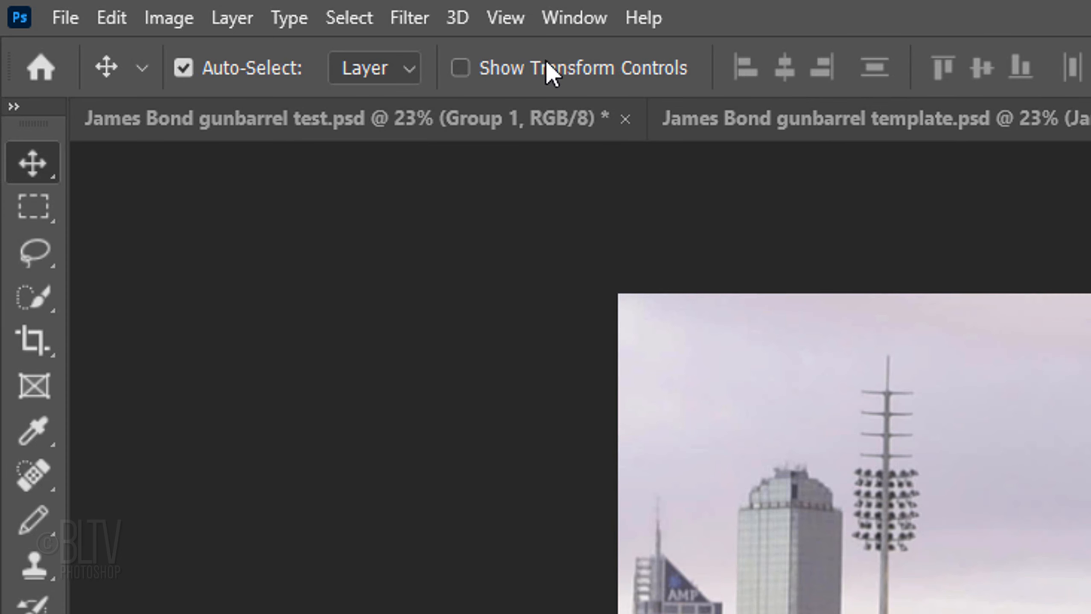
Add a two-column guide layout marking the canvas edges.
{"action": "left_click", "coordinate": [504, 17]}
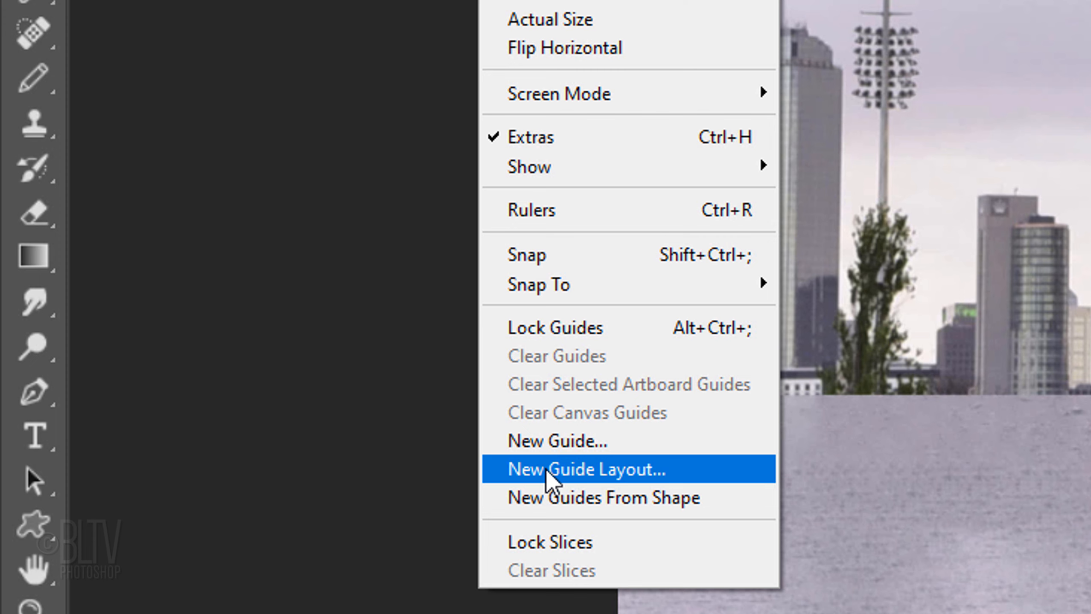
{"action": "left_click", "coordinate": [587, 470]}
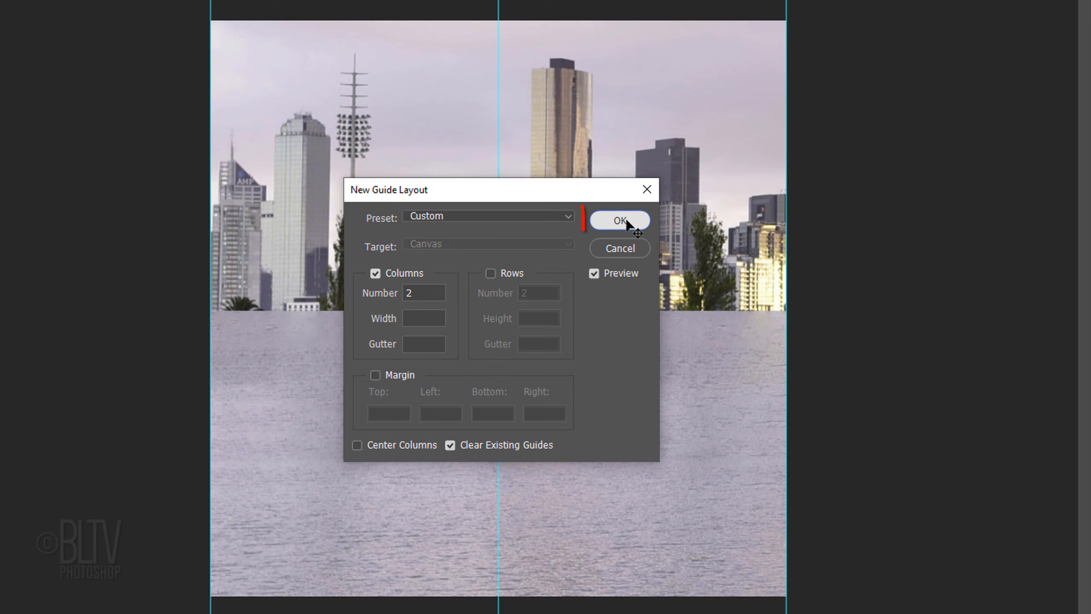
{"action": "left_click", "coordinate": [618, 220]}
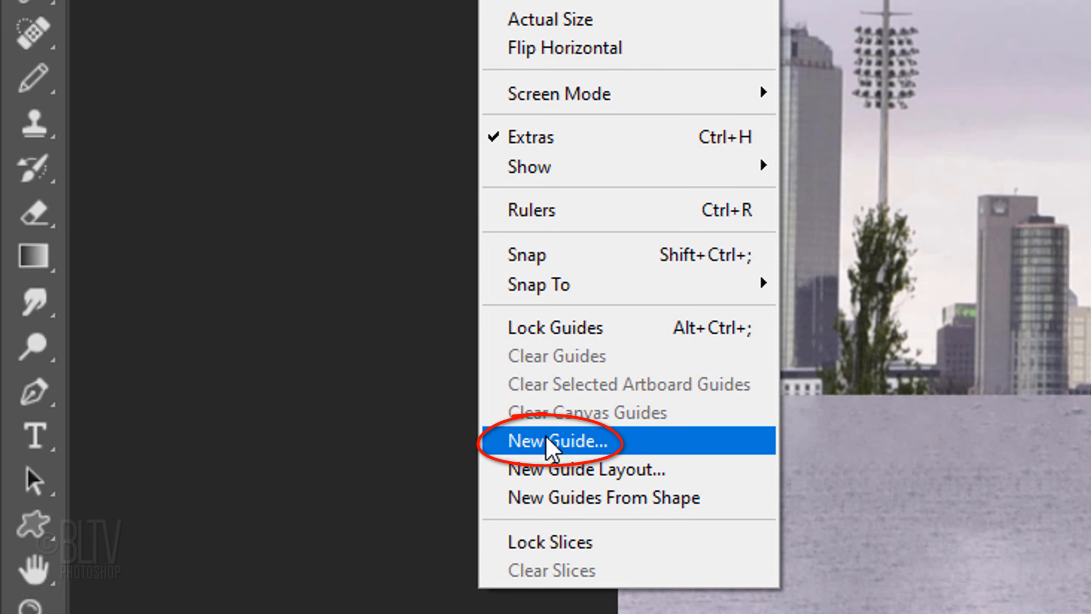
Add a single vertical guide at the canvas centre and show Skyline again.
{"action": "left_click", "coordinate": [555, 441]}
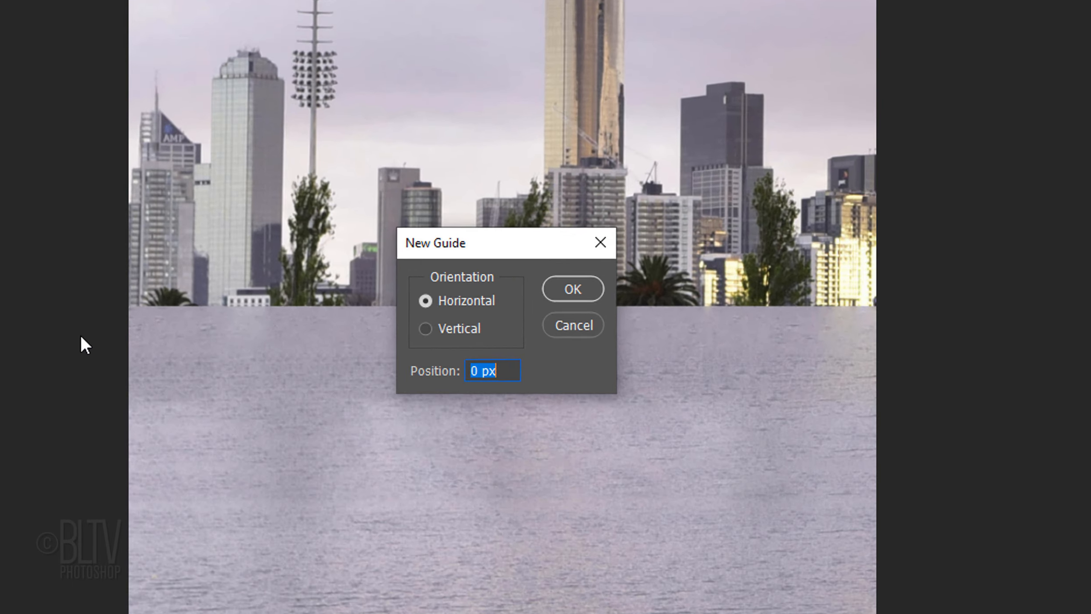
{"action": "left_click", "coordinate": [425, 328]}
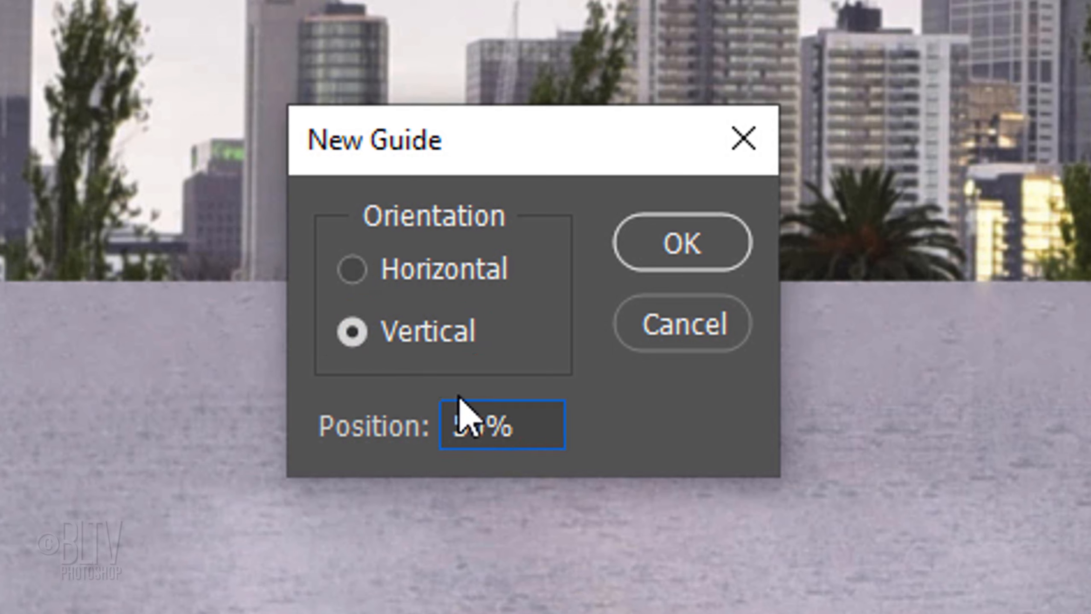
{"action": "left_click", "coordinate": [680, 244]}
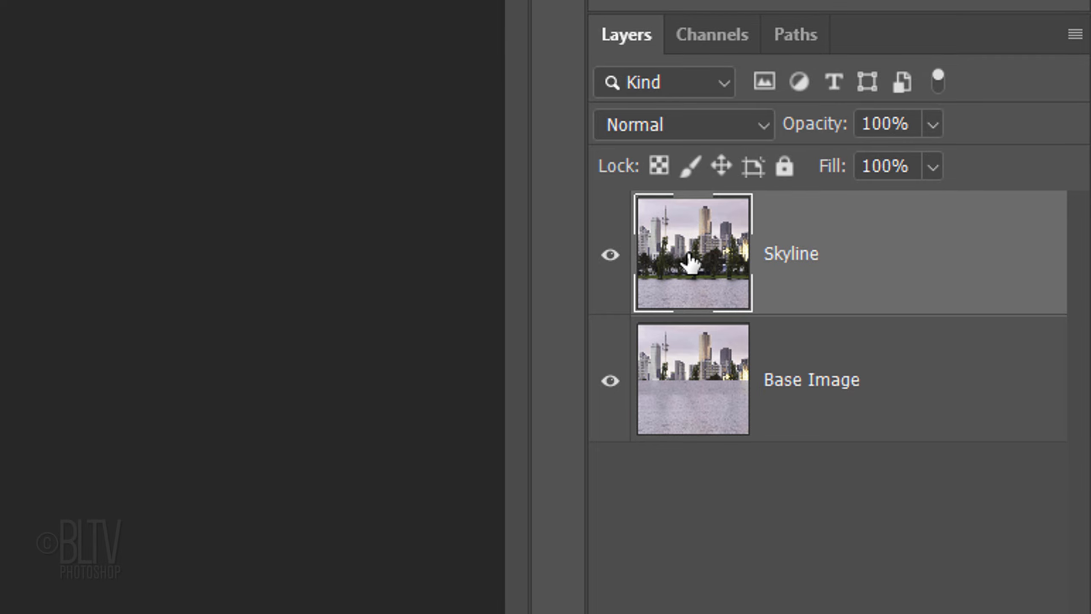
Rotate the Skyline layer 90 degrees clockwise between the guides.
{"action": "left_click", "coordinate": [128, 19]}
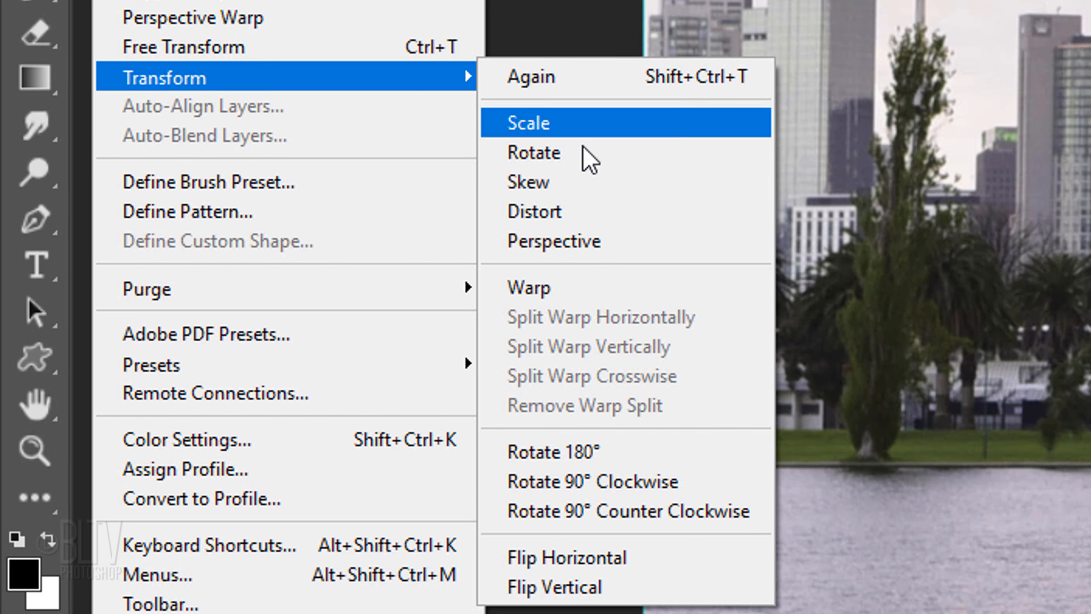
{"action": "mouse_move", "coordinate": [570, 482]}
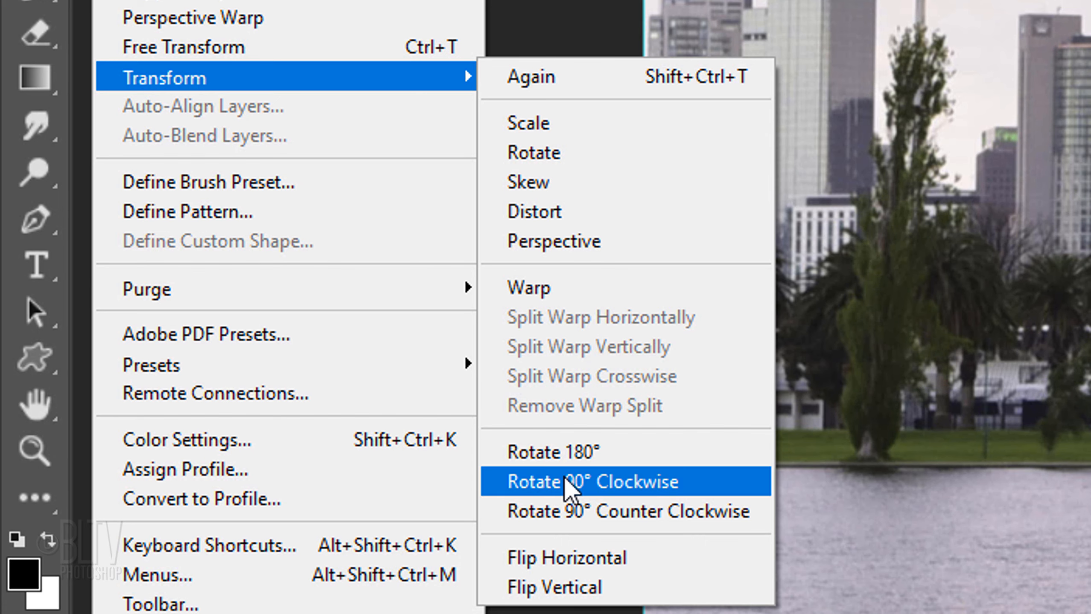
{"action": "left_click", "coordinate": [598, 482]}
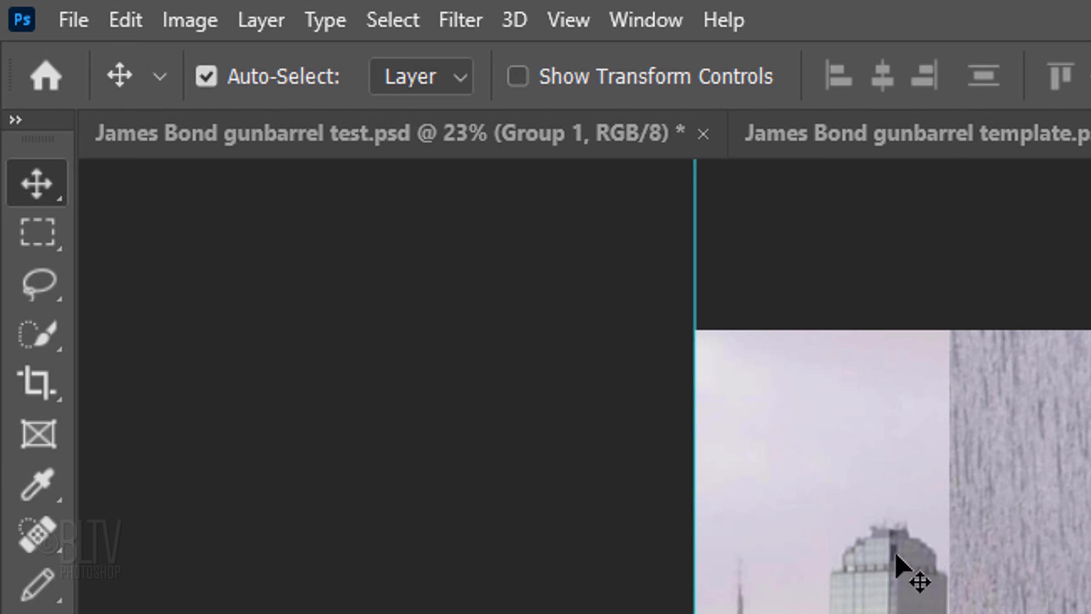
{"action": "left_click", "coordinate": [568, 19]}
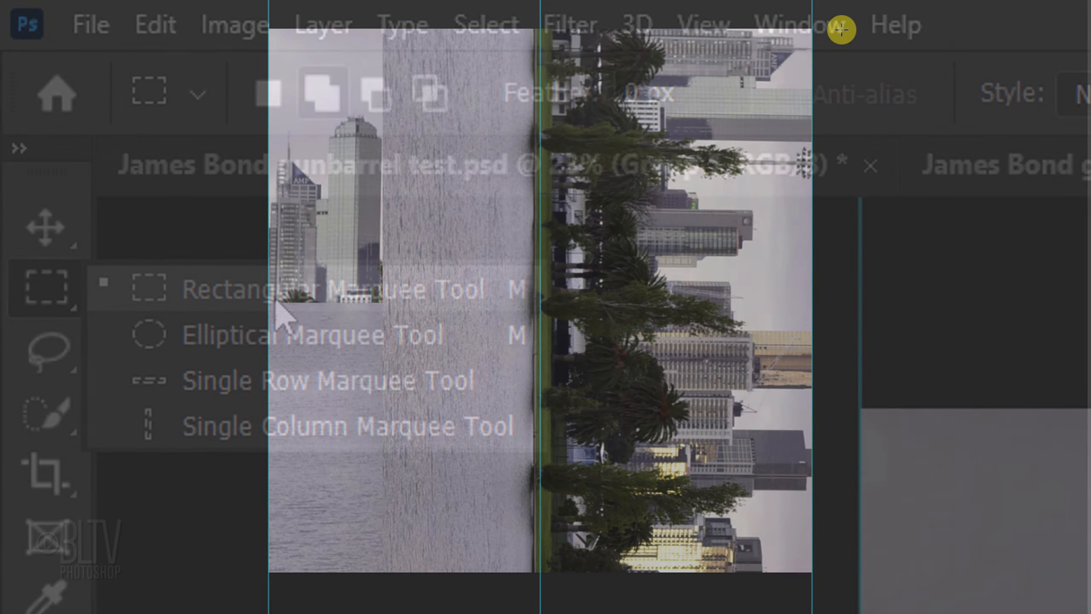
Copy the skyline's right half to Layer 1, hide Skyline, and duplicate it as a mirrored Layer 1 copy.
{"action": "left_click", "coordinate": [257, 288]}
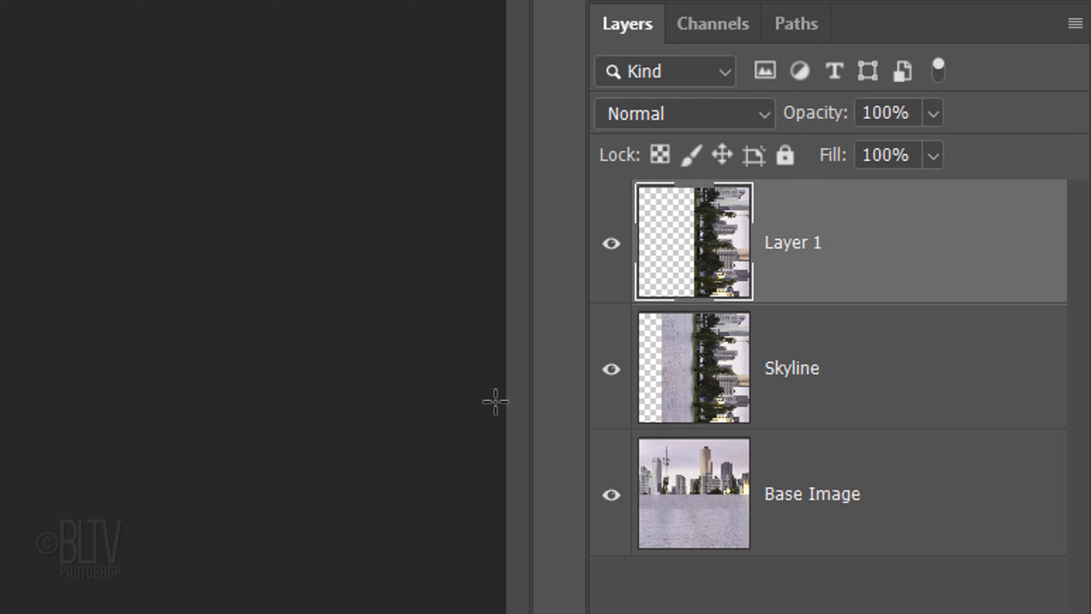
{"action": "left_click", "coordinate": [610, 368]}
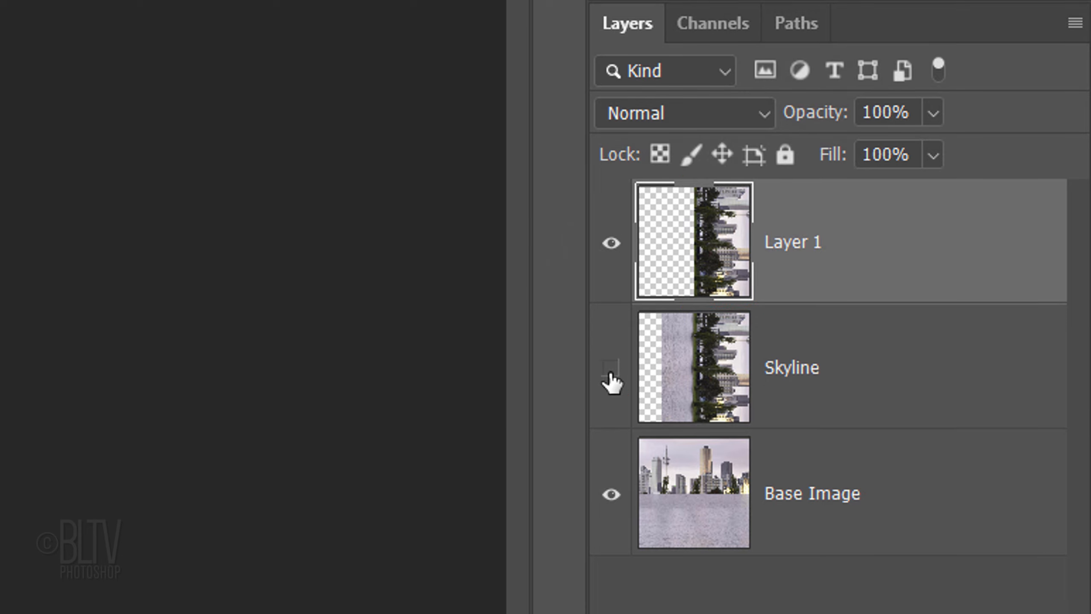
{"action": "key", "text": "ctrl+j"}
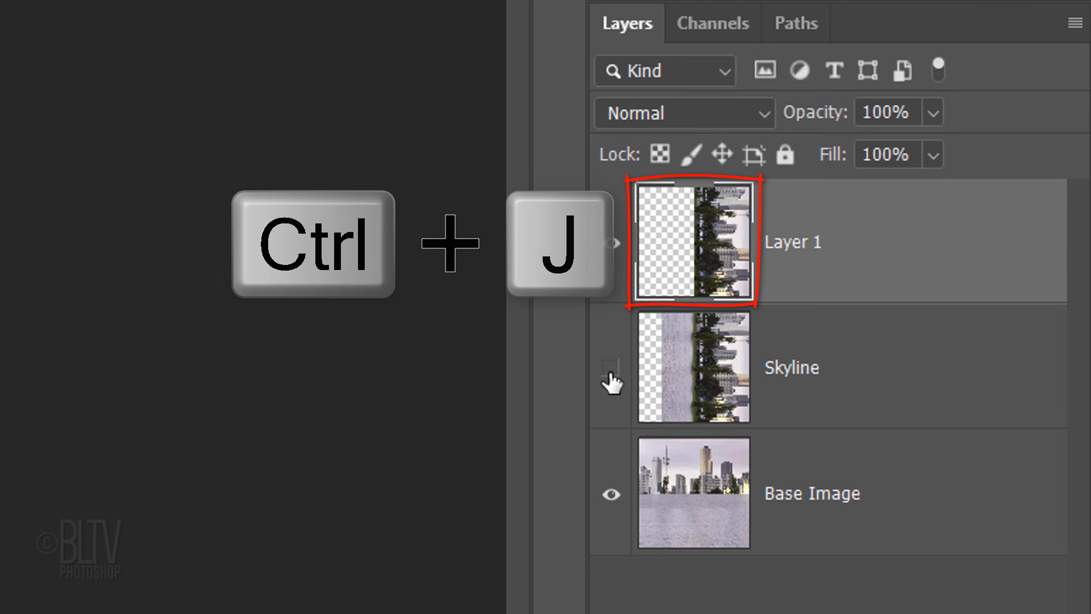
{"action": "key", "text": "ctrl+t"}
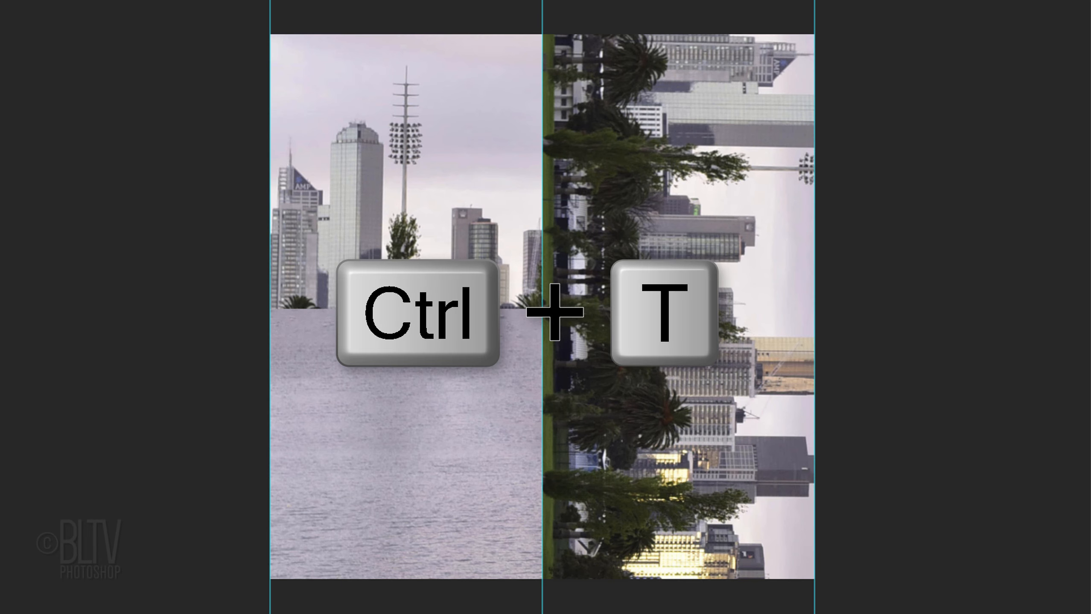
{"action": "key", "text": "ctrl+t"}
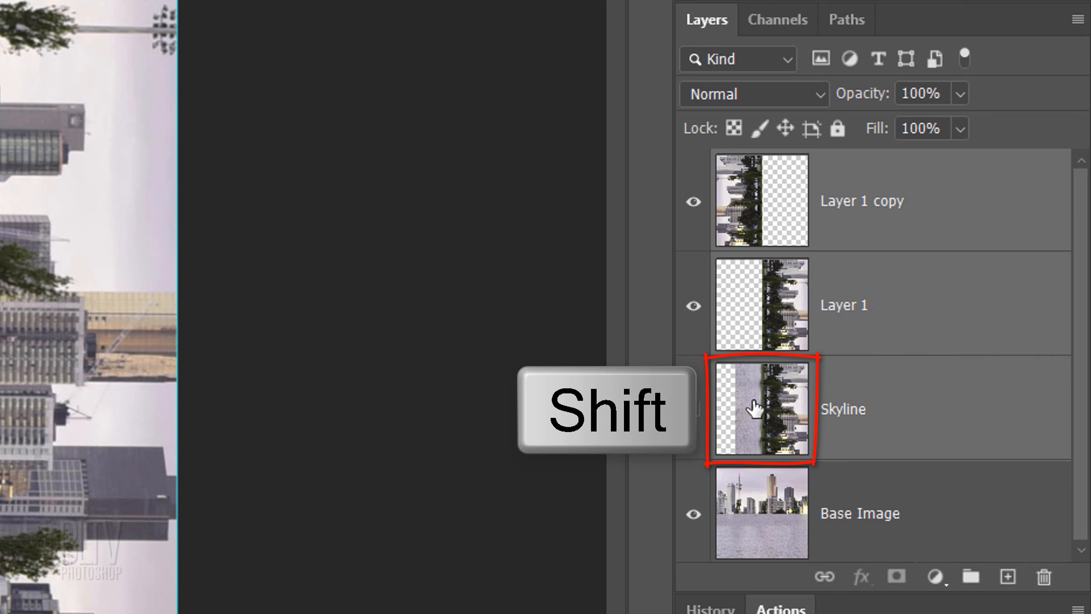
Group the skyline layers and name the group Skyline.
{"action": "key", "text": "ctrl+g"}
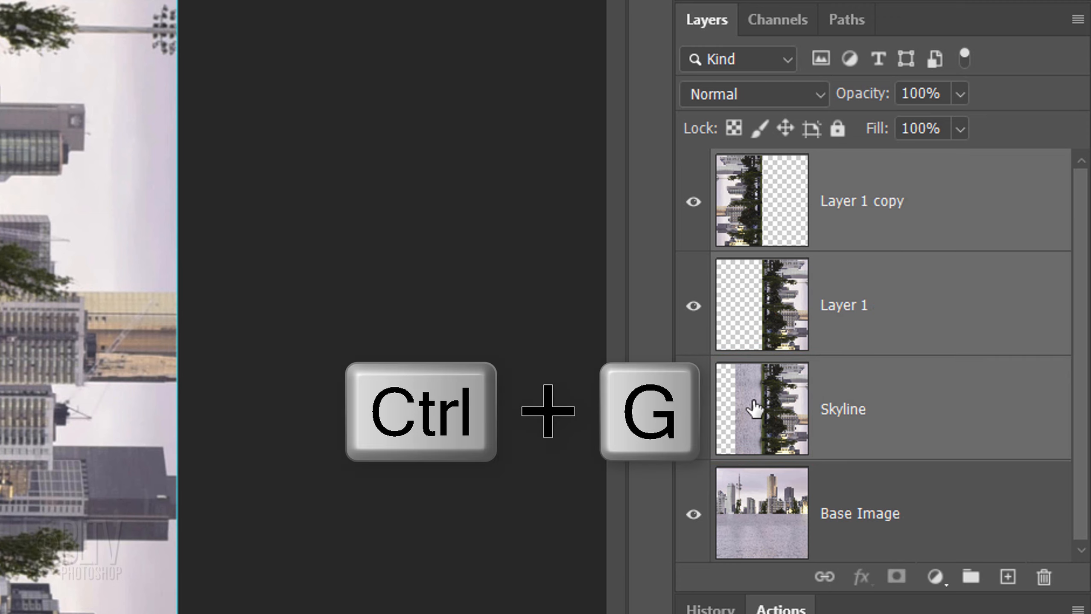
{"action": "key", "text": "ctrl+g"}
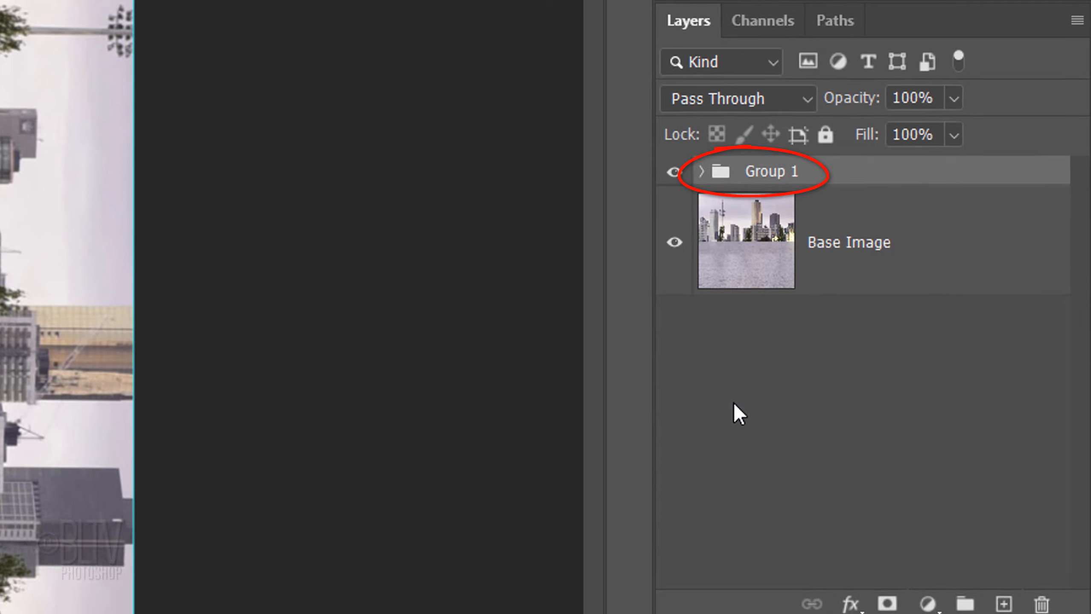
{"action": "double_click", "coordinate": [770, 171]}
{"action": "type", "text": "Skyline"}
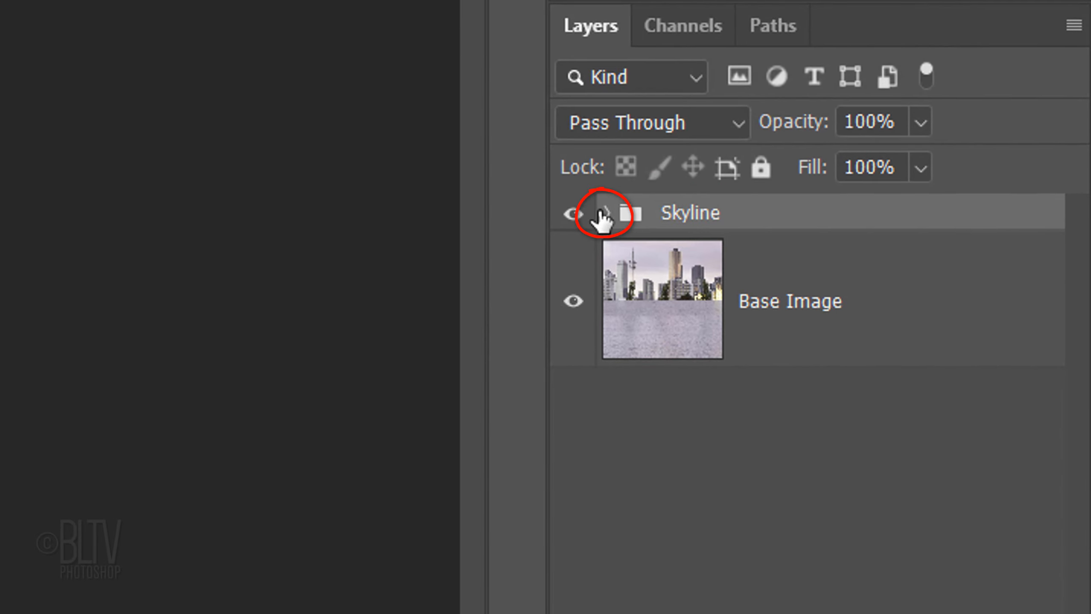
{"action": "left_click", "coordinate": [605, 213]}
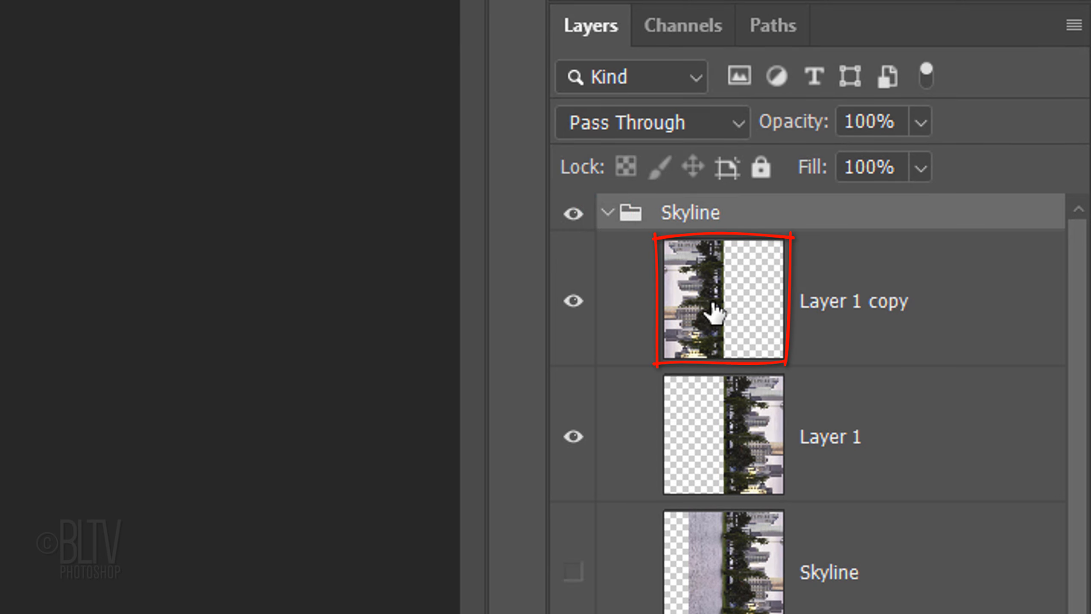
Lower Layer 1 copy to 50% opacity and blend the Skyline group in Hard Light at 30%.
{"action": "left_click", "coordinate": [720, 299]}
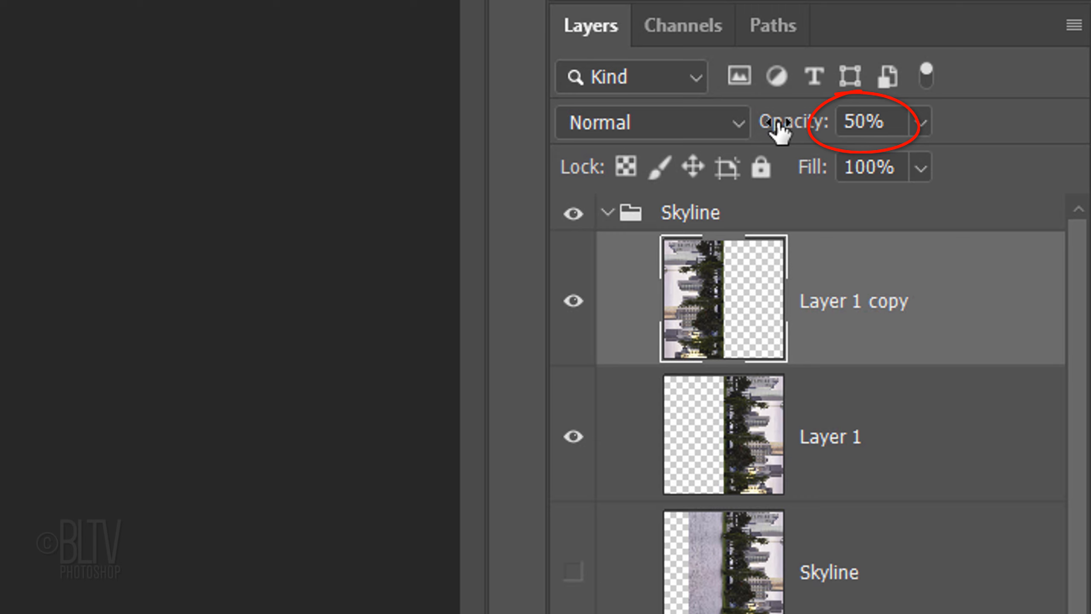
{"action": "left_click", "coordinate": [608, 213]}
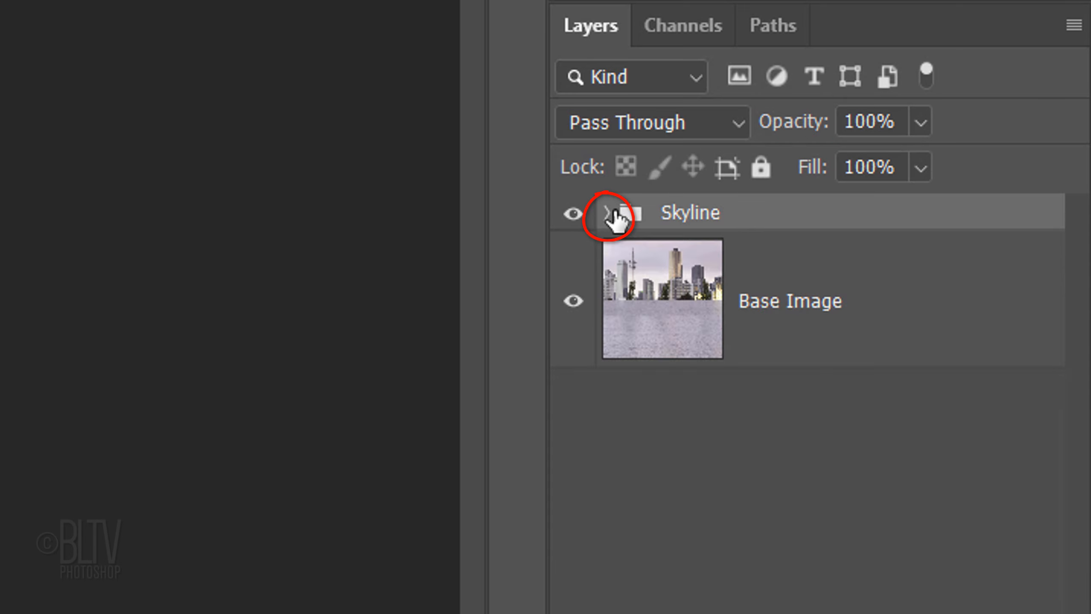
{"action": "left_click", "coordinate": [647, 121]}
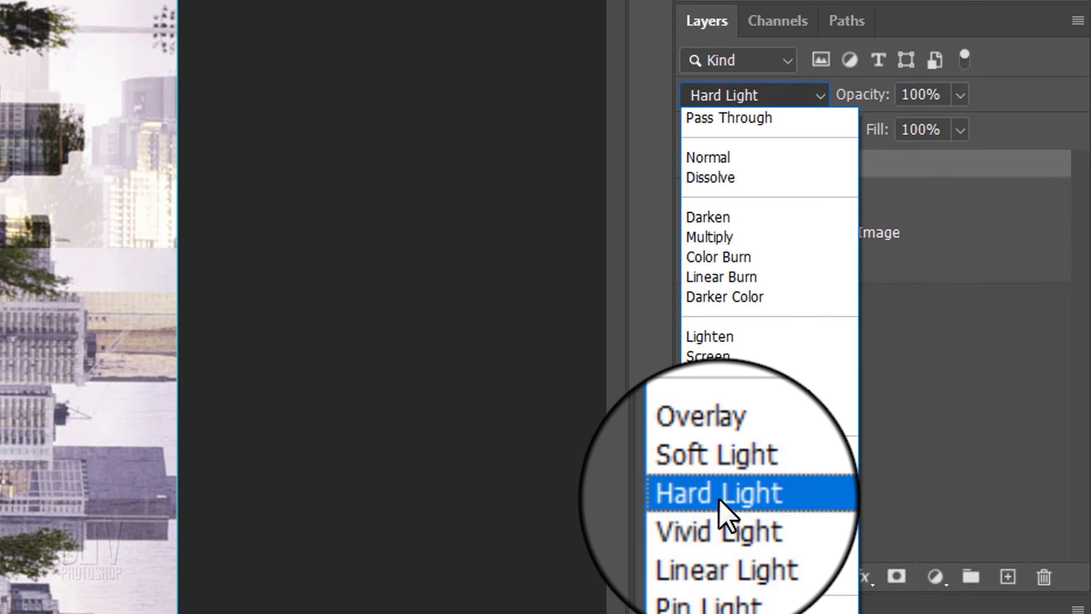
{"action": "left_click", "coordinate": [718, 492]}
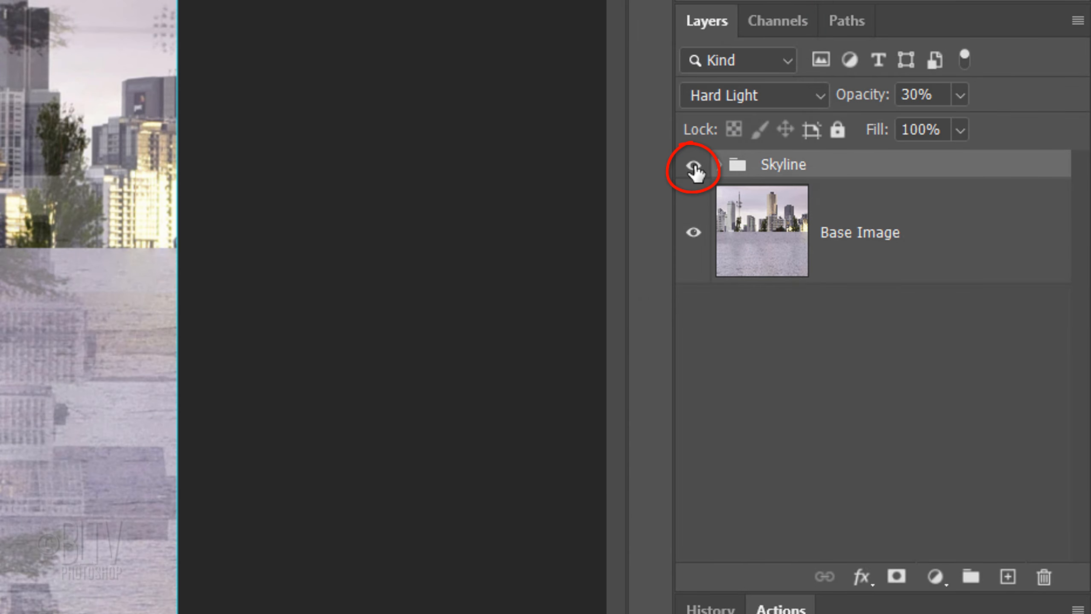
Hide the Skyline group and set the foreground colour to light grey CCCCCC.
{"action": "left_click", "coordinate": [692, 166]}
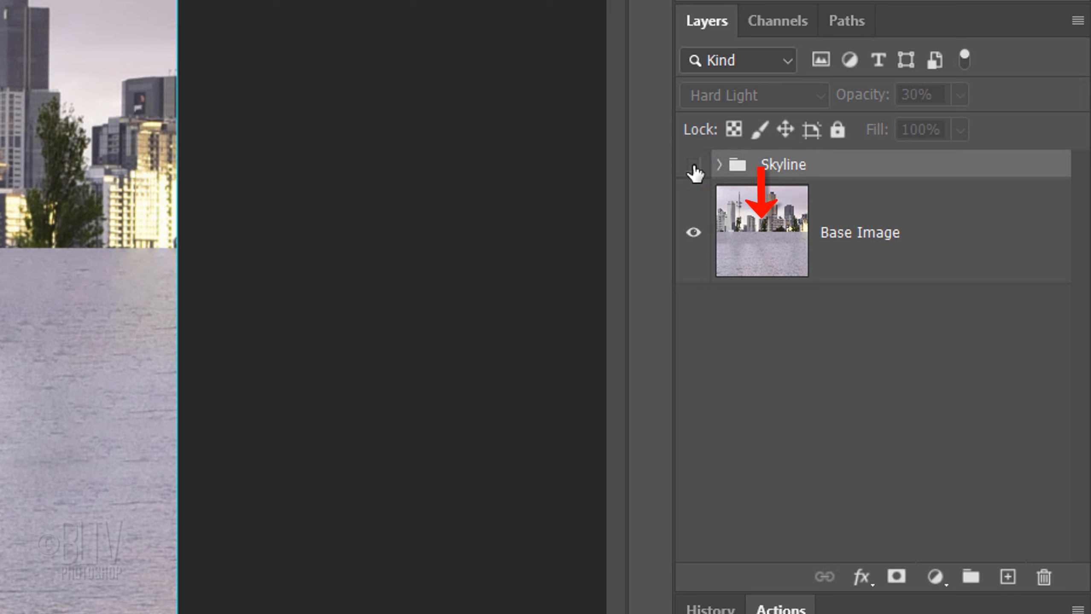
{"action": "left_click", "coordinate": [1006, 579]}
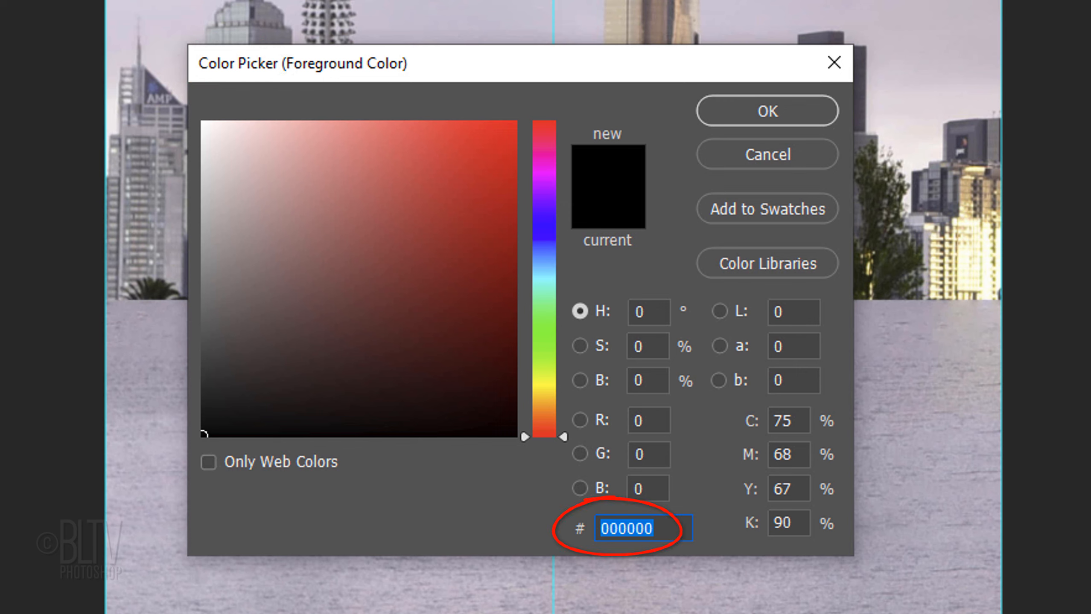
{"action": "type", "text": "c"}
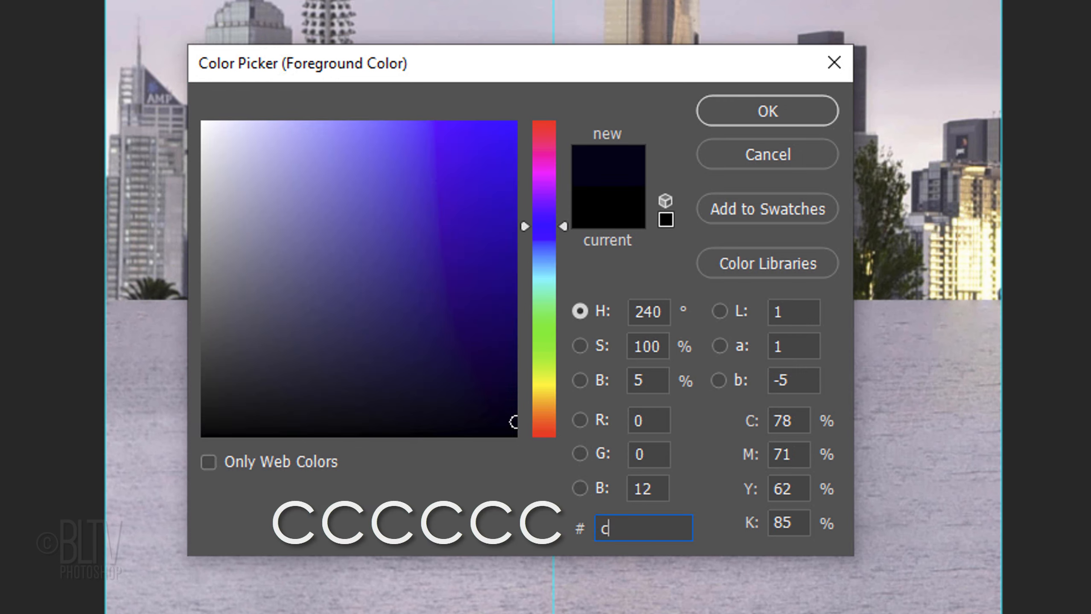
{"action": "type", "text": "cccccc"}
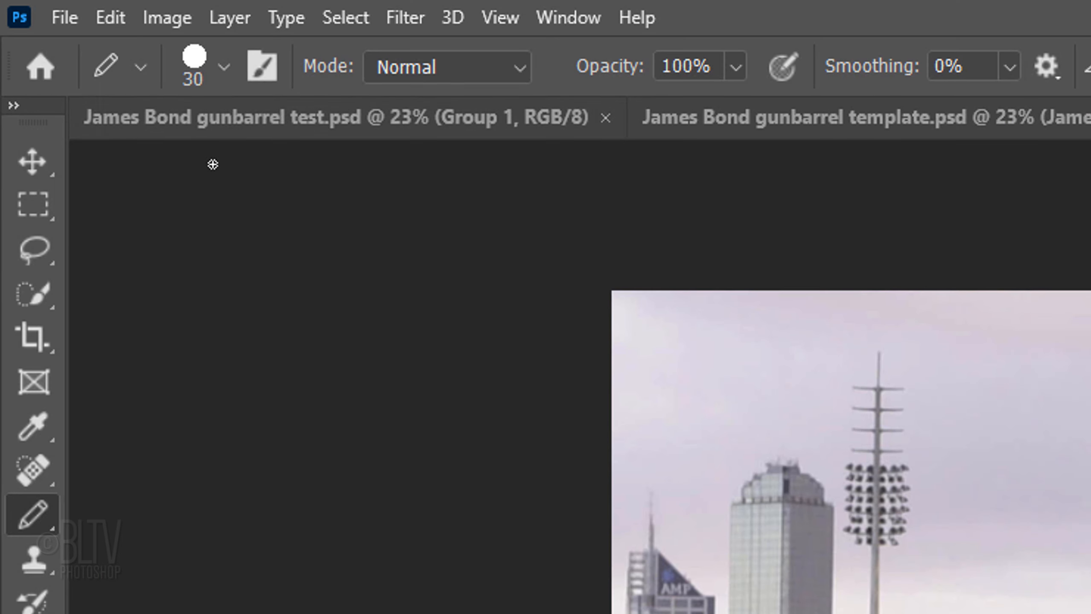
Set a 6 px, 0% hardness, 100% smoothed pencil, then switch to the Paint Bucket.
{"action": "left_click", "coordinate": [224, 66]}
{"action": "type", "text": "6"}
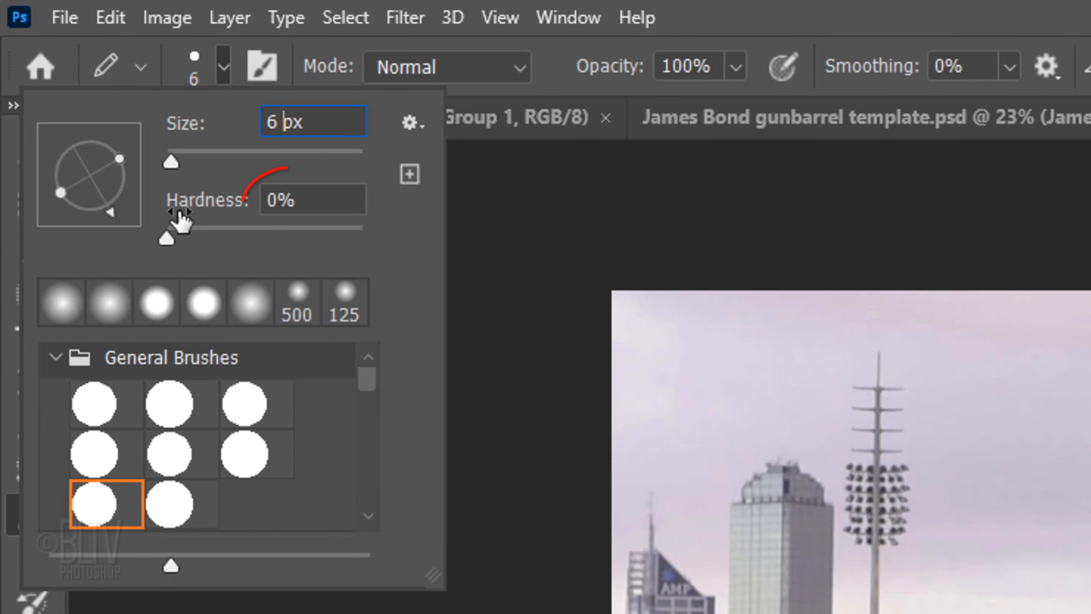
{"action": "left_click_drag", "start_coordinate": [167, 239], "coordinate": [362, 239]}
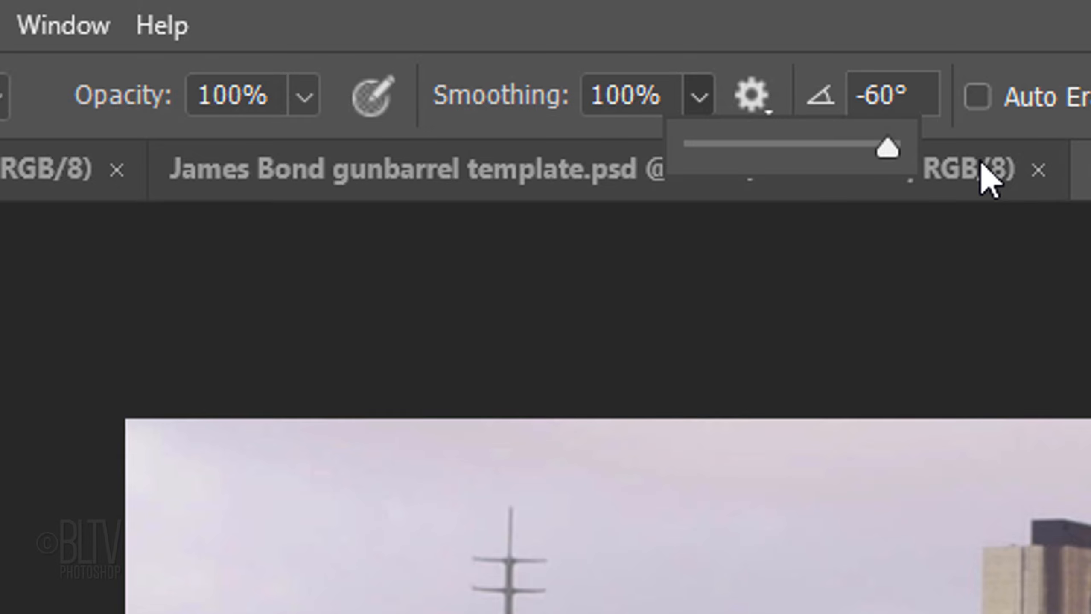
{"action": "left_click", "coordinate": [748, 96]}
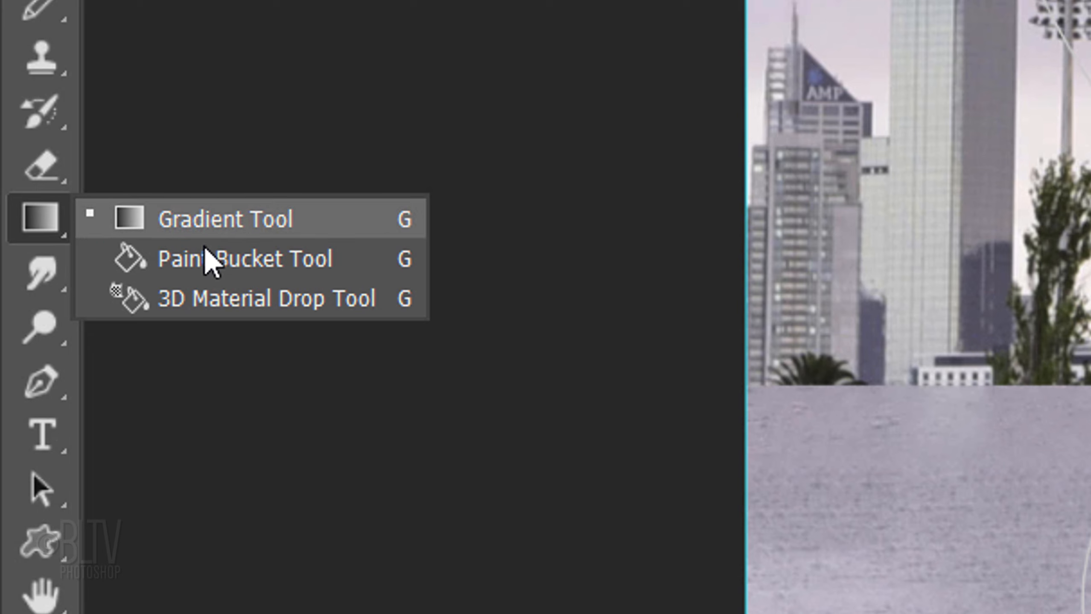
{"action": "left_click", "coordinate": [246, 258]}
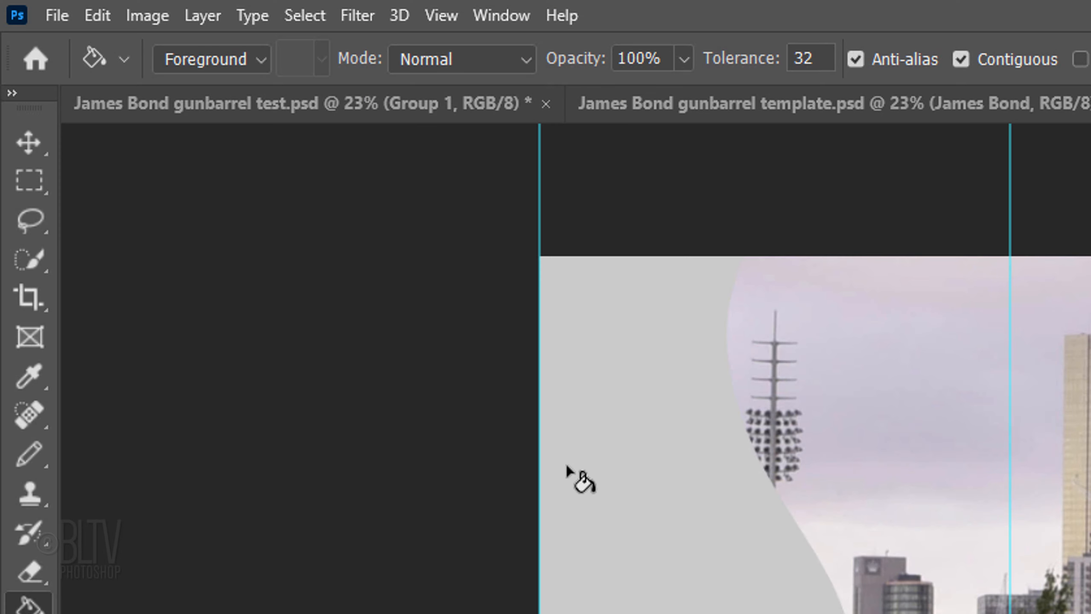
Run a Motion Blur filter on the grey wavy shape's edge.
{"action": "left_click", "coordinate": [355, 15]}
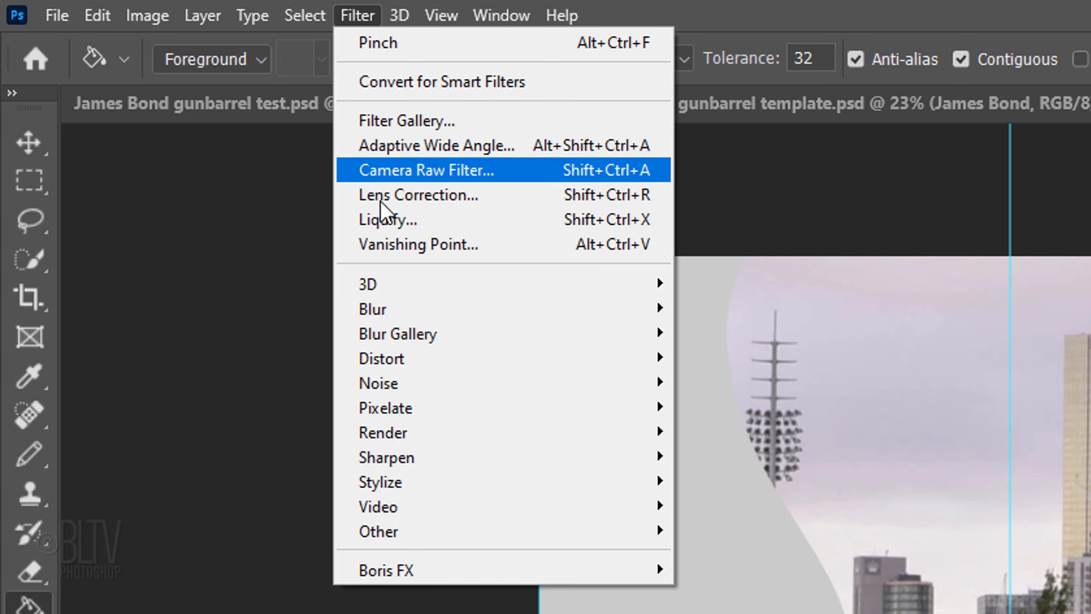
{"action": "mouse_move", "coordinate": [372, 309]}
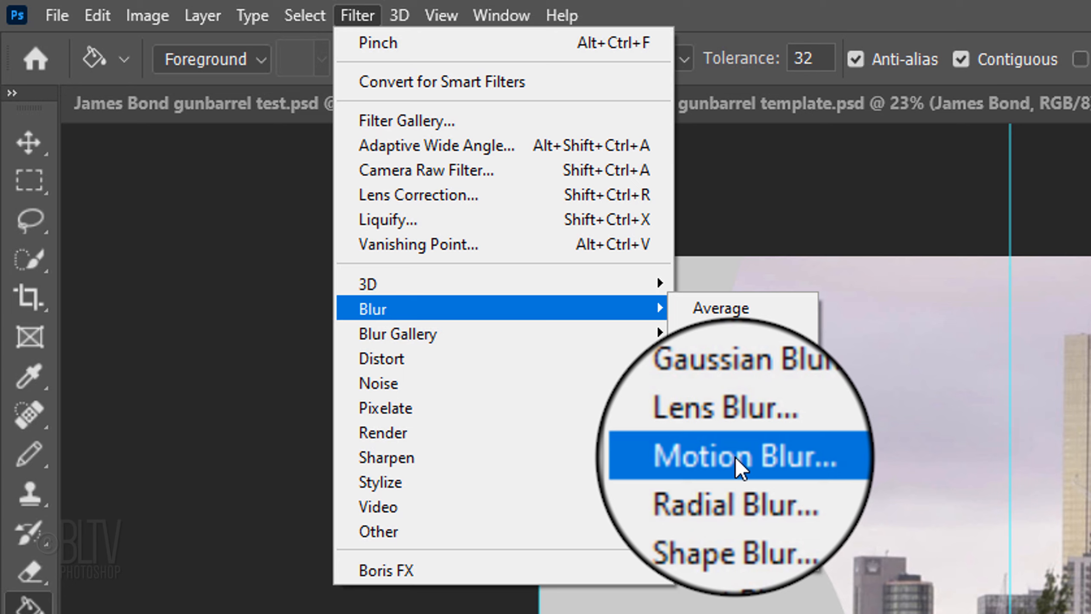
{"action": "left_click", "coordinate": [731, 455]}
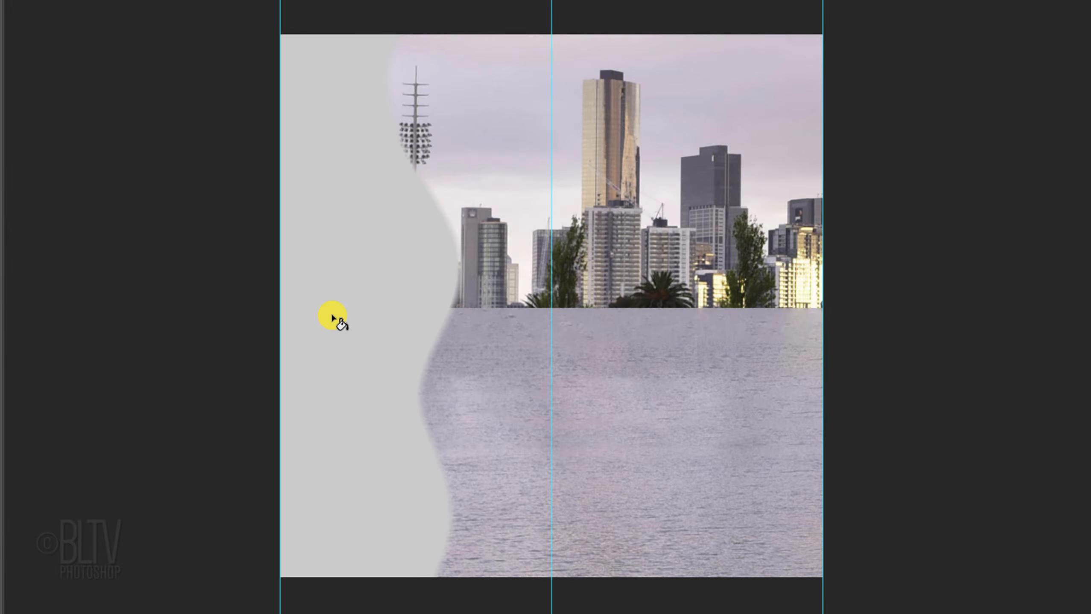
Draw a pencil curve in the lower-left corner and fill below it black.
{"action": "key", "text": "b"}
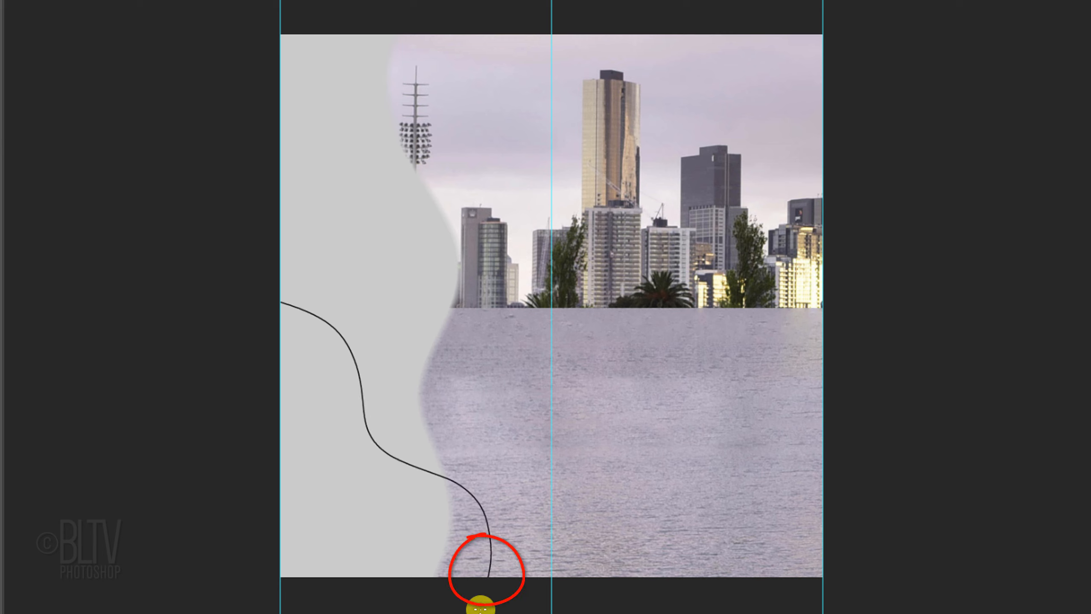
{"action": "key", "text": "g"}
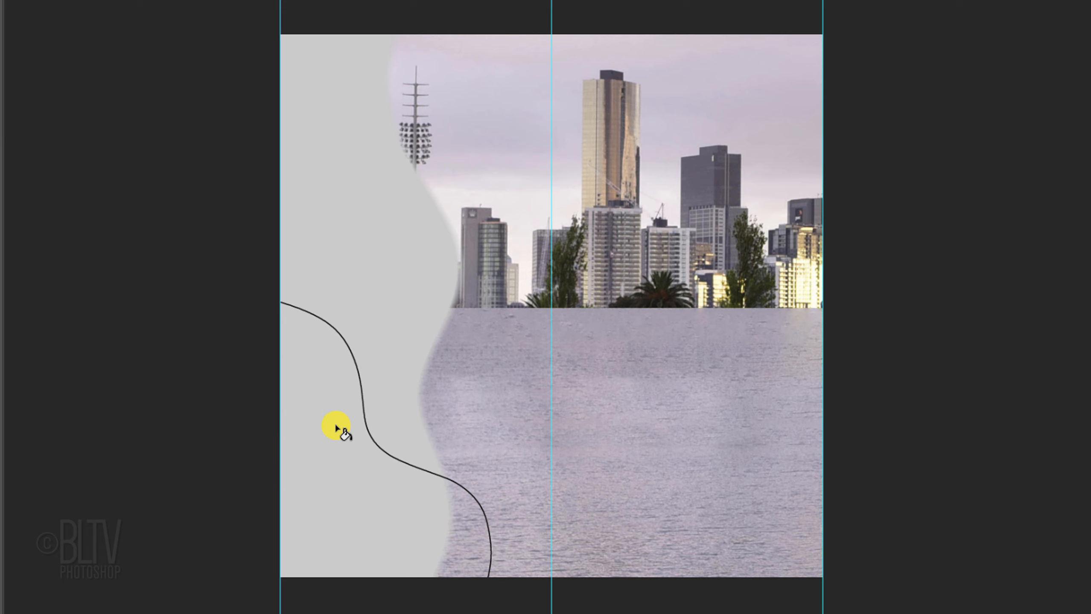
{"action": "left_click", "coordinate": [337, 429]}
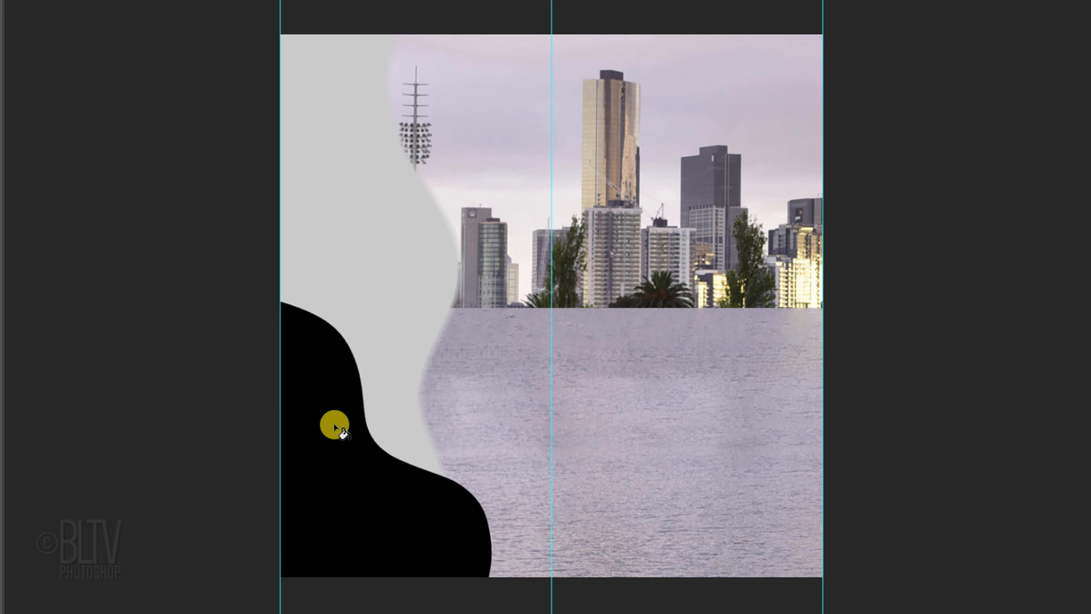
Soften the black shape's edge with a Motion Blur of distance 117.
{"action": "left_click", "coordinate": [353, 14]}
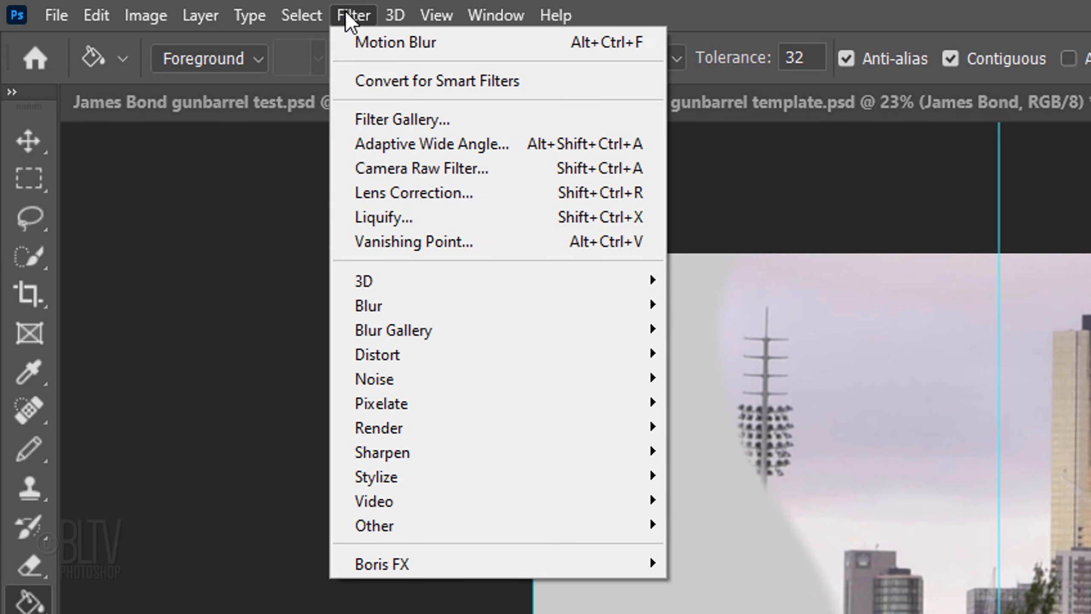
{"action": "mouse_move", "coordinate": [369, 304]}
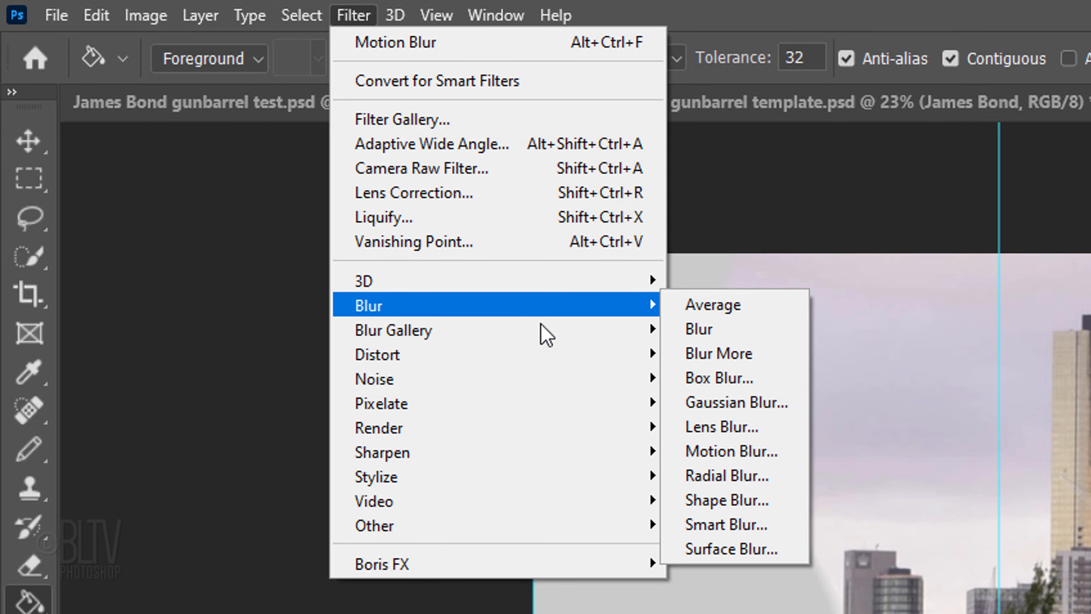
{"action": "left_click", "coordinate": [732, 450]}
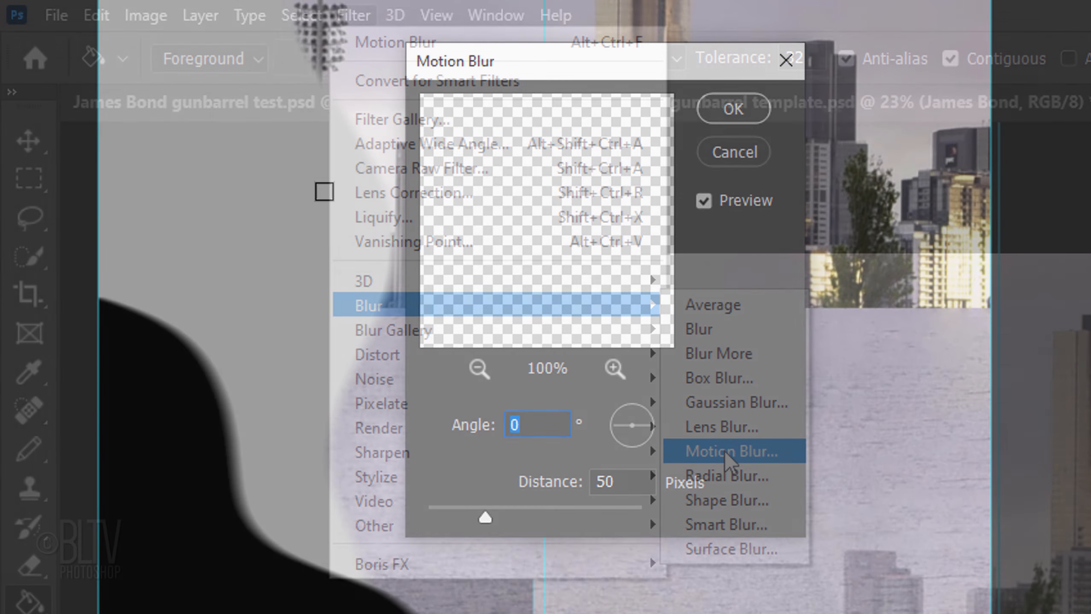
{"action": "left_click", "coordinate": [728, 450]}
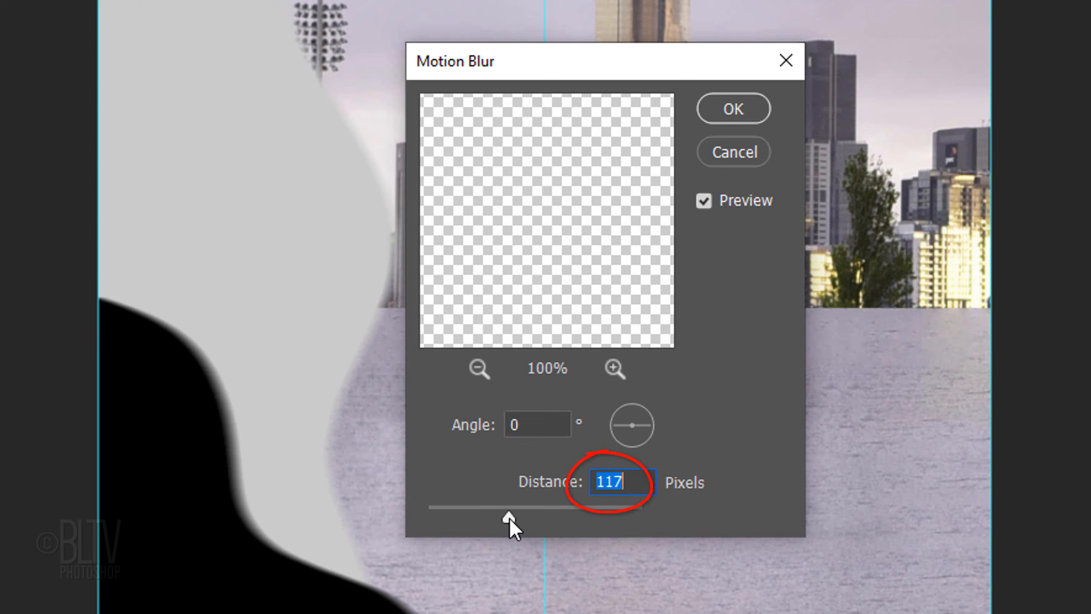
{"action": "mouse_move", "coordinate": [727, 126]}
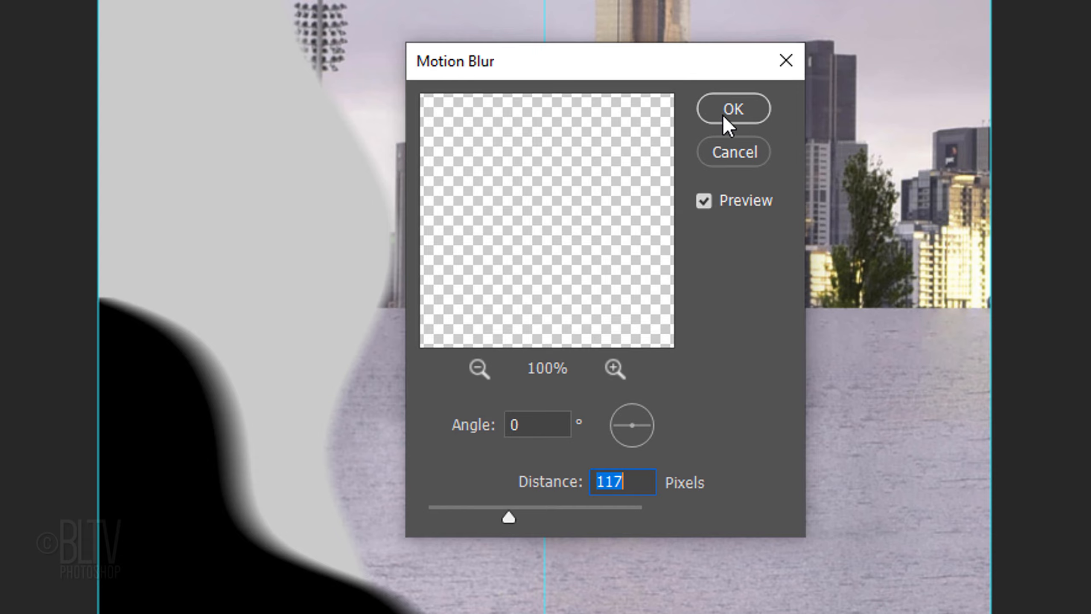
{"action": "left_click", "coordinate": [731, 108]}
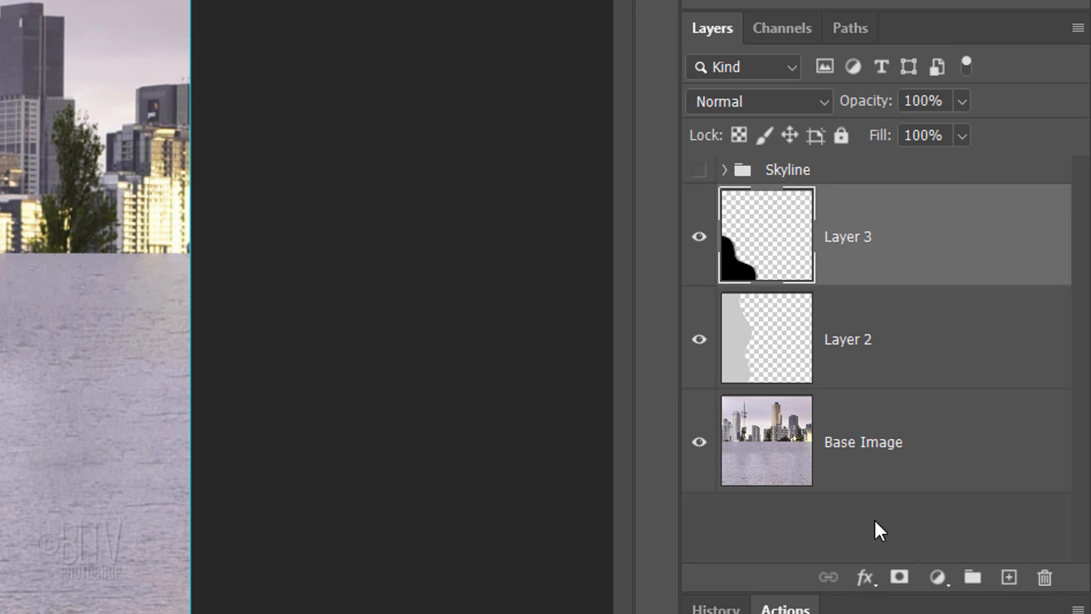
On a new Layer 4, draw a wavy pencil line and fill the right side black, reapplying the last filter.
{"action": "left_click", "coordinate": [1007, 579]}
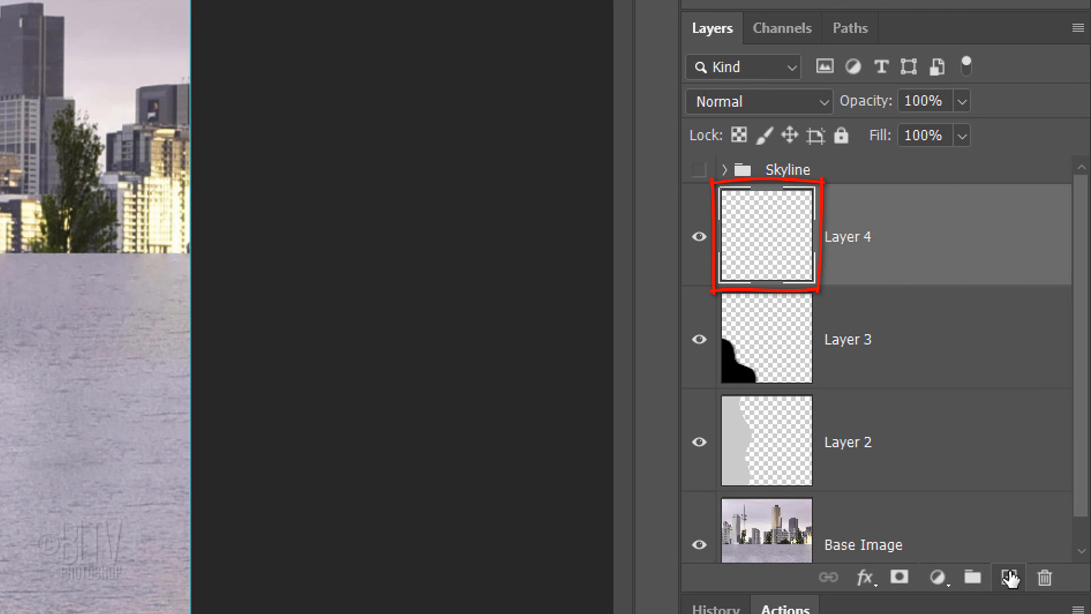
{"action": "key", "text": "b"}
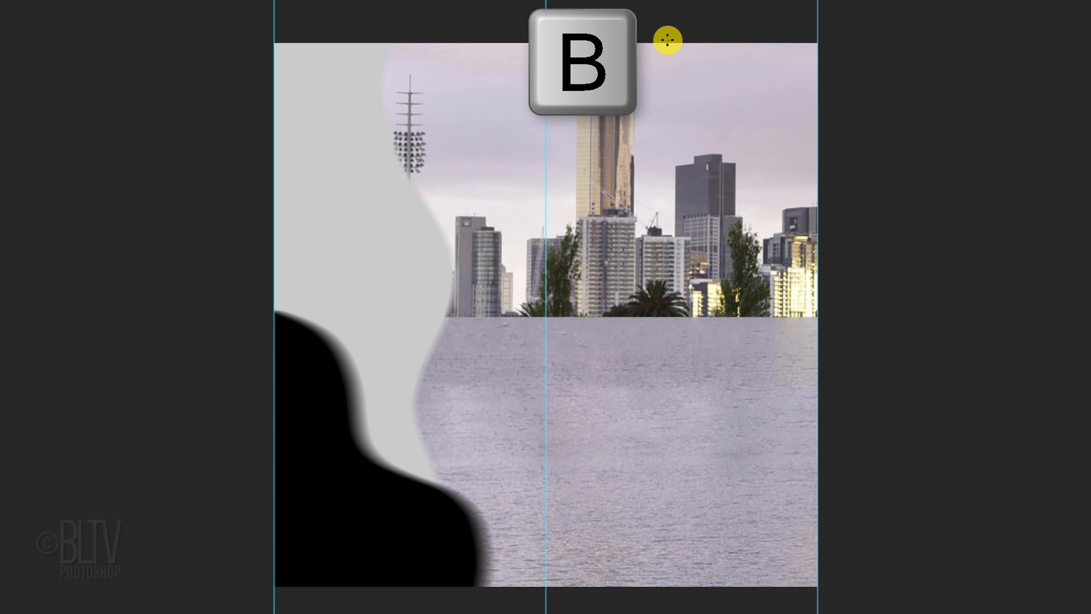
{"action": "key", "text": "b"}
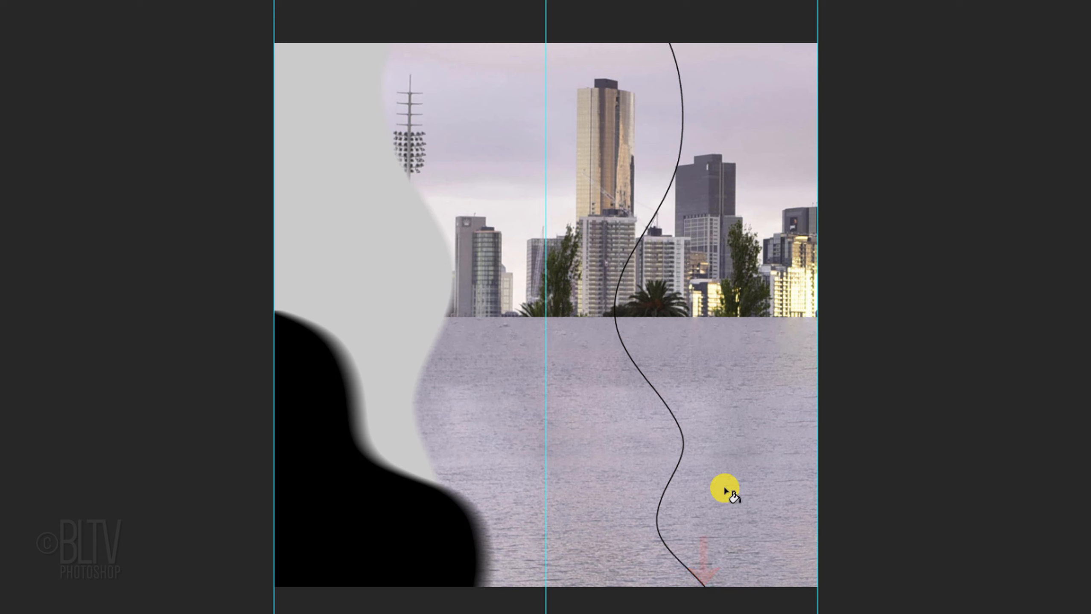
{"action": "mouse_move", "coordinate": [712, 333]}
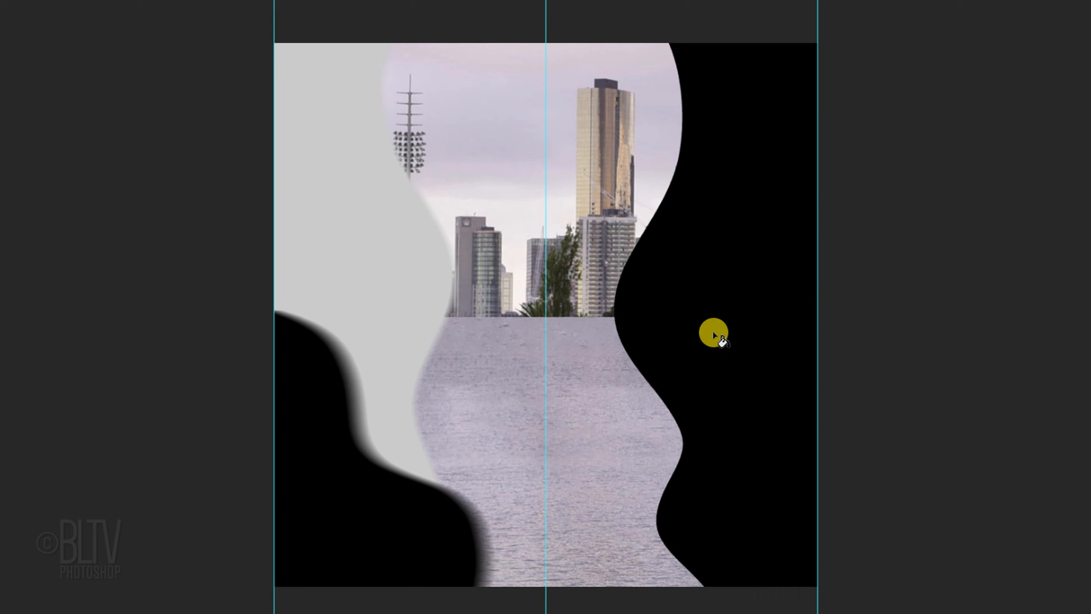
{"action": "key", "text": "alt+ctrl+f"}
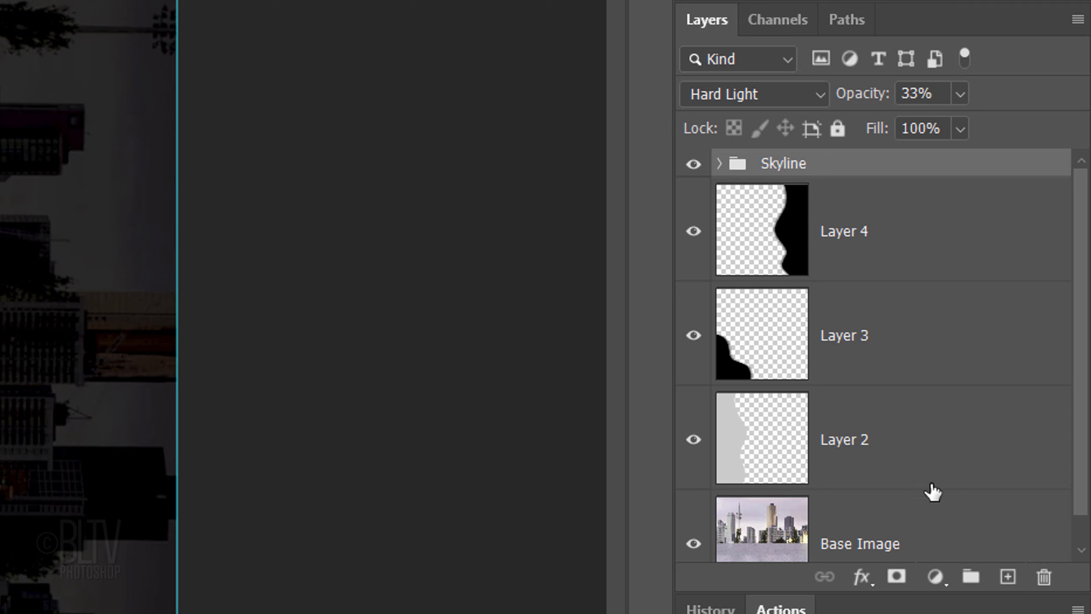
Add a Curves 1 adjustment layer above Black & White 1 and open its properties.
{"action": "left_click", "coordinate": [936, 578]}
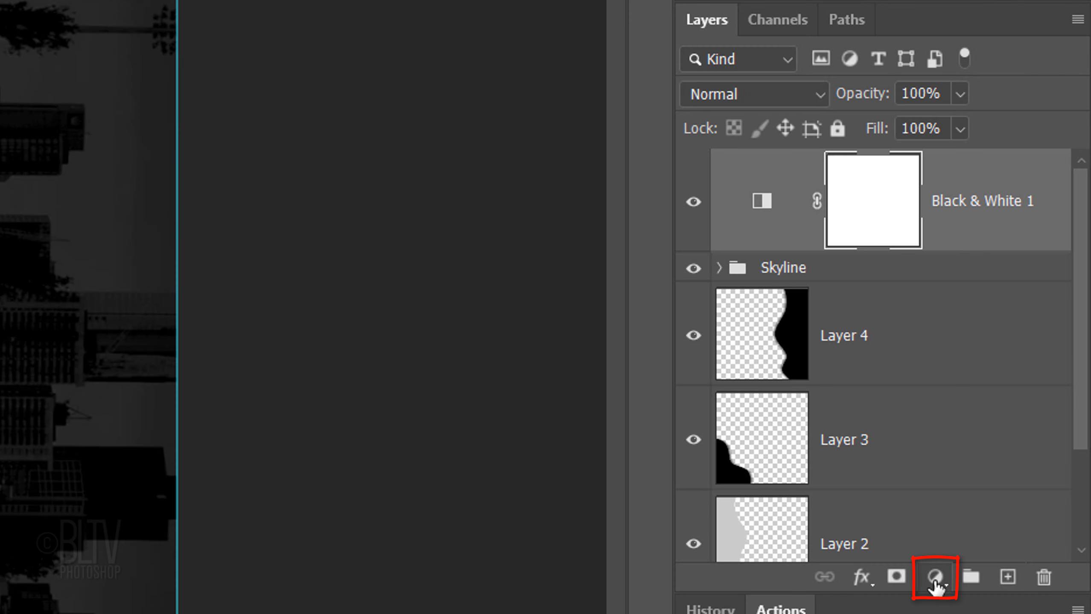
{"action": "left_click", "coordinate": [933, 578]}
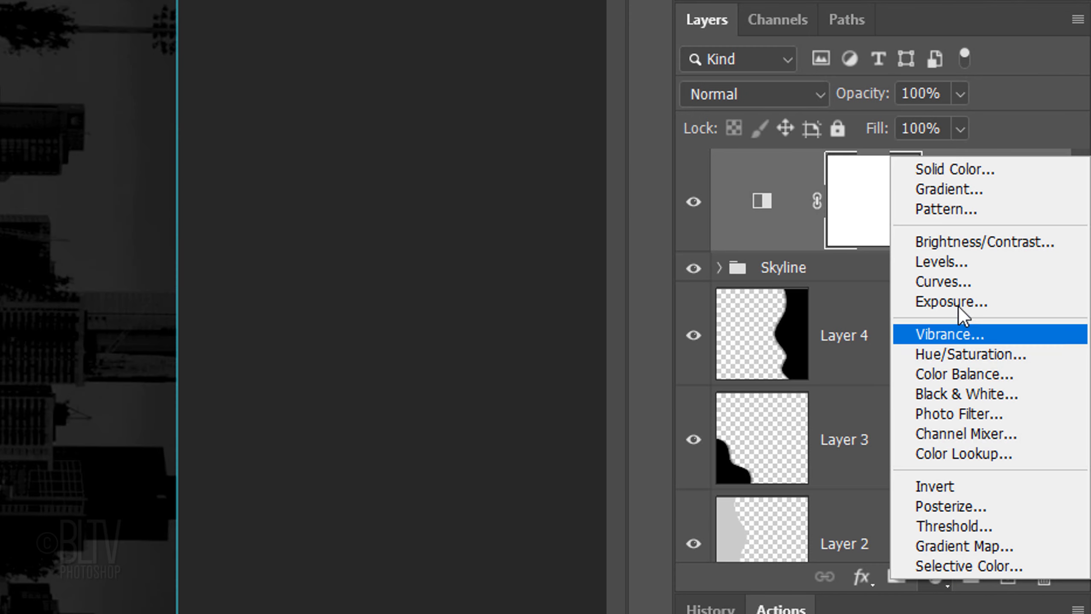
{"action": "left_click", "coordinate": [942, 281]}
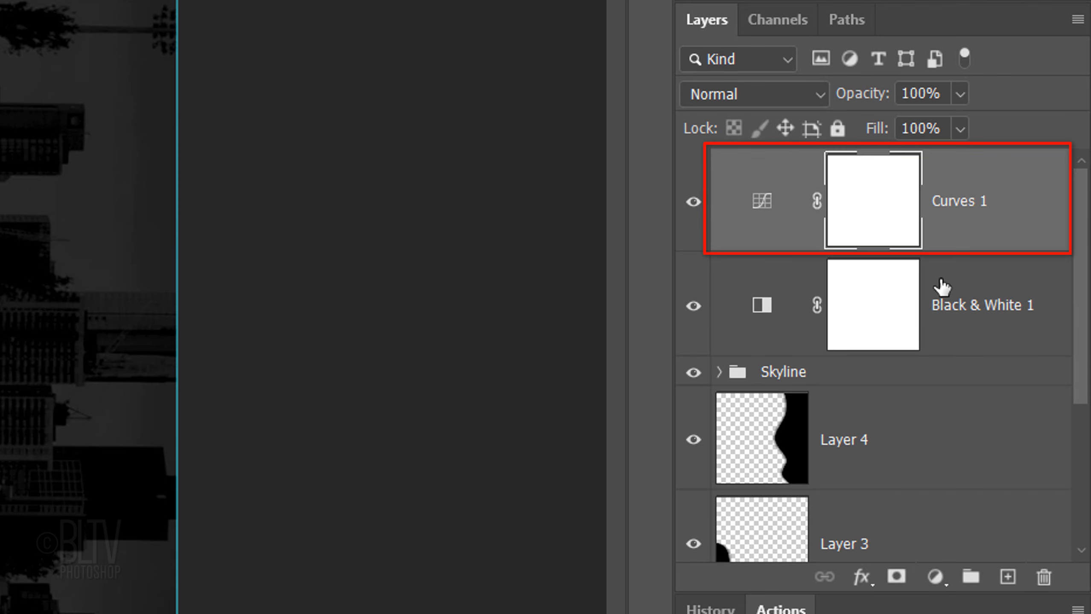
{"action": "double_click", "coordinate": [761, 201]}
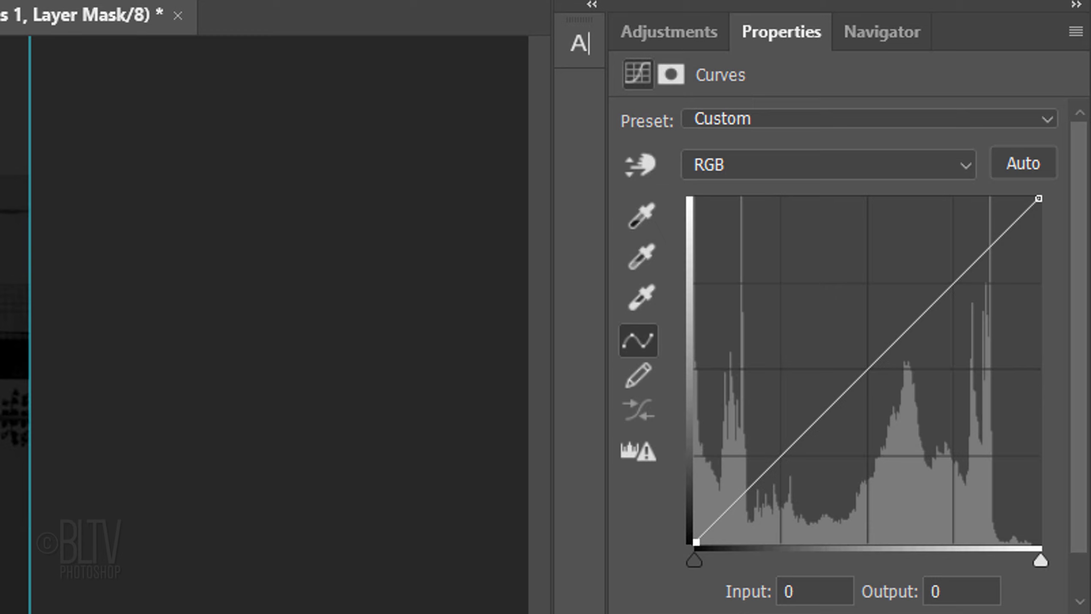
{"action": "mouse_move", "coordinate": [867, 405]}
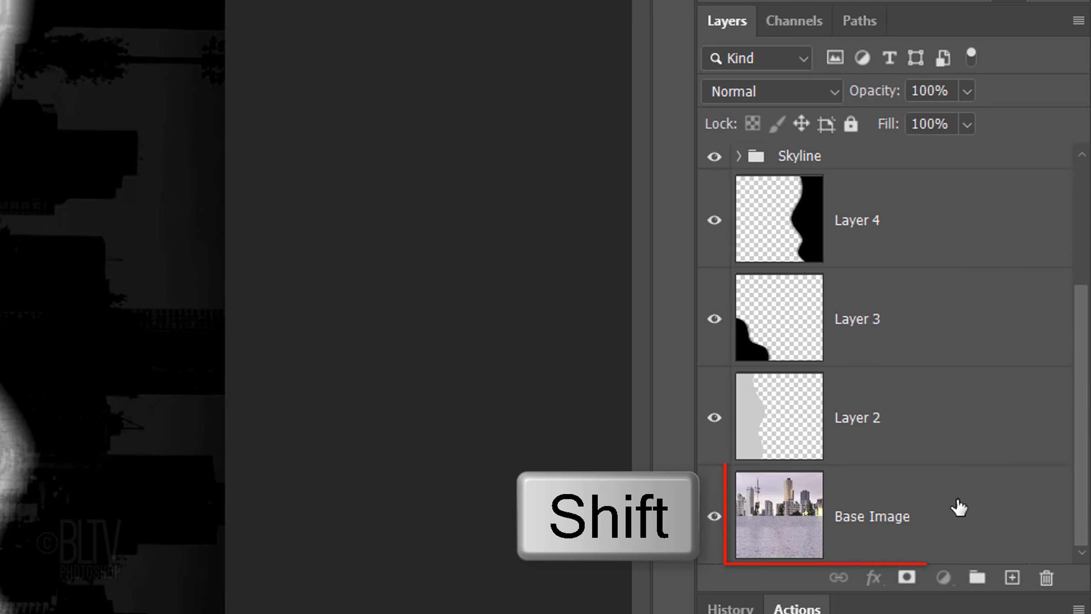
Select all layers down to Base Image, convert to one smart object and rename it Gunbarrel.
{"action": "left_click", "coordinate": [798, 155]}
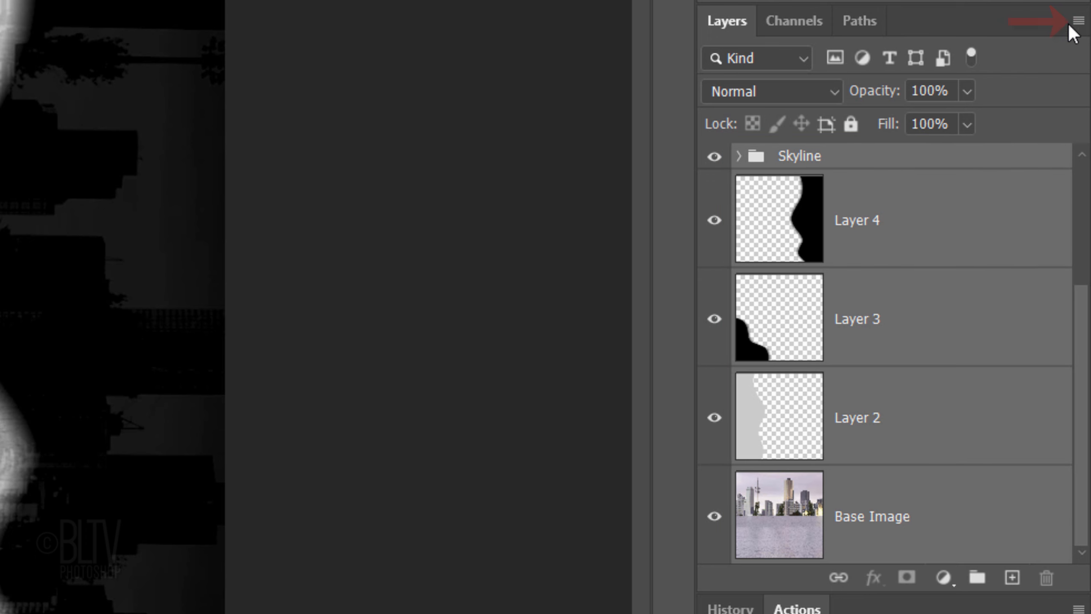
{"action": "left_click", "coordinate": [1082, 6]}
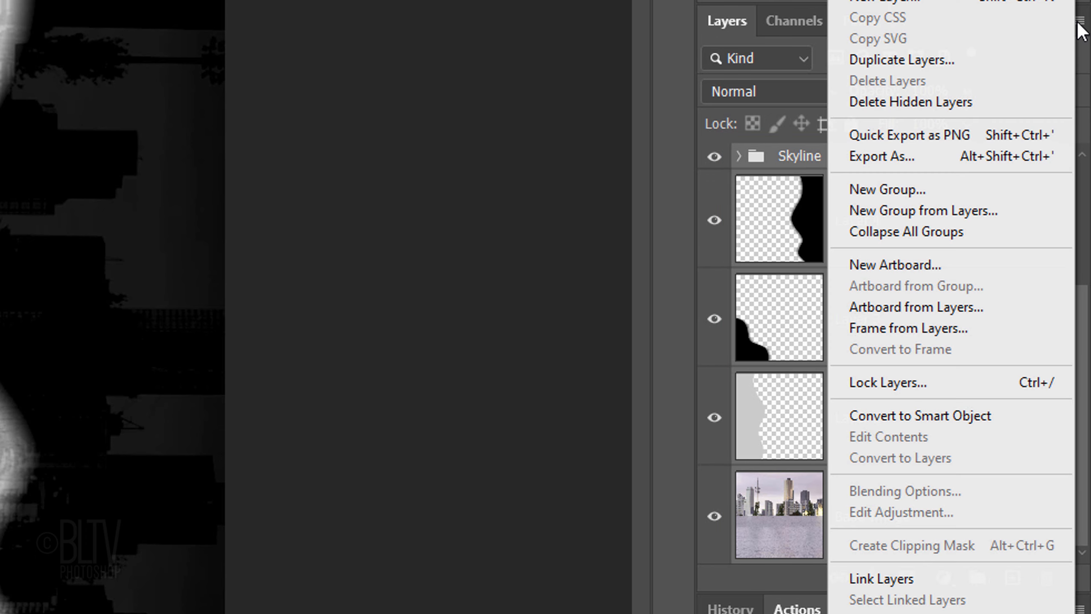
{"action": "mouse_move", "coordinate": [919, 416]}
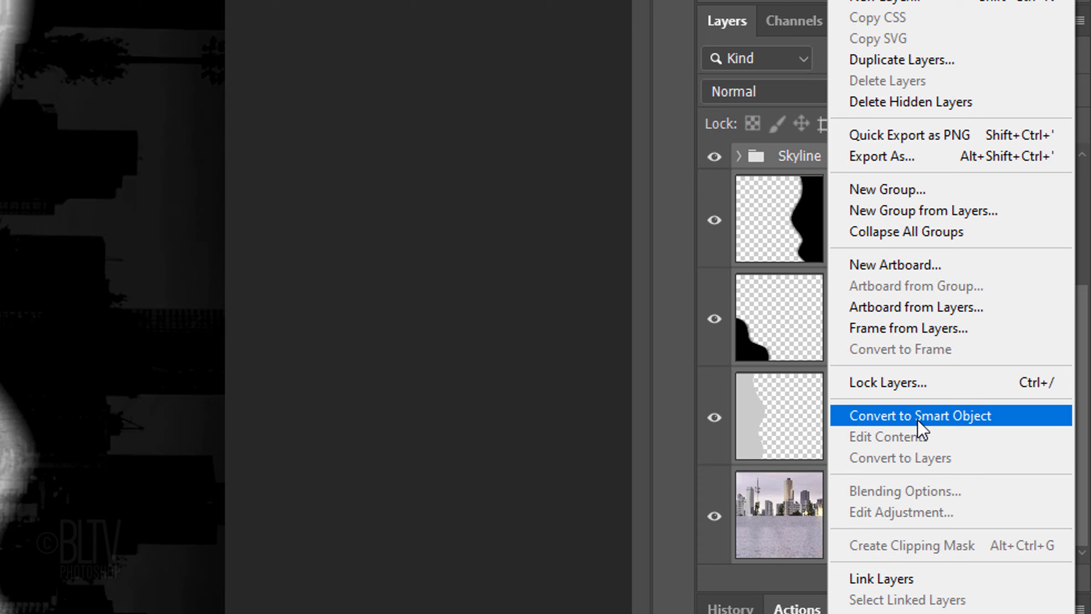
{"action": "left_click", "coordinate": [920, 416]}
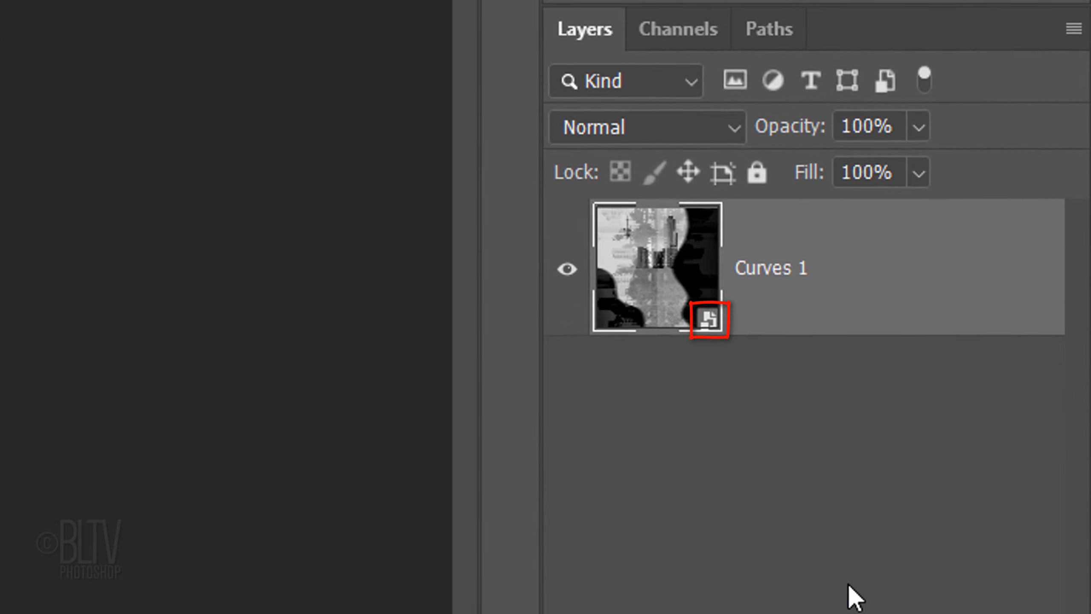
{"action": "double_click", "coordinate": [770, 270]}
{"action": "type", "text": "Gunbarrel"}
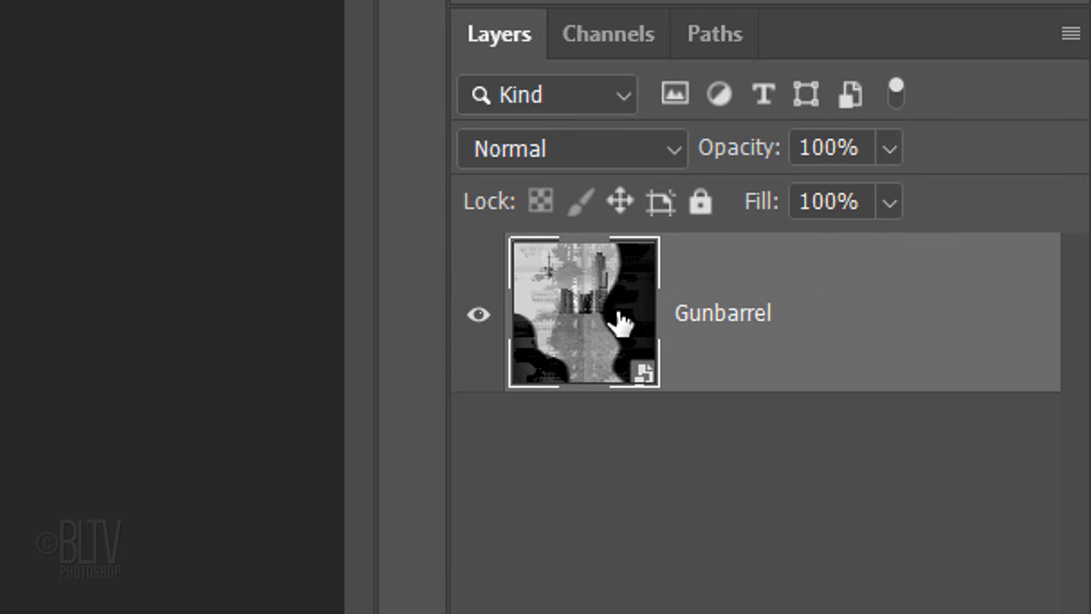
Distort Gunbarrel with Twirl at -673° and then Pinch at 100 into a tight spiral.
{"action": "left_click", "coordinate": [342, 13]}
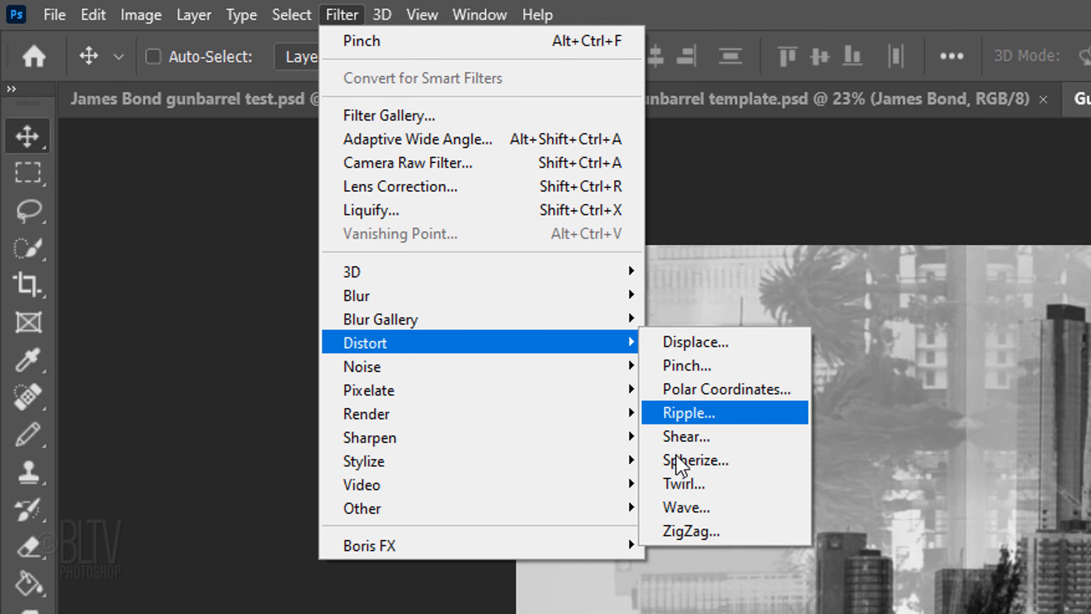
{"action": "left_click", "coordinate": [683, 485]}
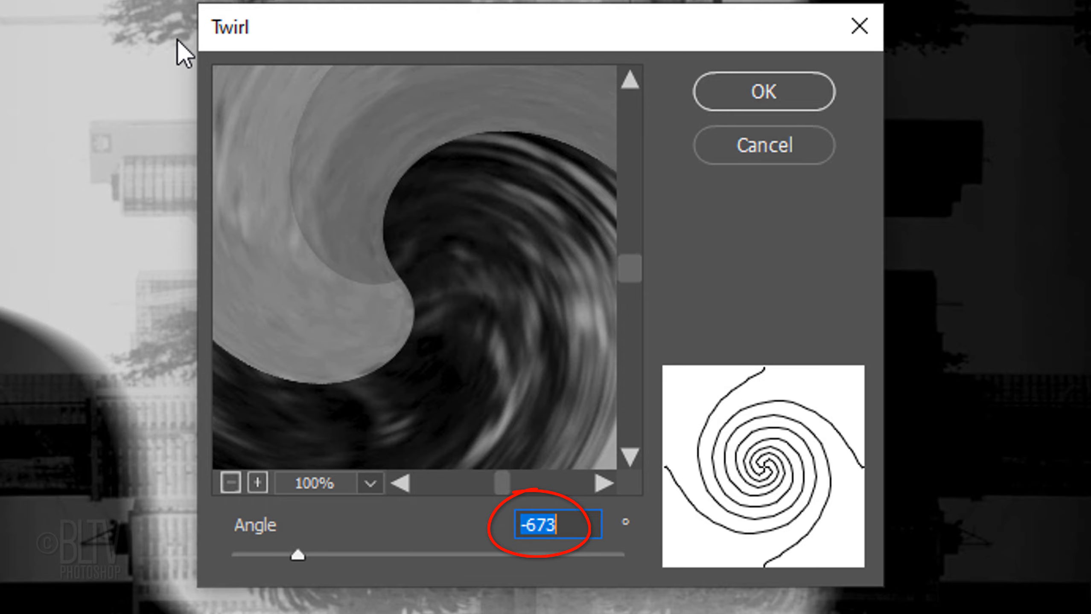
{"action": "mouse_move", "coordinate": [762, 92]}
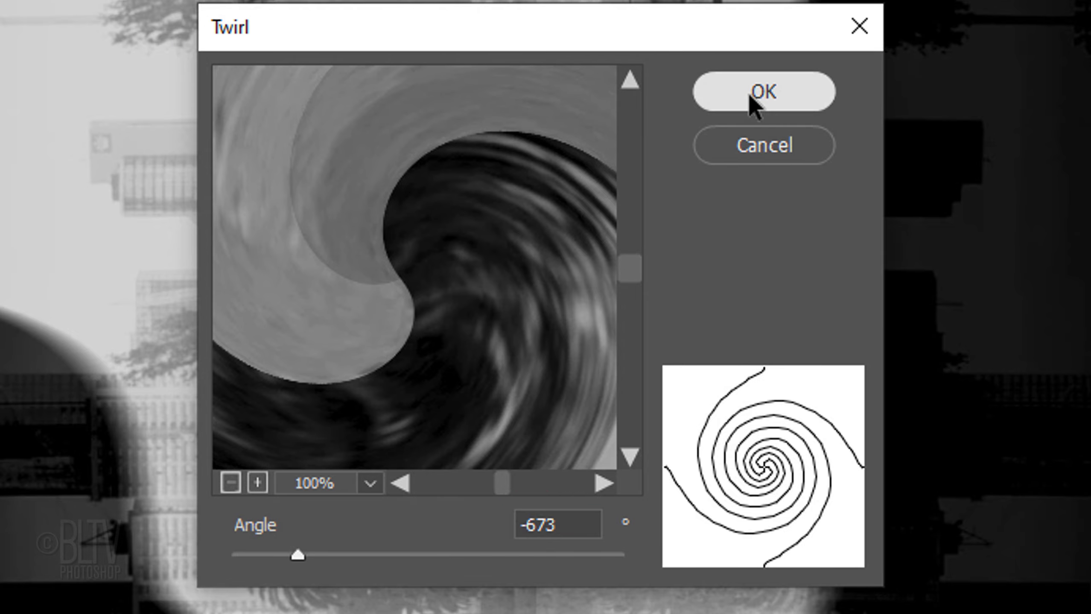
{"action": "left_click", "coordinate": [762, 92]}
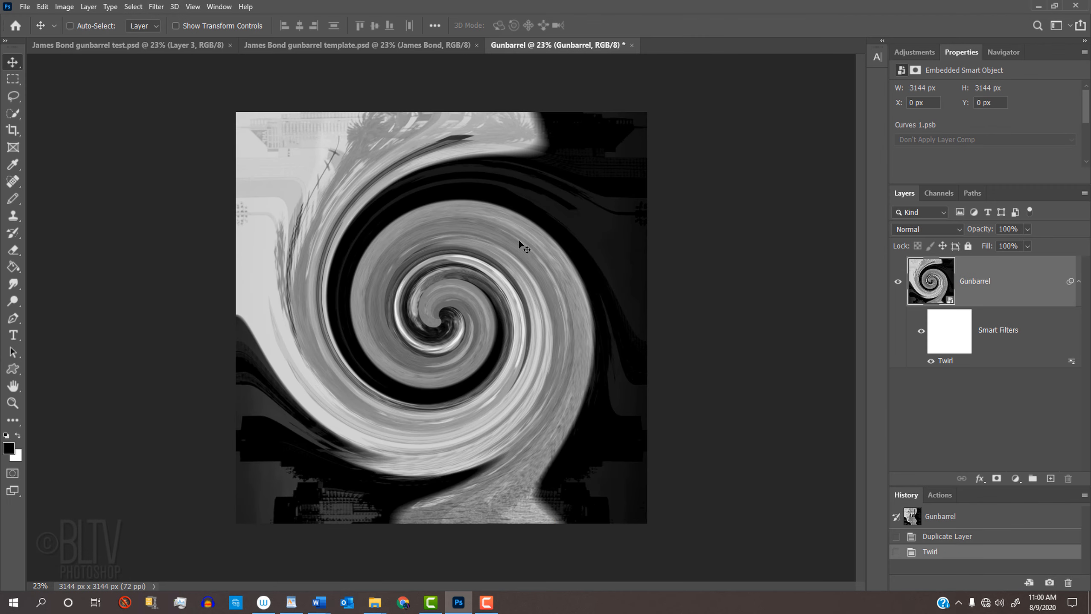
{"action": "left_click", "coordinate": [155, 6]}
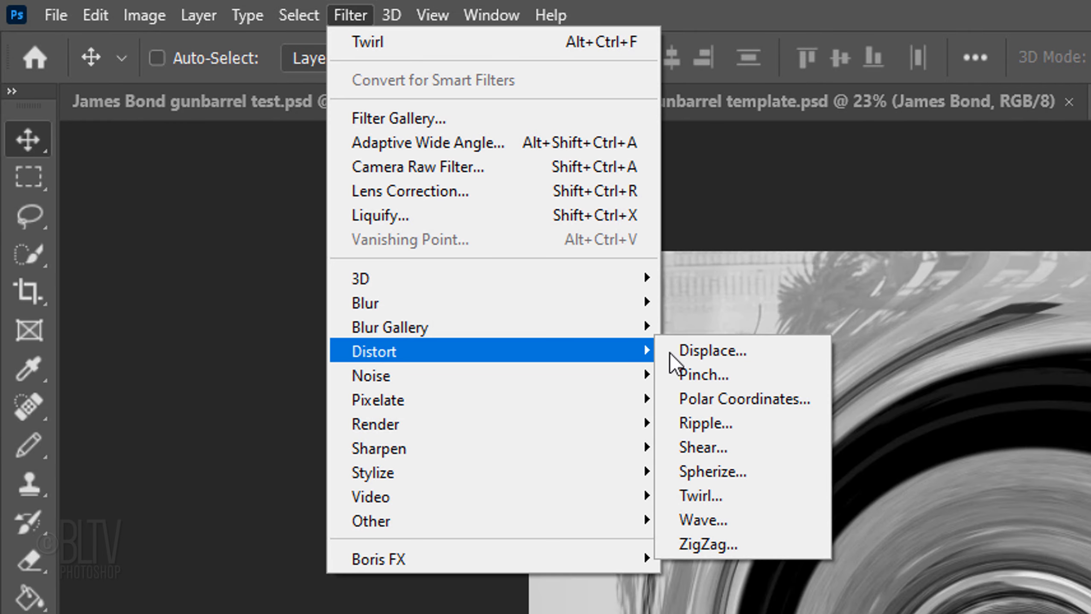
{"action": "left_click", "coordinate": [701, 374]}
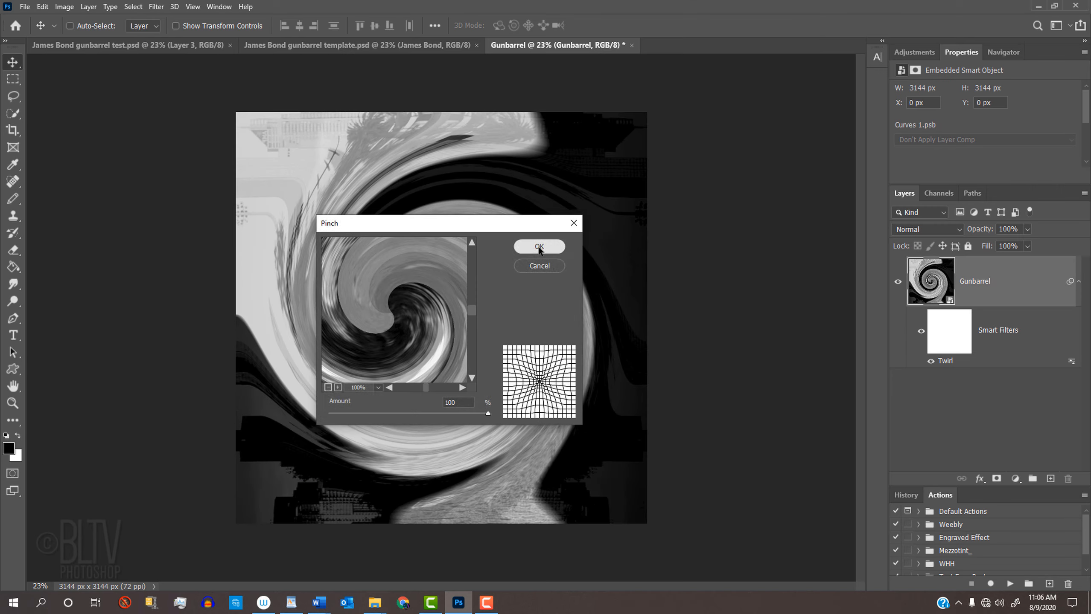
{"action": "left_click", "coordinate": [539, 246]}
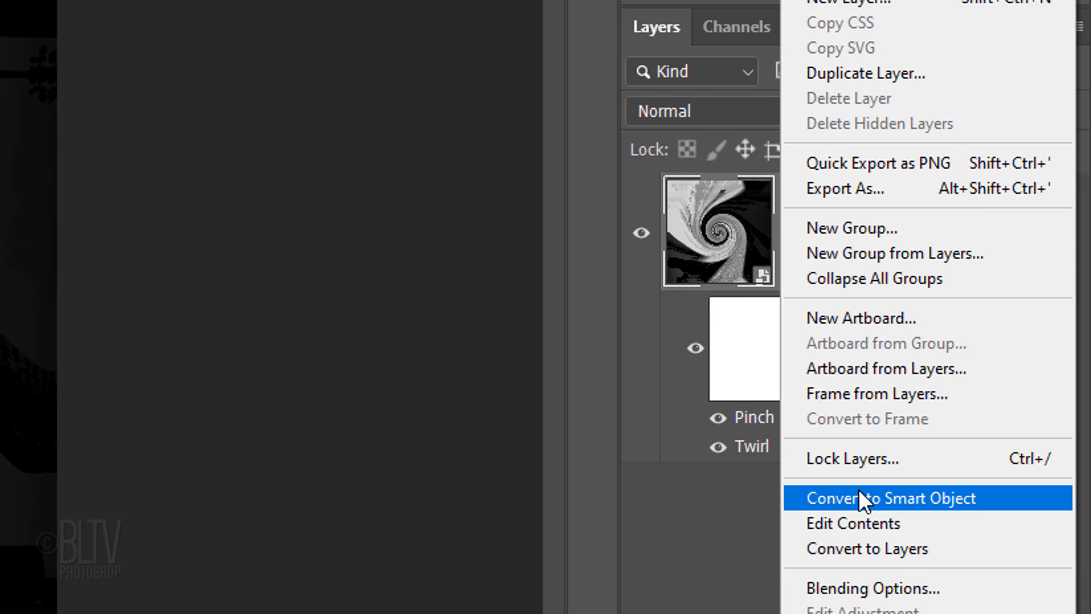
Bake the filters into a new smart object, select the whole canvas and copy the swirl.
{"action": "left_click", "coordinate": [891, 498]}
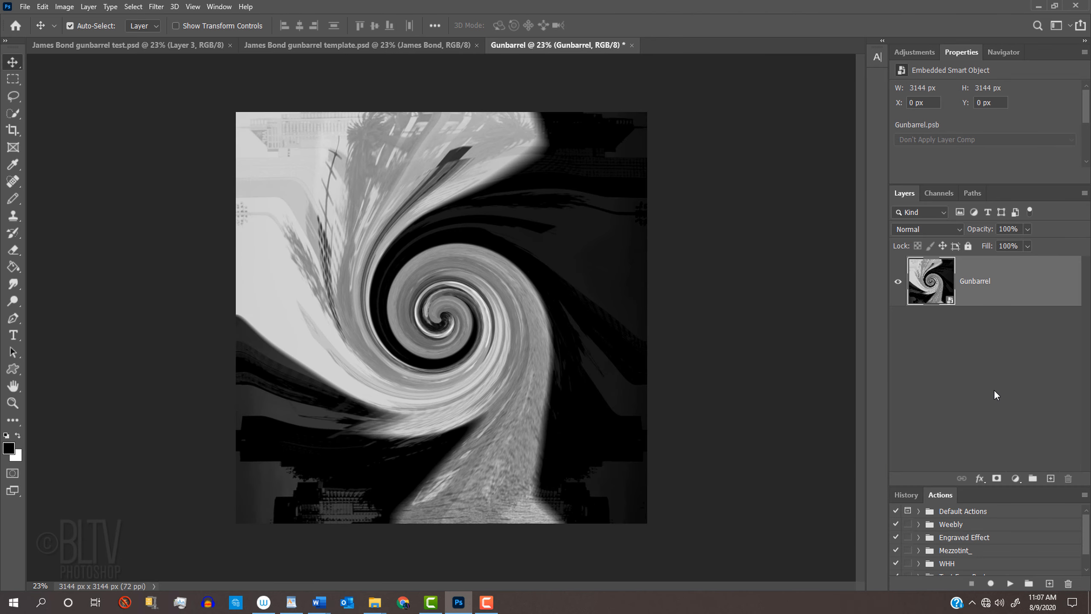
{"action": "key", "text": "ctrl+a"}
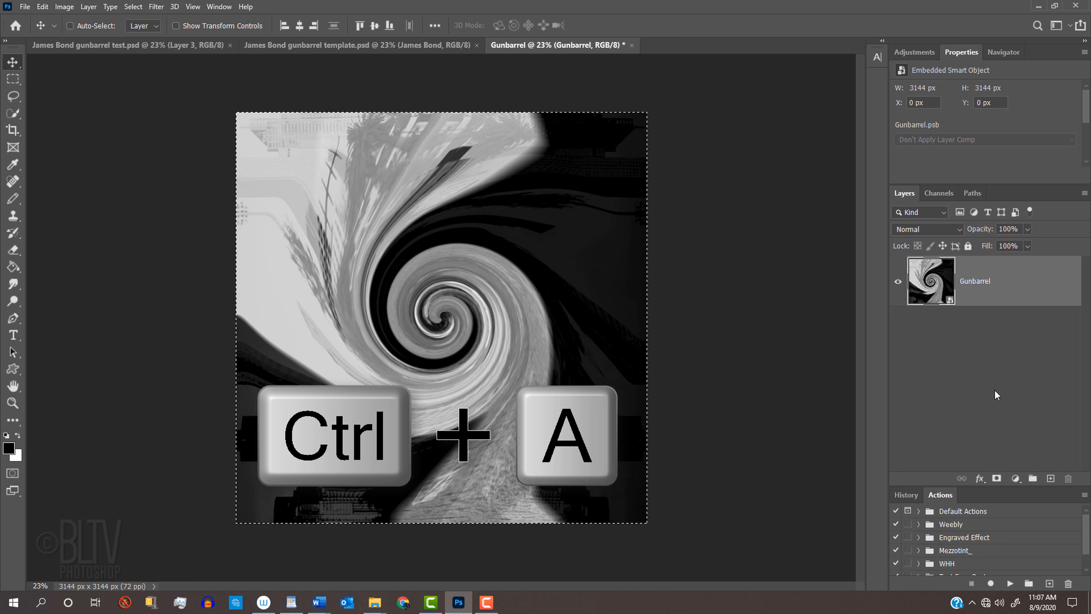
{"action": "key", "text": "ctrl+c"}
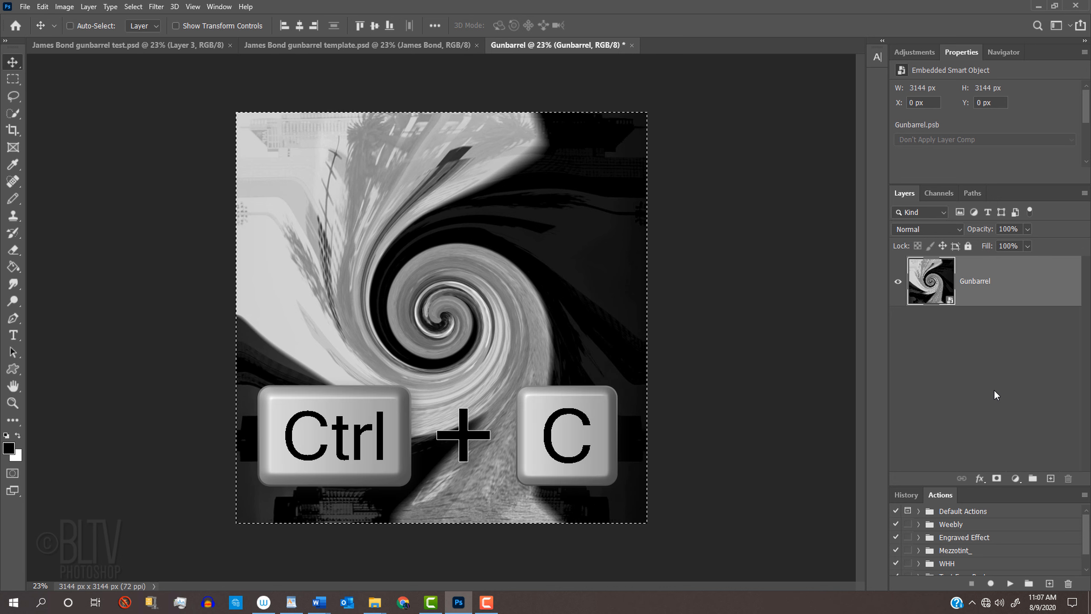
Paste the swirl into the James Bond gunbarrel template as Layer 1 and begin Free Transform.
{"action": "key", "text": "ctrl+c"}
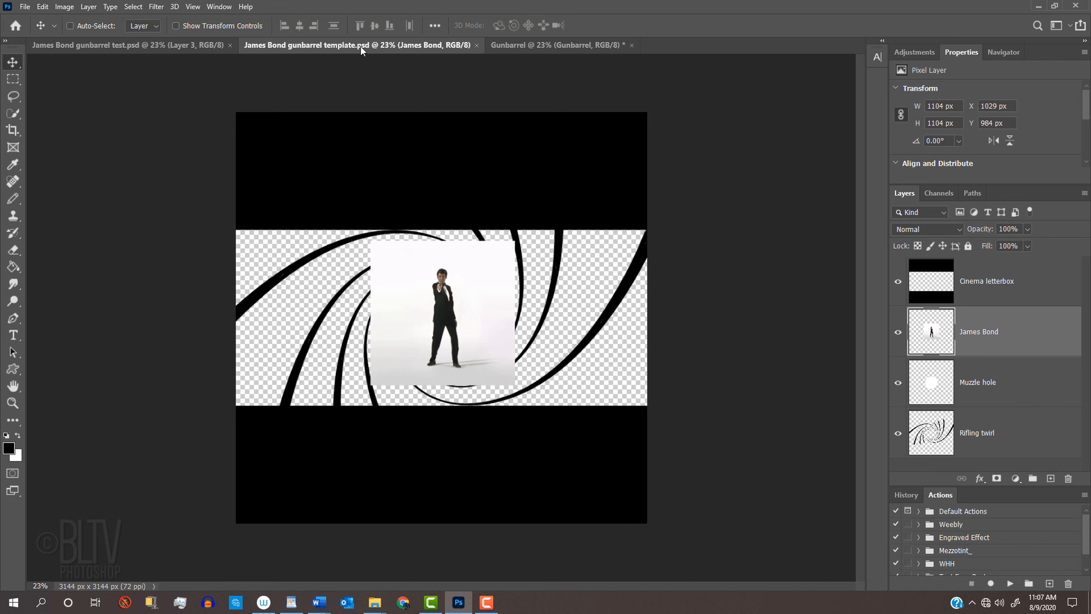
{"action": "key", "text": "ctrl+v"}
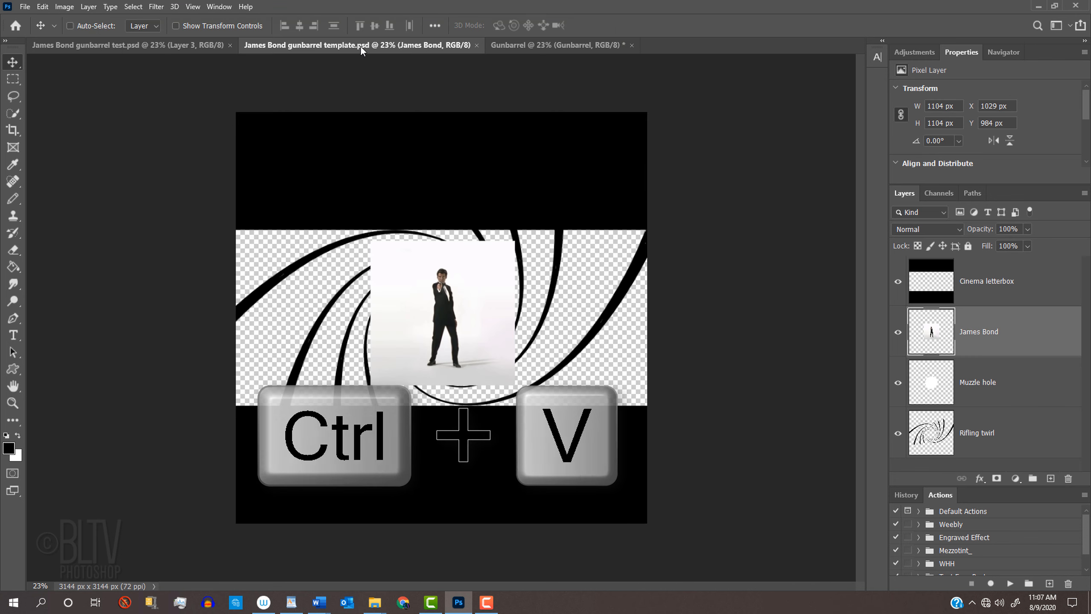
{"action": "key", "text": "ctrl+v"}
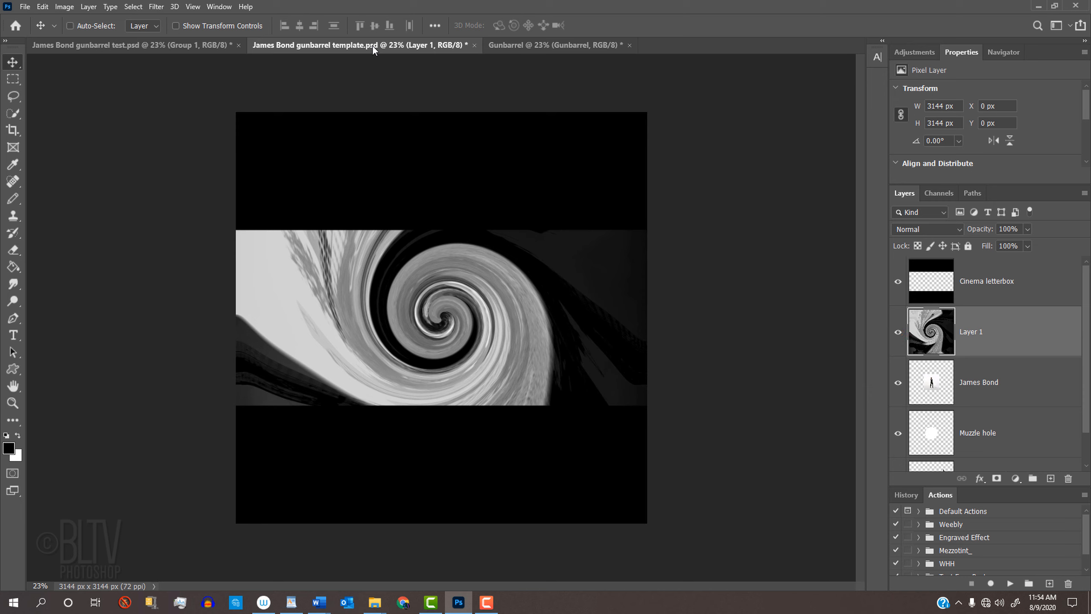
{"action": "key", "text": "ctrl+t"}
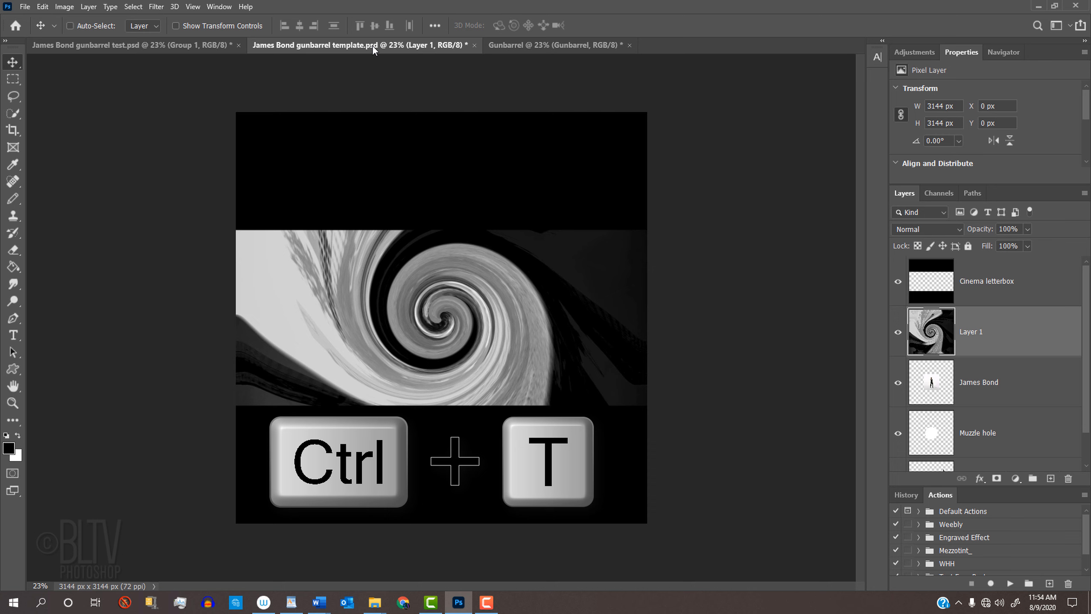
{"action": "key", "text": "ctrl+t"}
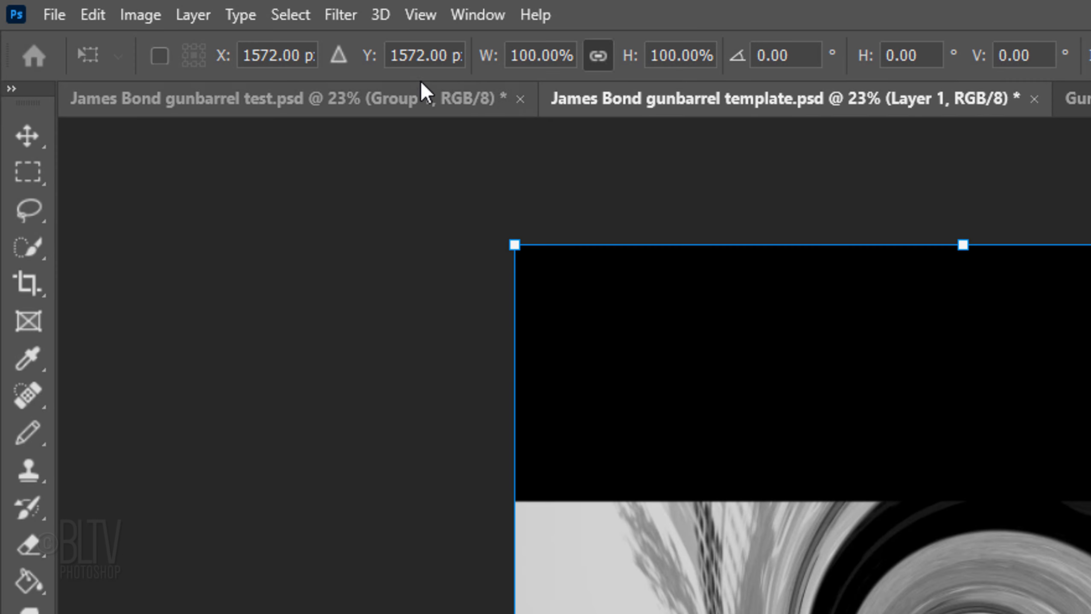
Flip Layer 1 horizontally, scale it to about 106% and commit the transform.
{"action": "left_click", "coordinate": [92, 13]}
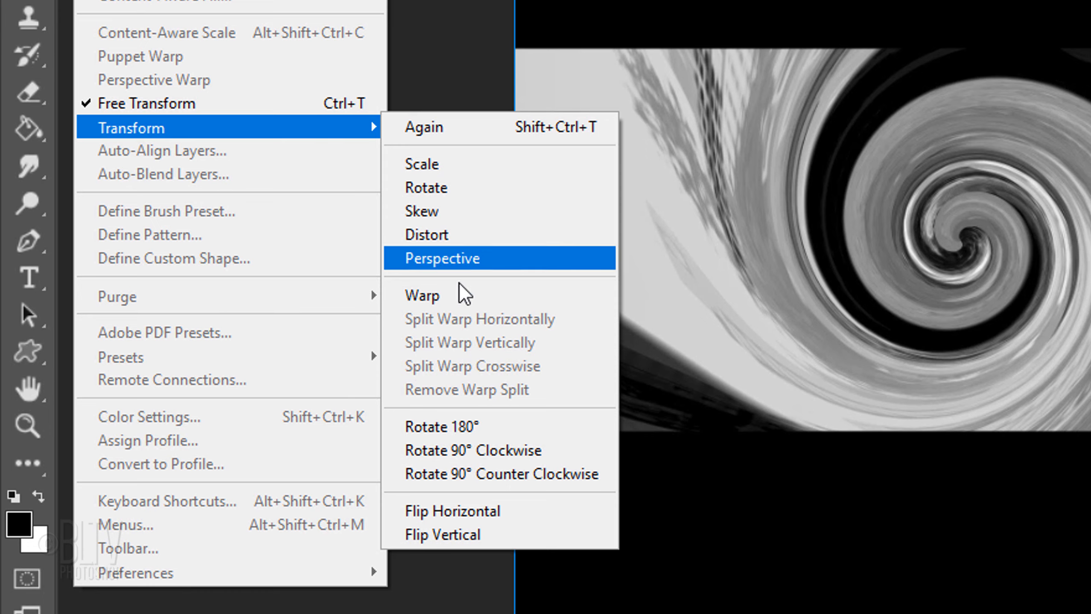
{"action": "mouse_move", "coordinate": [458, 511]}
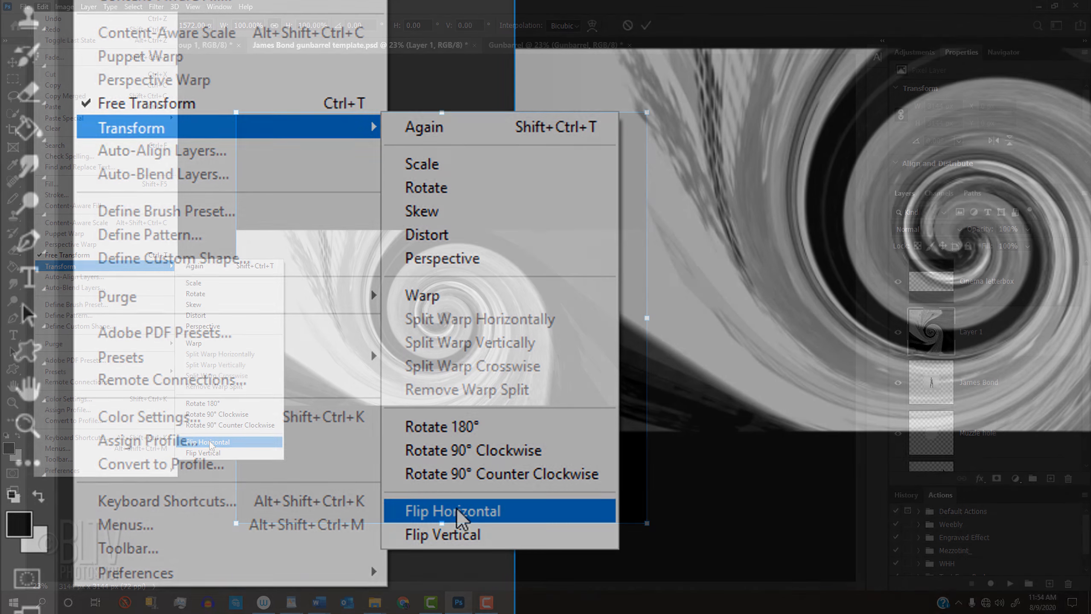
{"action": "left_click", "coordinate": [451, 511]}
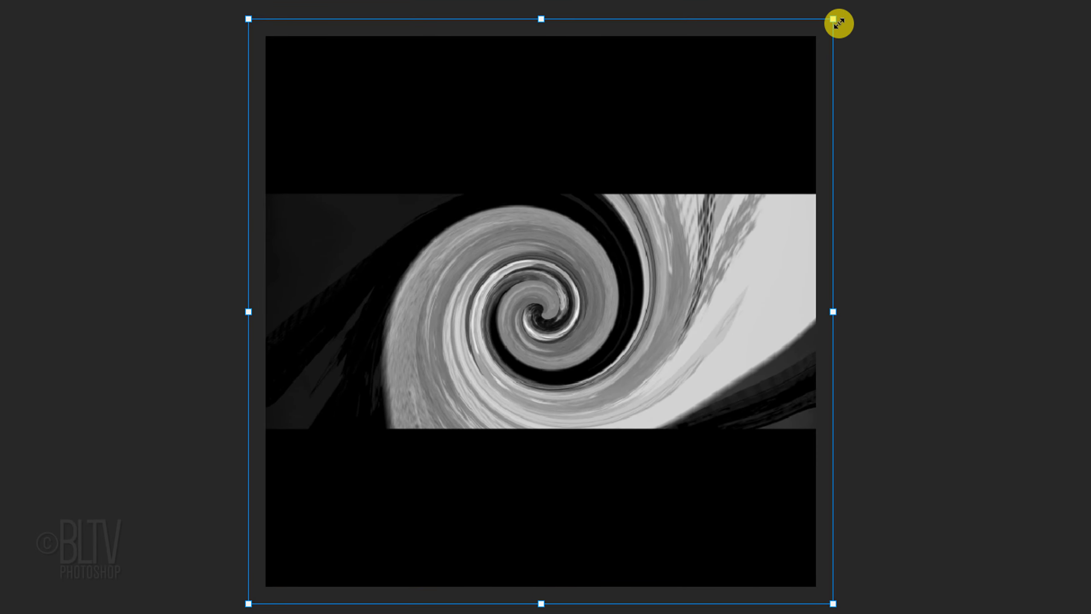
{"action": "key", "text": "alt"}
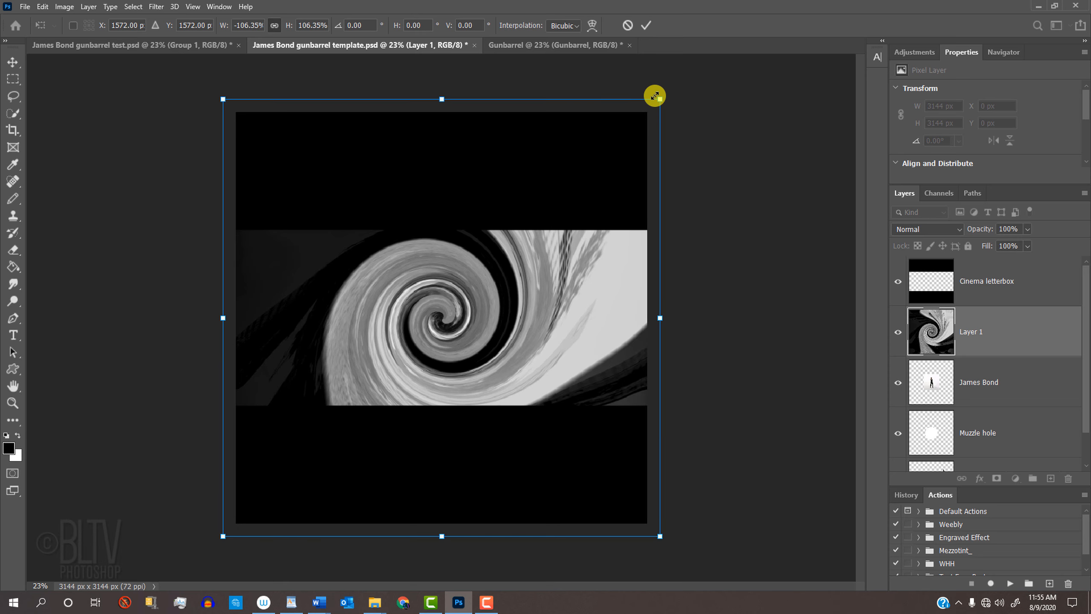
{"action": "mouse_move", "coordinate": [641, 61]}
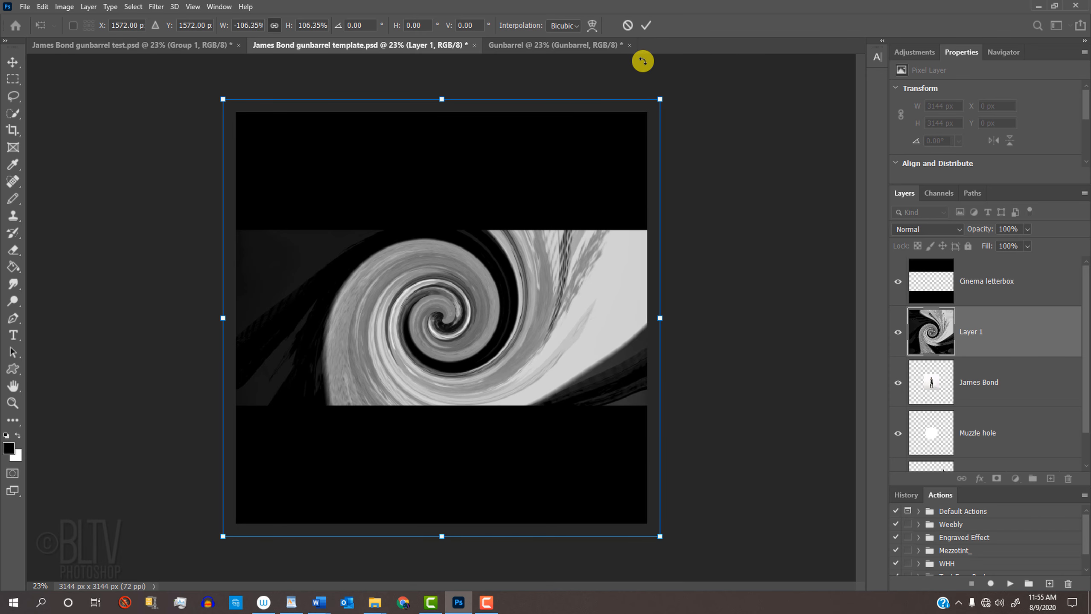
{"action": "left_click", "coordinate": [644, 26]}
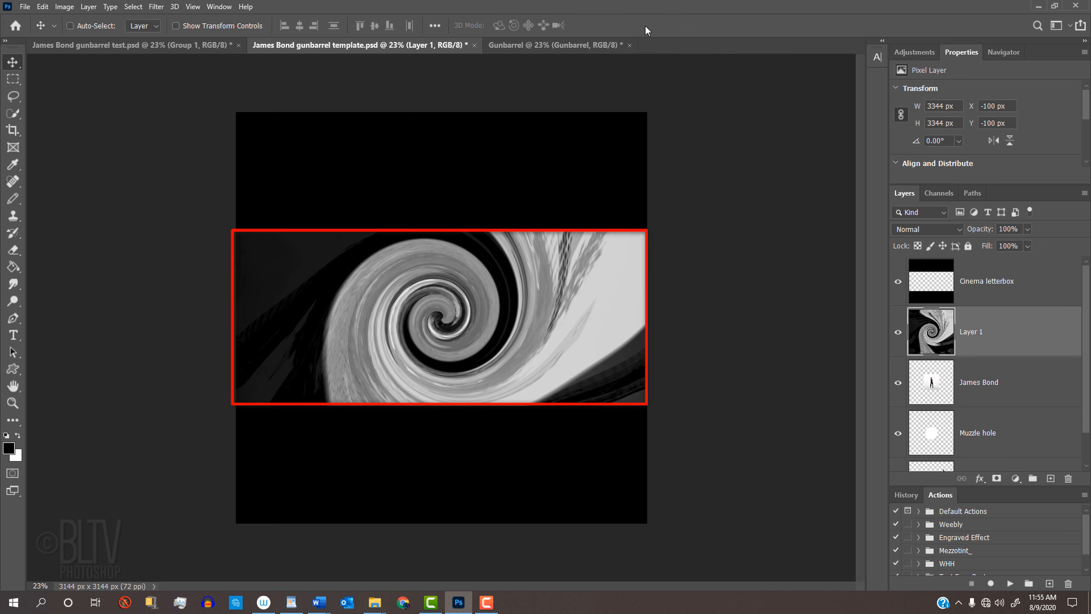
Load the Cinema letterbox's middle band as a selection and crop the canvas to it.
{"action": "left_click", "coordinate": [897, 281]}
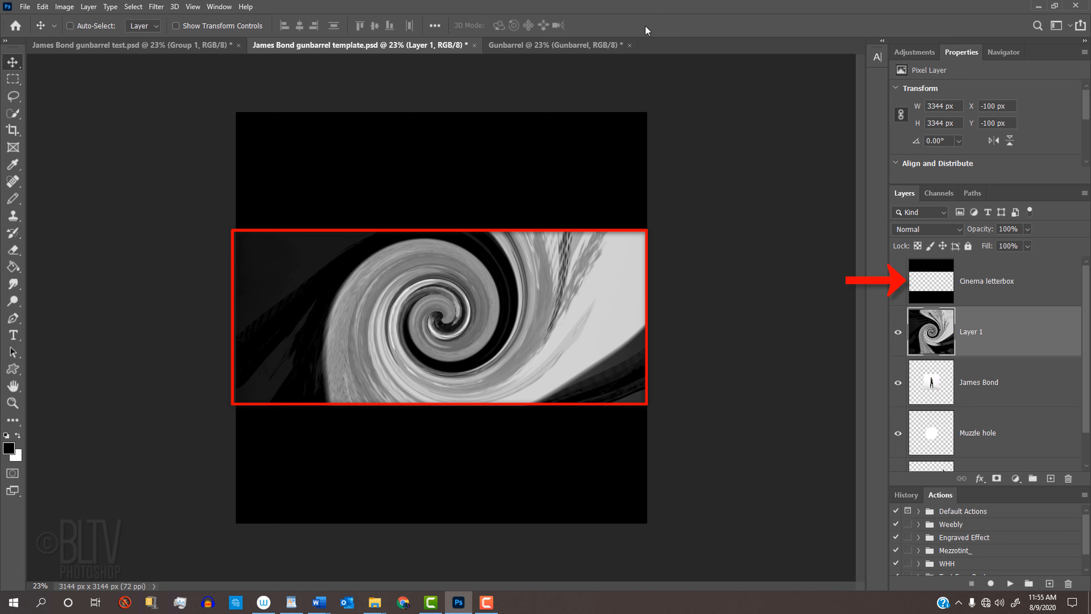
{"action": "left_click", "coordinate": [931, 281]}
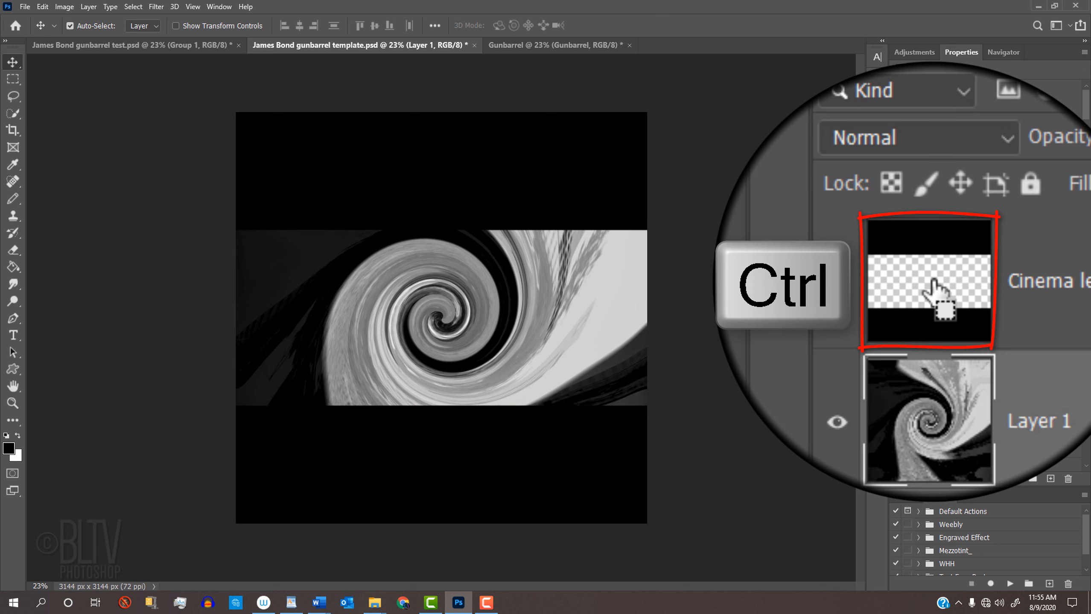
{"action": "left_click", "coordinate": [948, 279]}
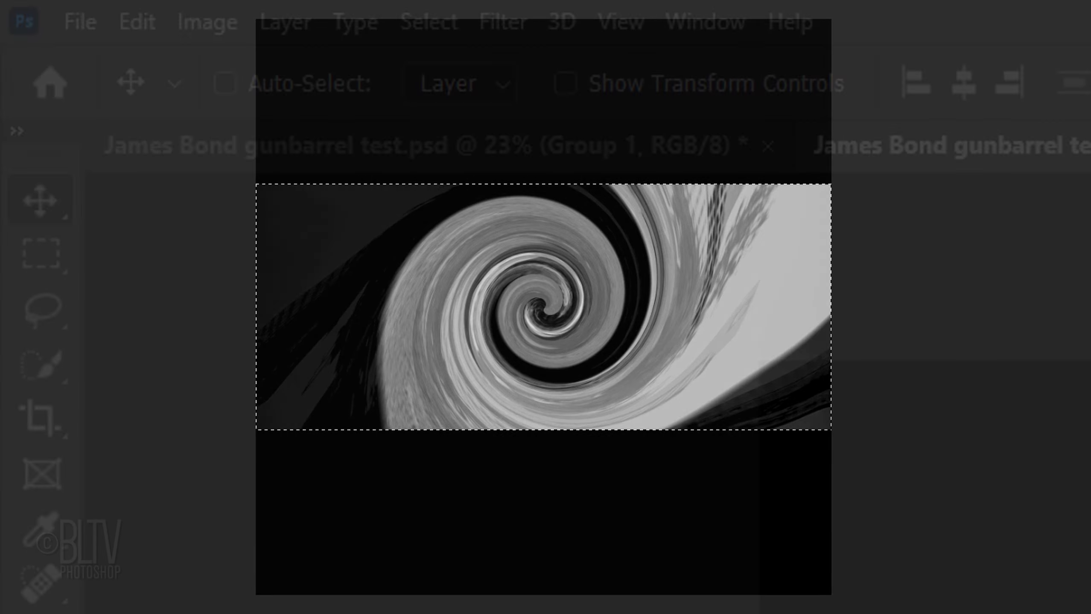
{"action": "left_click", "coordinate": [206, 21]}
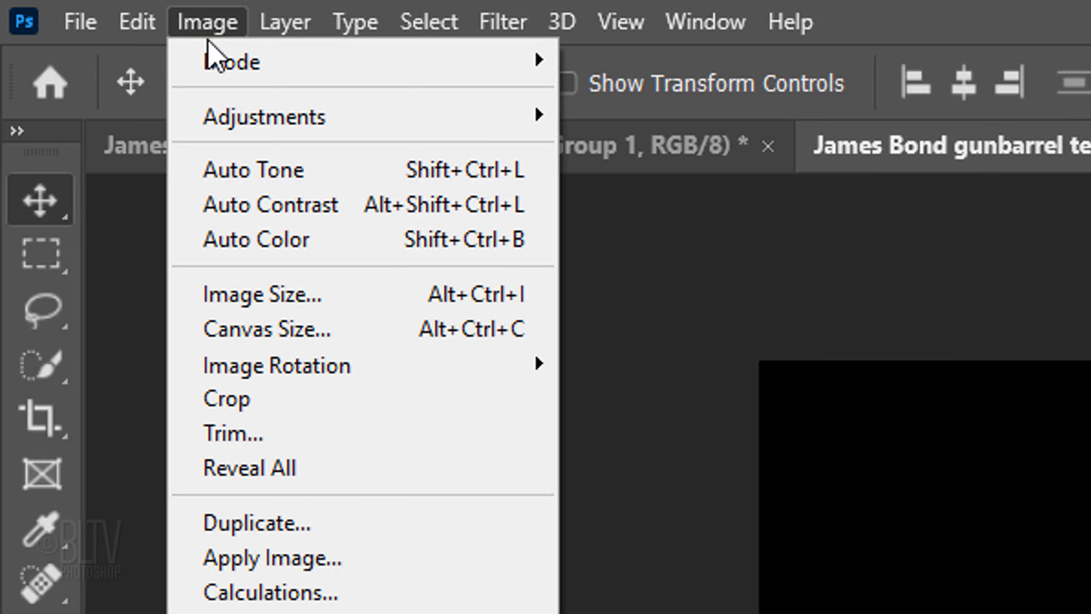
{"action": "left_click", "coordinate": [224, 398]}
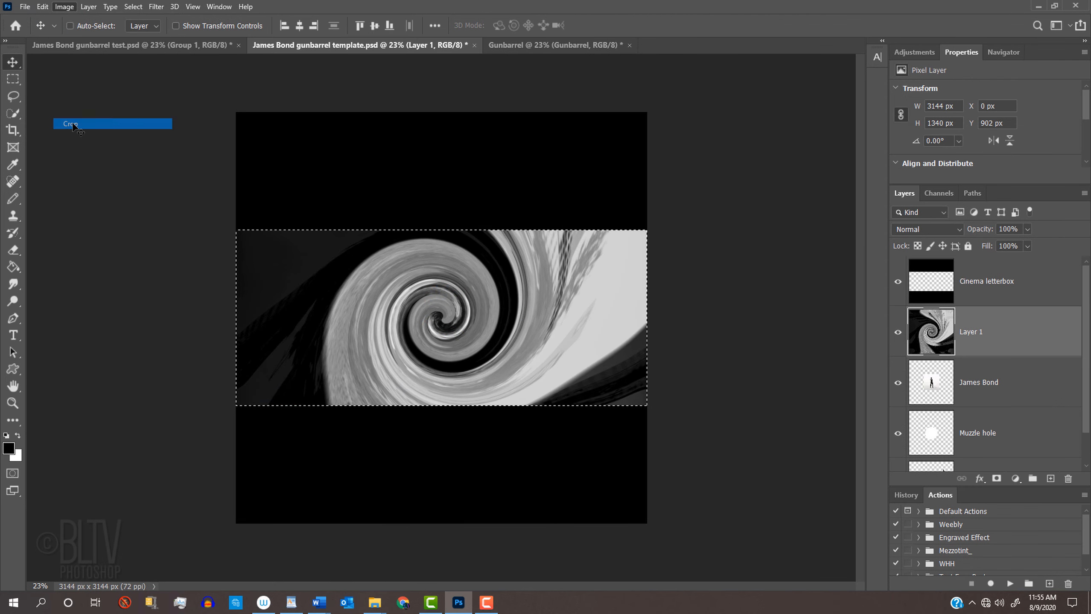
Fit the cropped 3144 × 1340 px image in the window with Ctrl+0.
{"action": "left_click", "coordinate": [70, 124]}
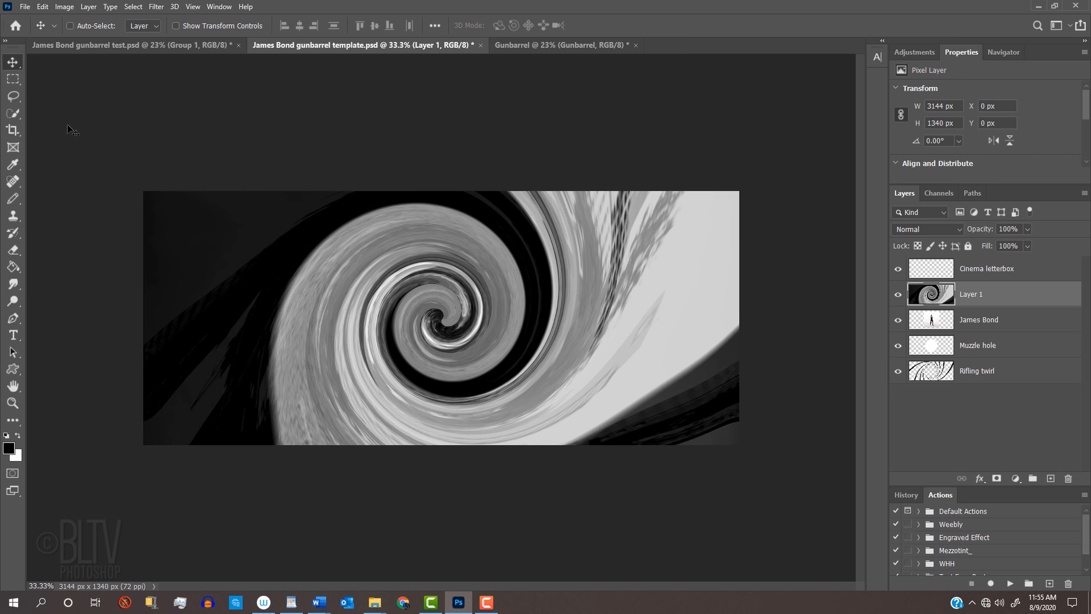
{"action": "key", "text": "Ctrl+0"}
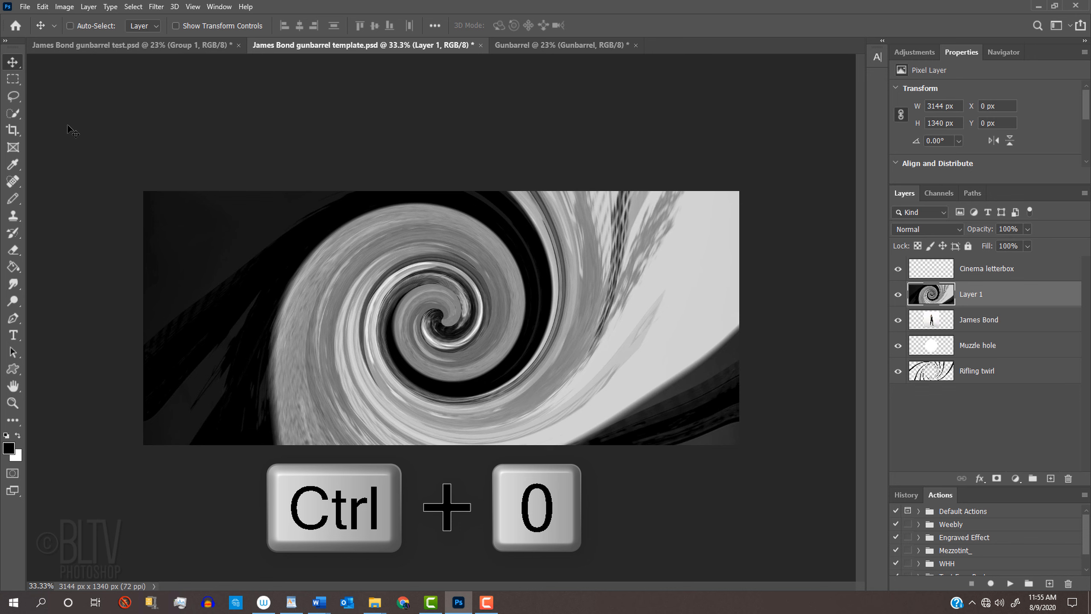
{"action": "key", "text": "ctrl+0"}
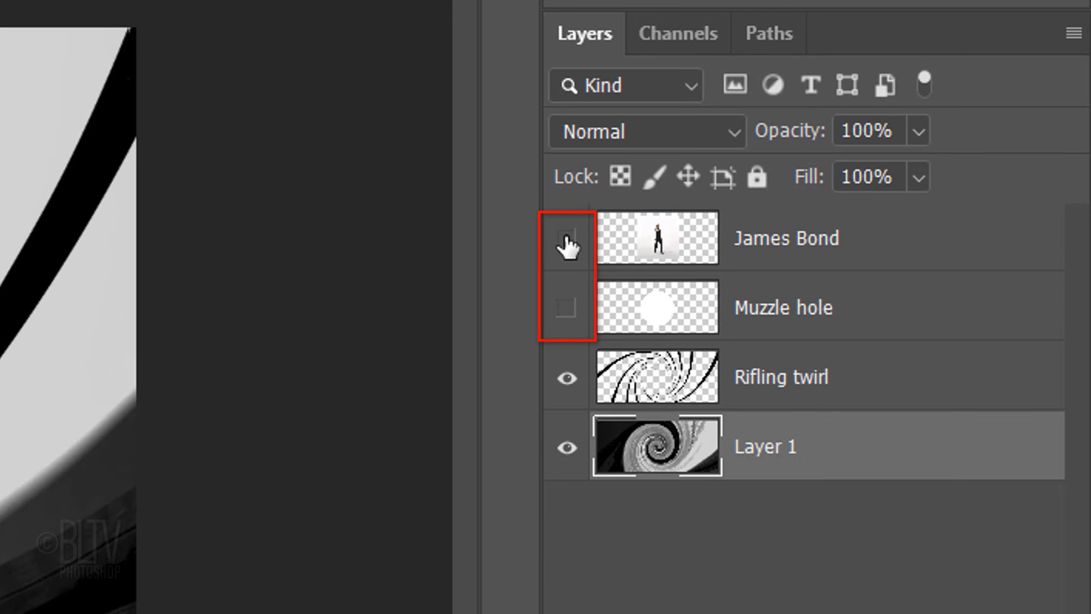
Hide the James Bond figure layer and open the Layer Style settings for Rifling twirl.
{"action": "left_click", "coordinate": [654, 377]}
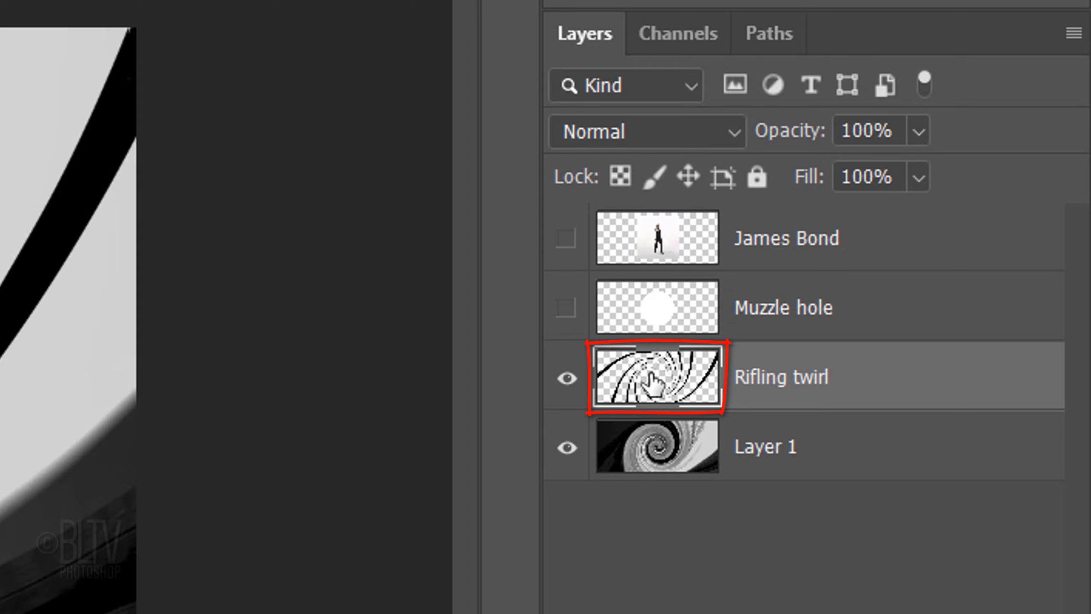
{"action": "double_click", "coordinate": [655, 377]}
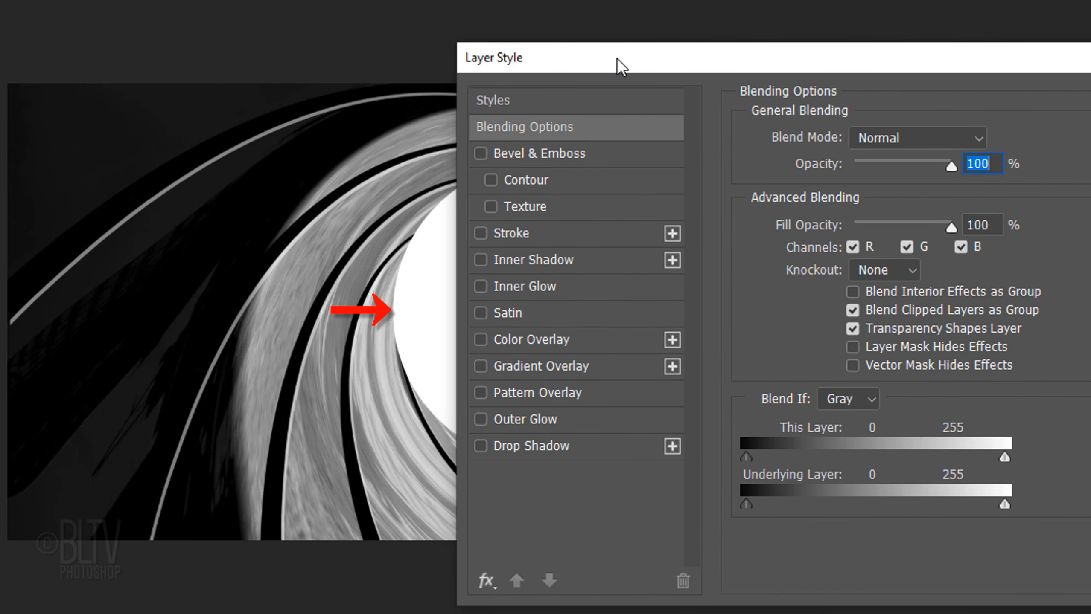
Enable a white drop shadow on Rifling twirl and a black 20 px drop shadow on Muzzle hole.
{"action": "left_click", "coordinate": [529, 445]}
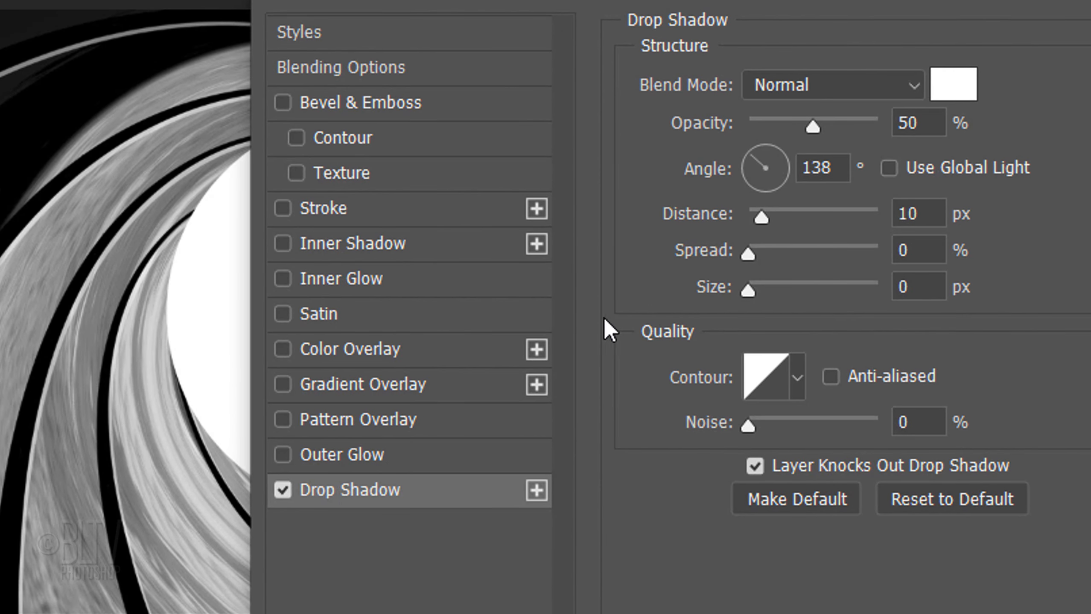
{"action": "left_click", "coordinate": [953, 84]}
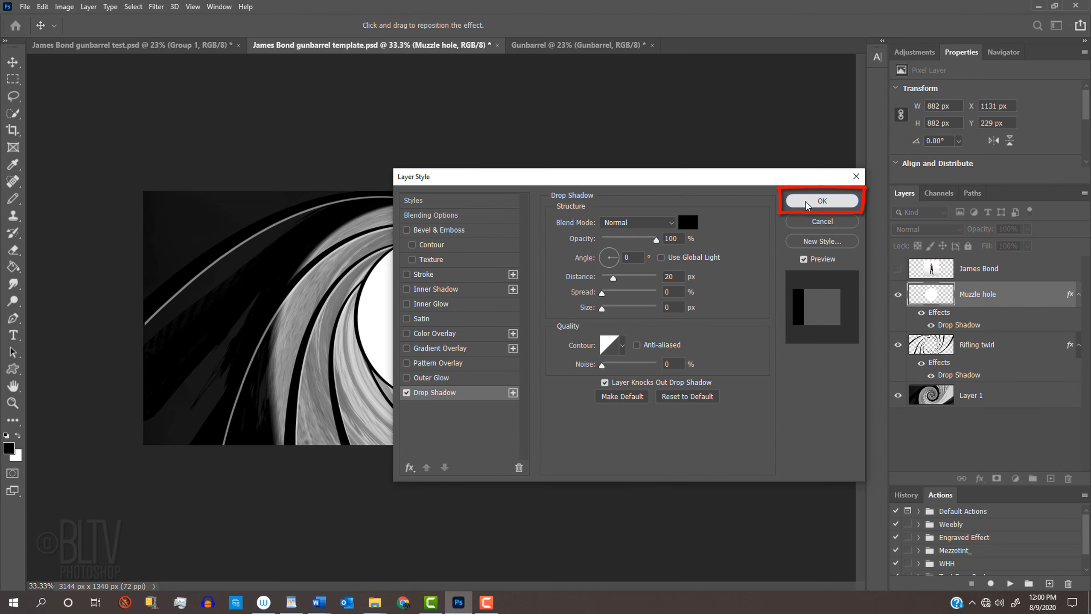
{"action": "left_click", "coordinate": [821, 201]}
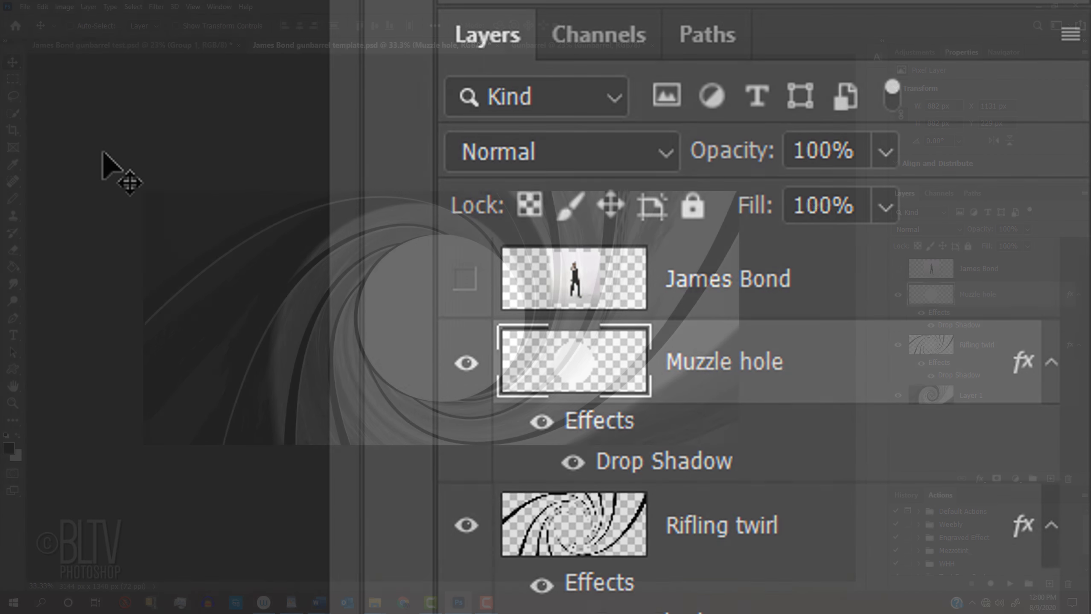
Show the James Bond layer again and clip it to Muzzle hole with a clipping mask.
{"action": "left_click", "coordinate": [466, 279]}
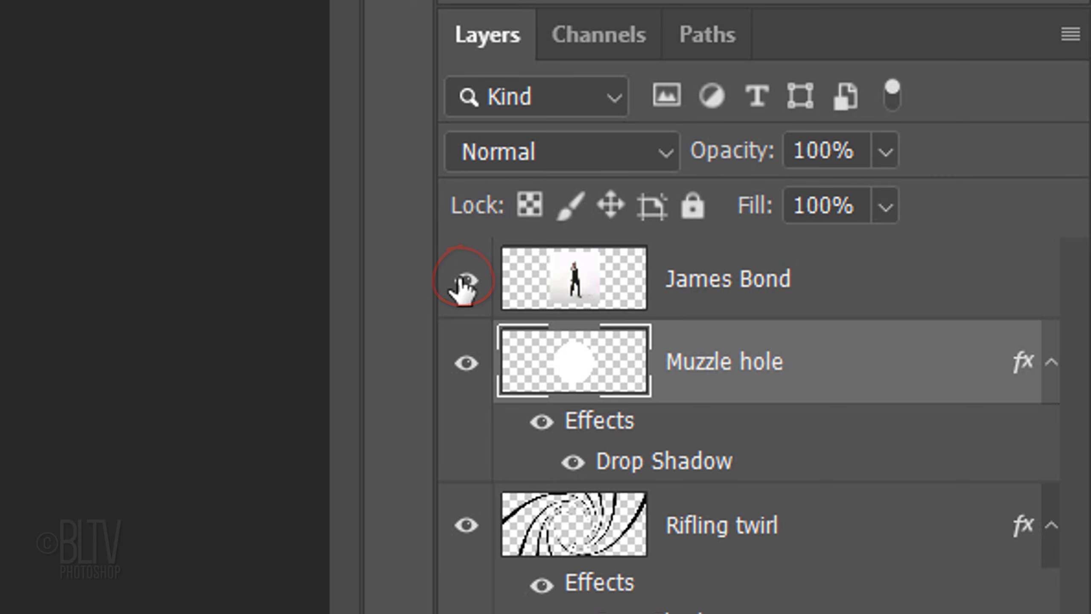
{"action": "left_click", "coordinate": [573, 279]}
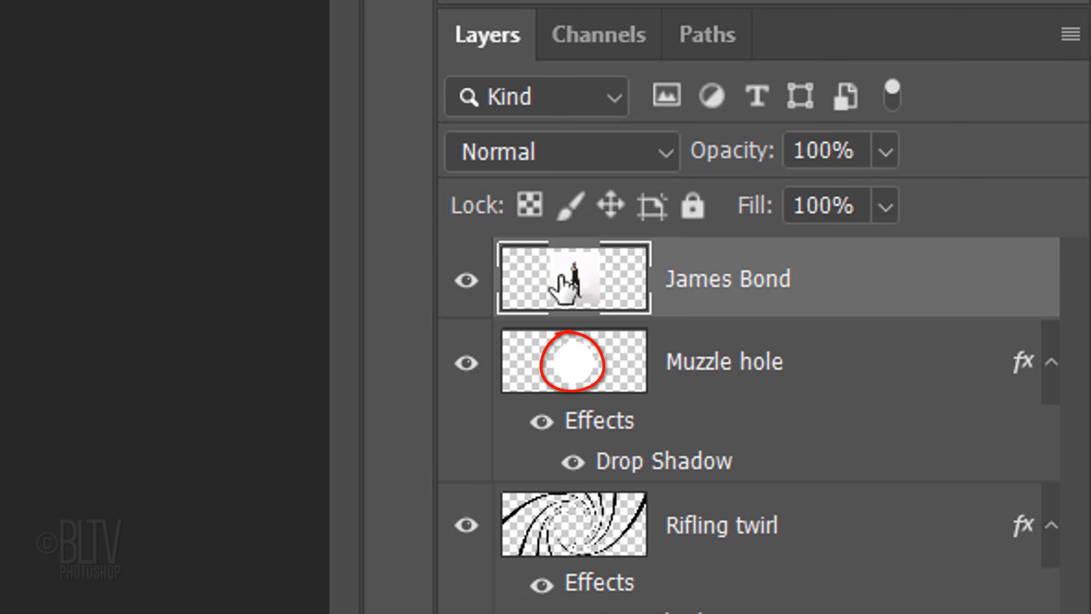
{"action": "left_click", "coordinate": [571, 280]}
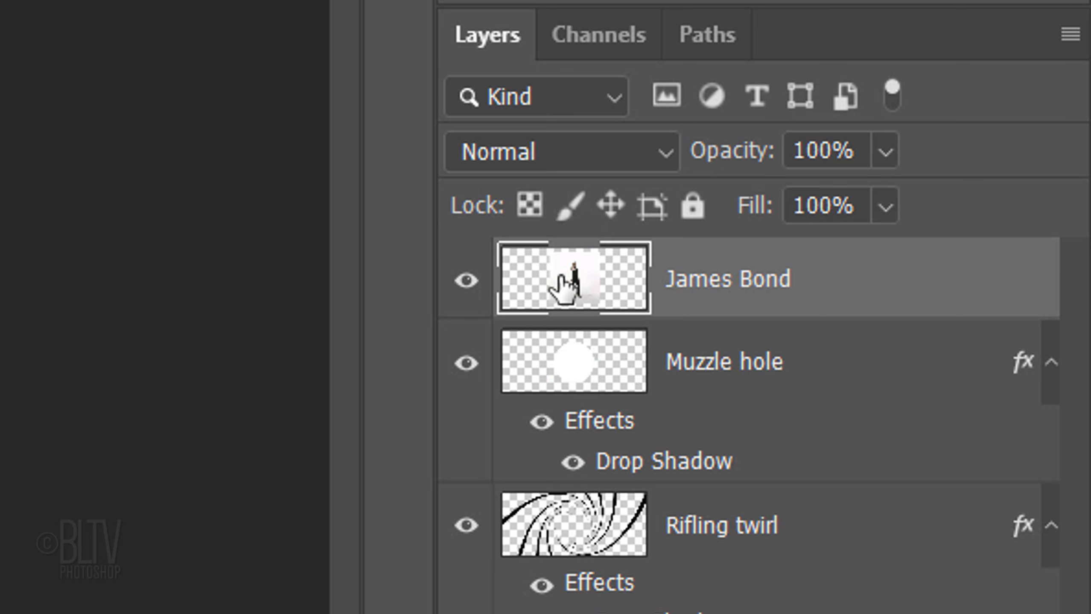
{"action": "key", "text": "alt+ctrl+g"}
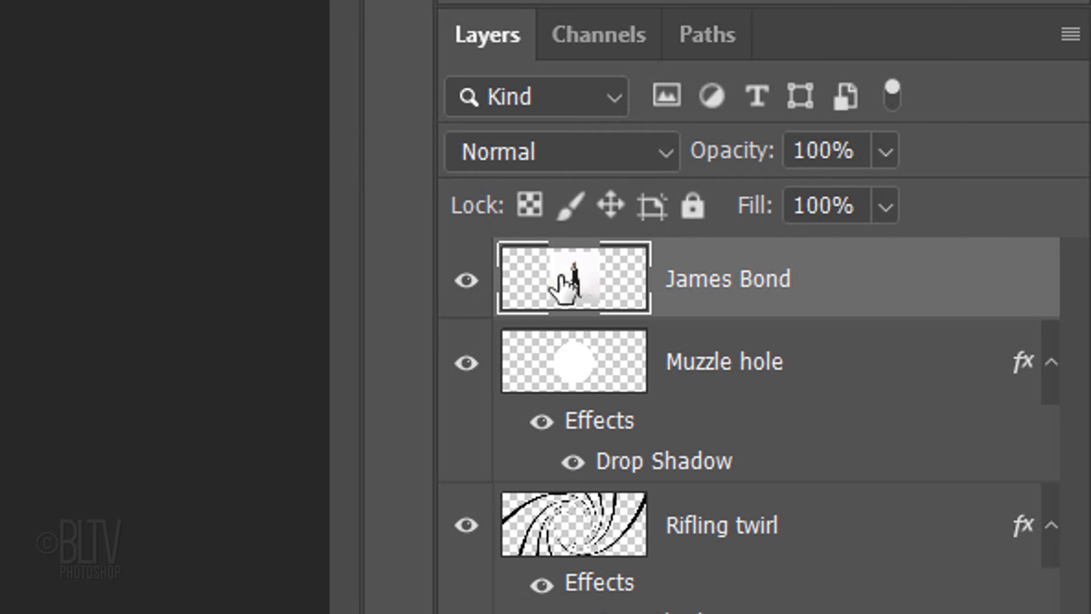
{"action": "left_click", "coordinate": [560, 282]}
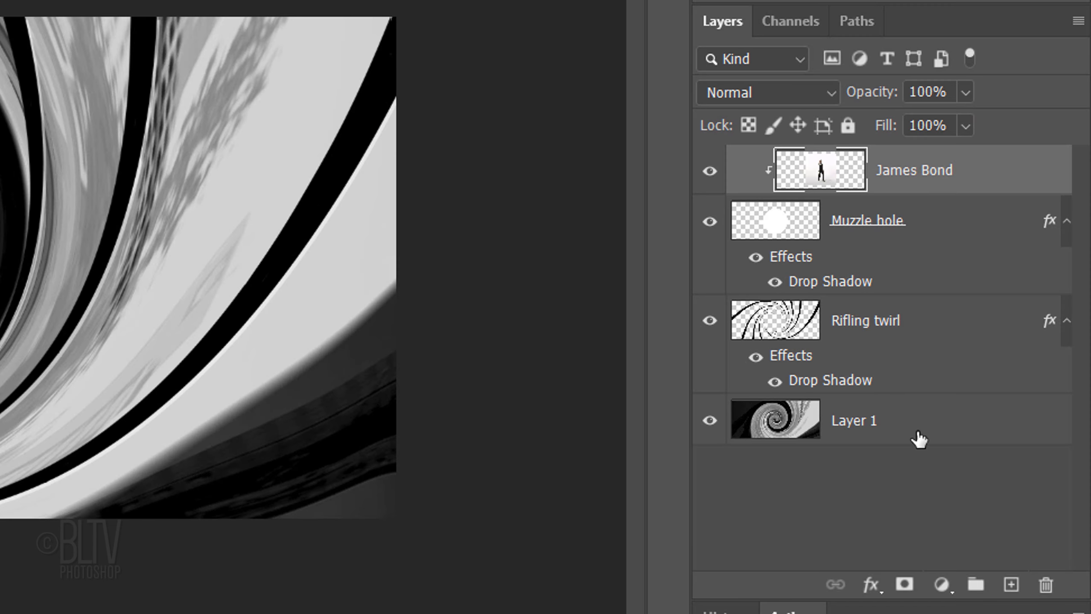
Add the Blood drip layer in Multiply blend mode and select its duplicate Blood copy.
{"action": "left_click", "coordinate": [1010, 589]}
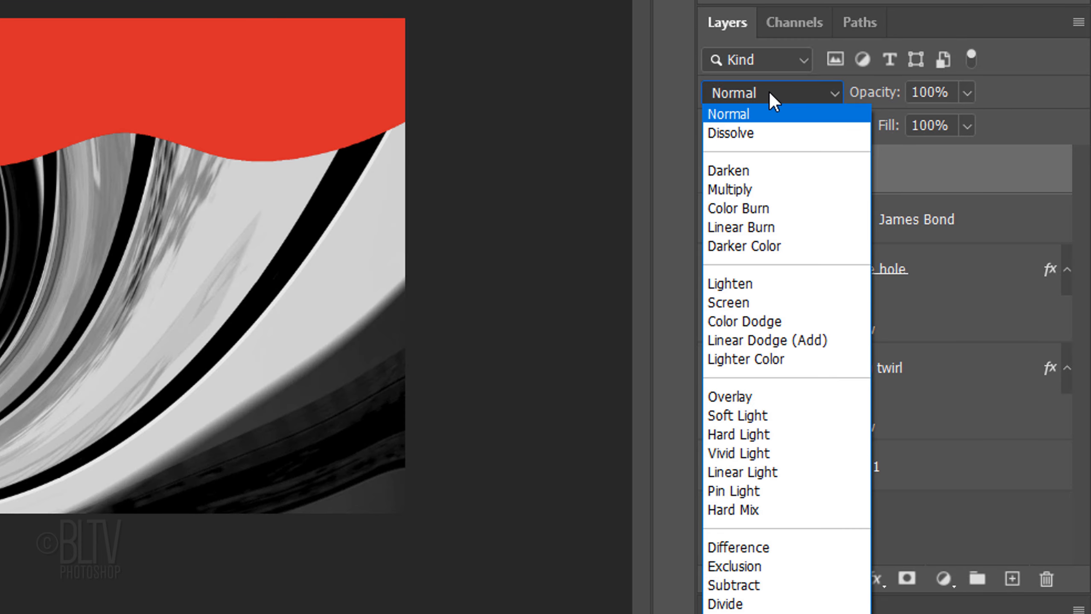
{"action": "mouse_move", "coordinate": [728, 194]}
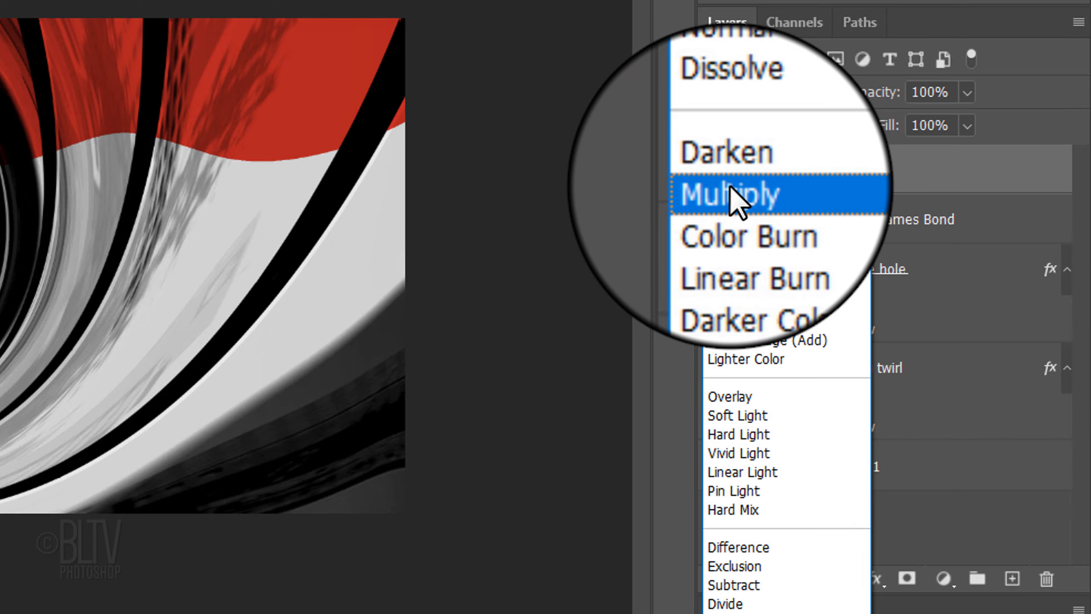
{"action": "left_click", "coordinate": [729, 194]}
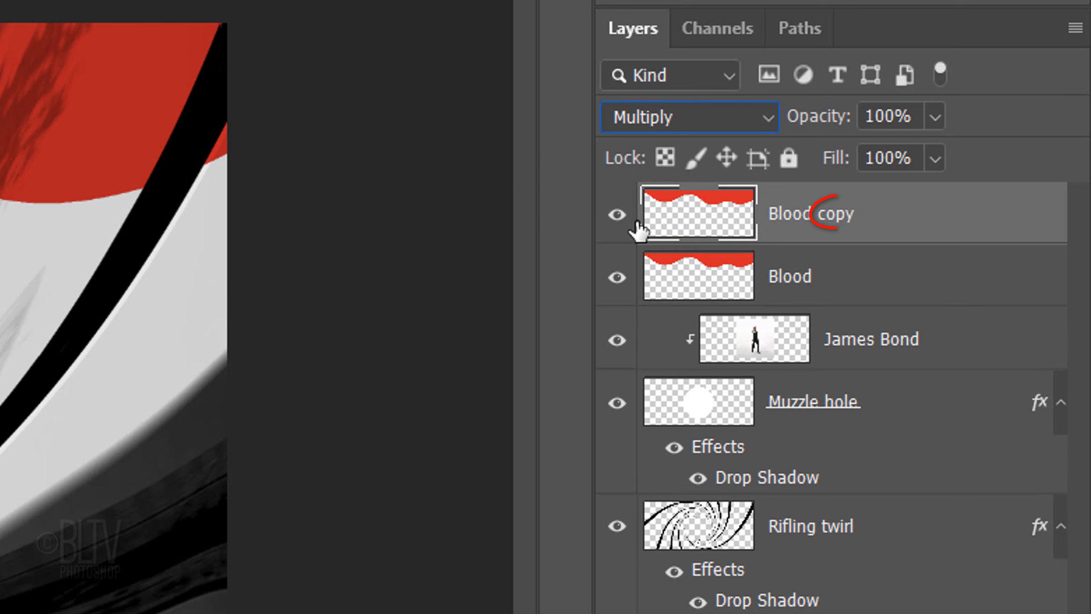
{"action": "left_click", "coordinate": [686, 116]}
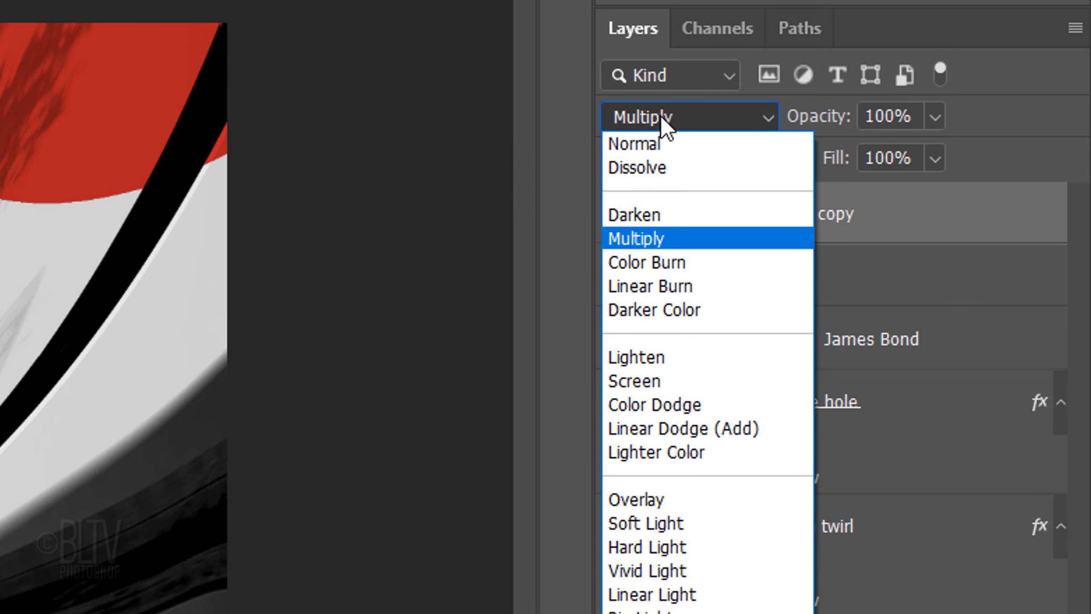
Set Blood copy to Soft Light and give it a new layer mask.
{"action": "left_click", "coordinate": [644, 527]}
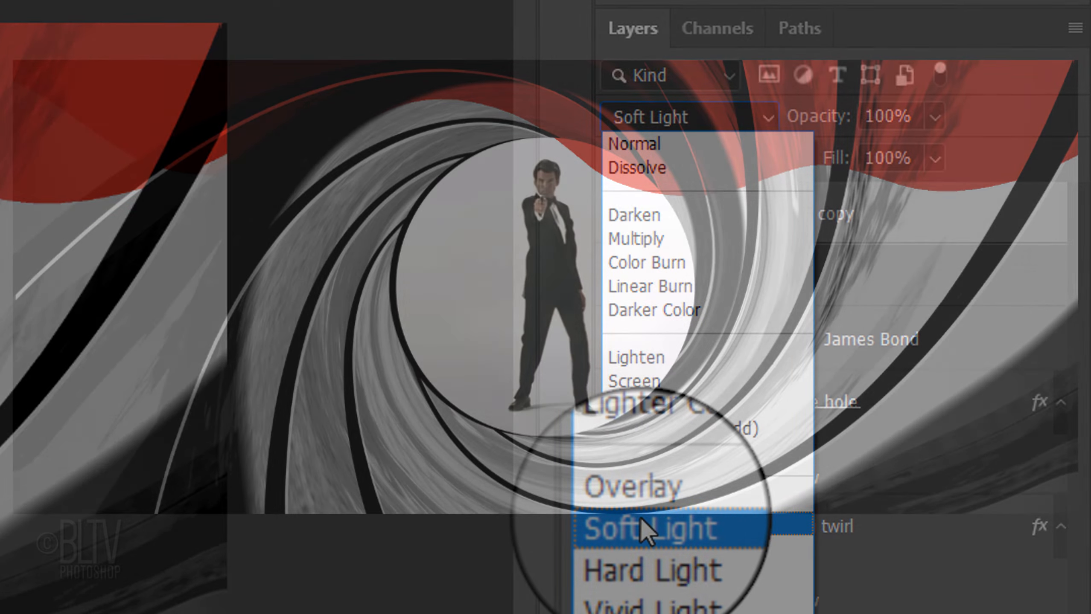
{"action": "left_click", "coordinate": [648, 529]}
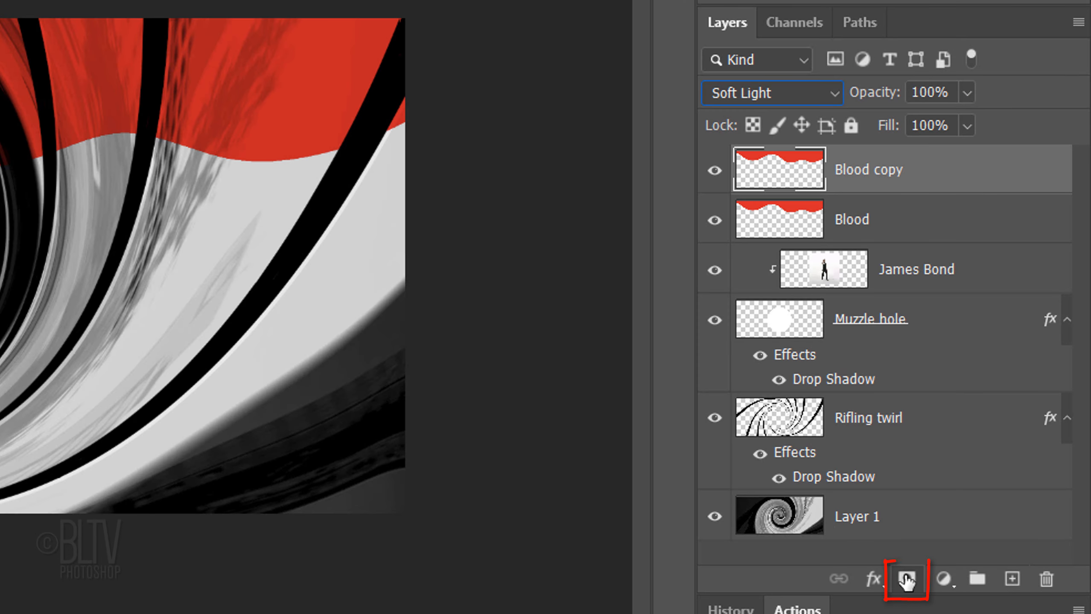
{"action": "left_click", "coordinate": [906, 579]}
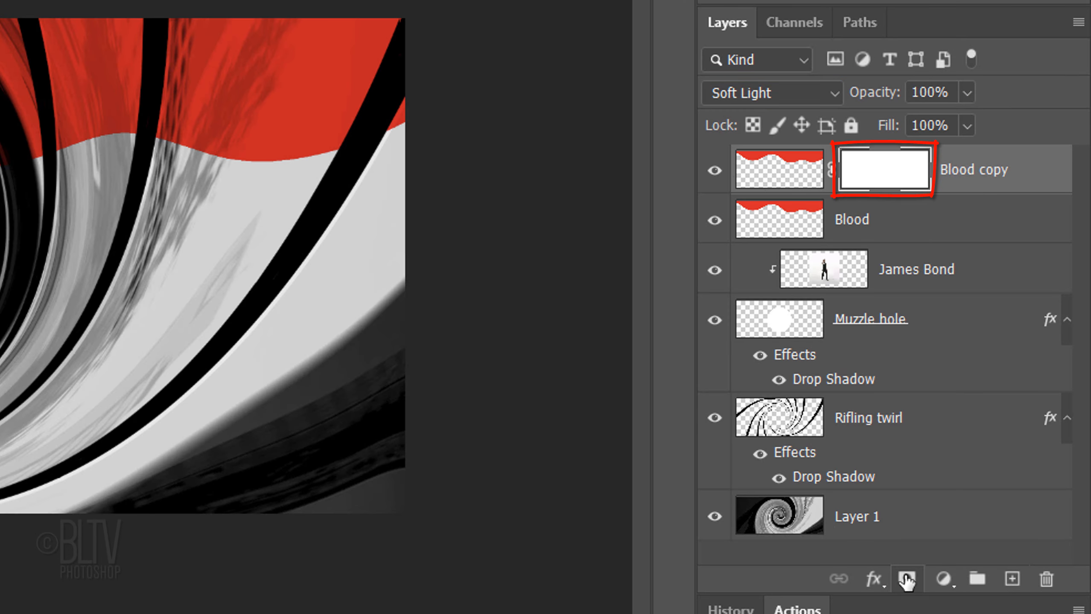